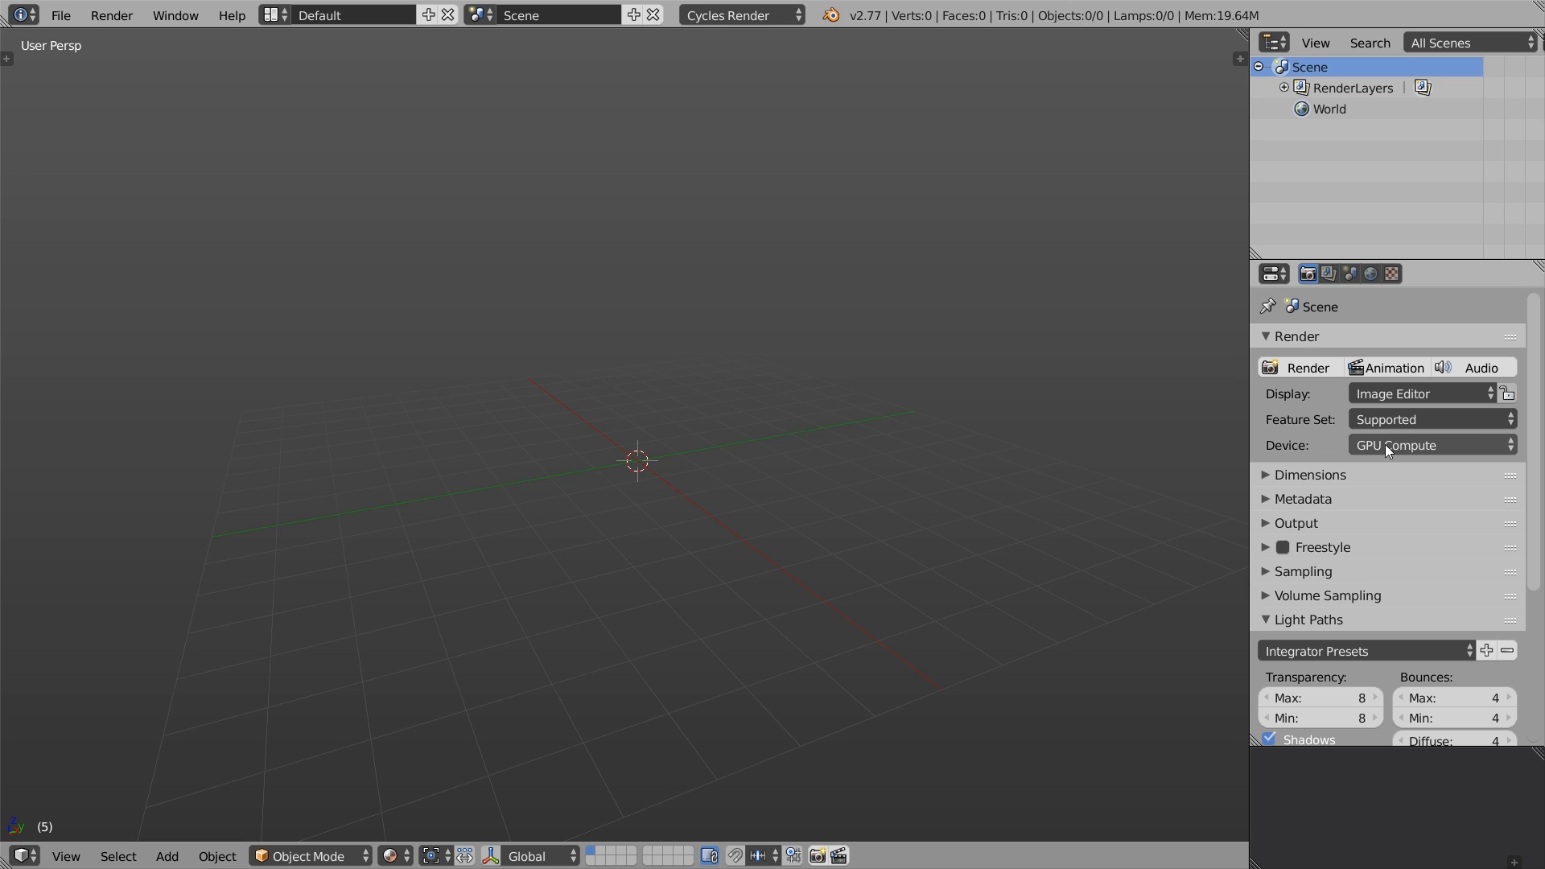
- Set the render device to GPU Compute and open the Viewport Shading menu
left_click(1429, 444)
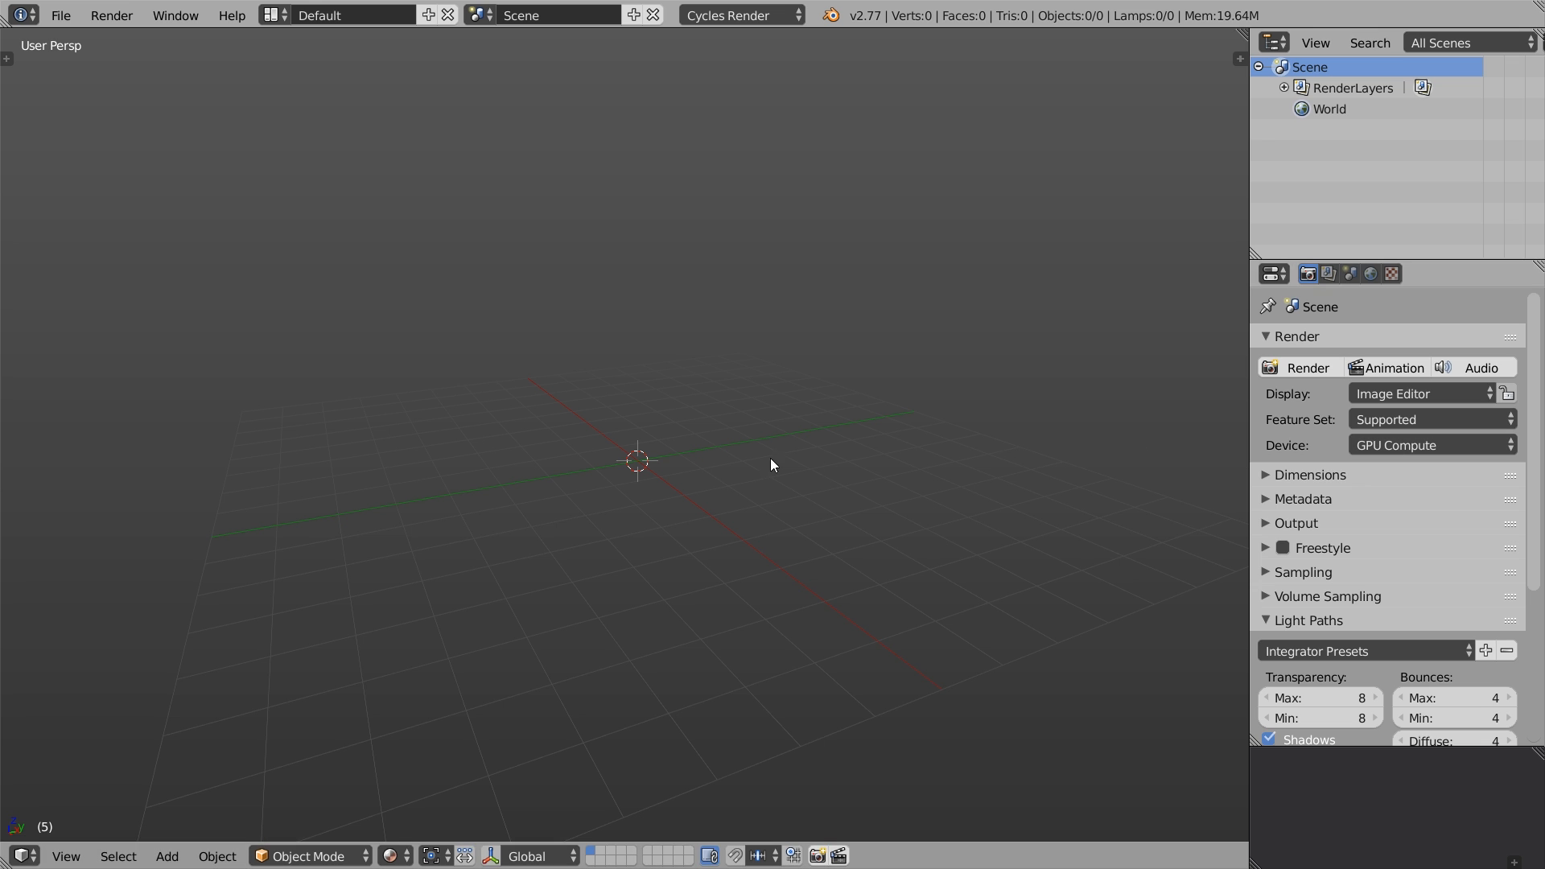
left_click(394, 856)
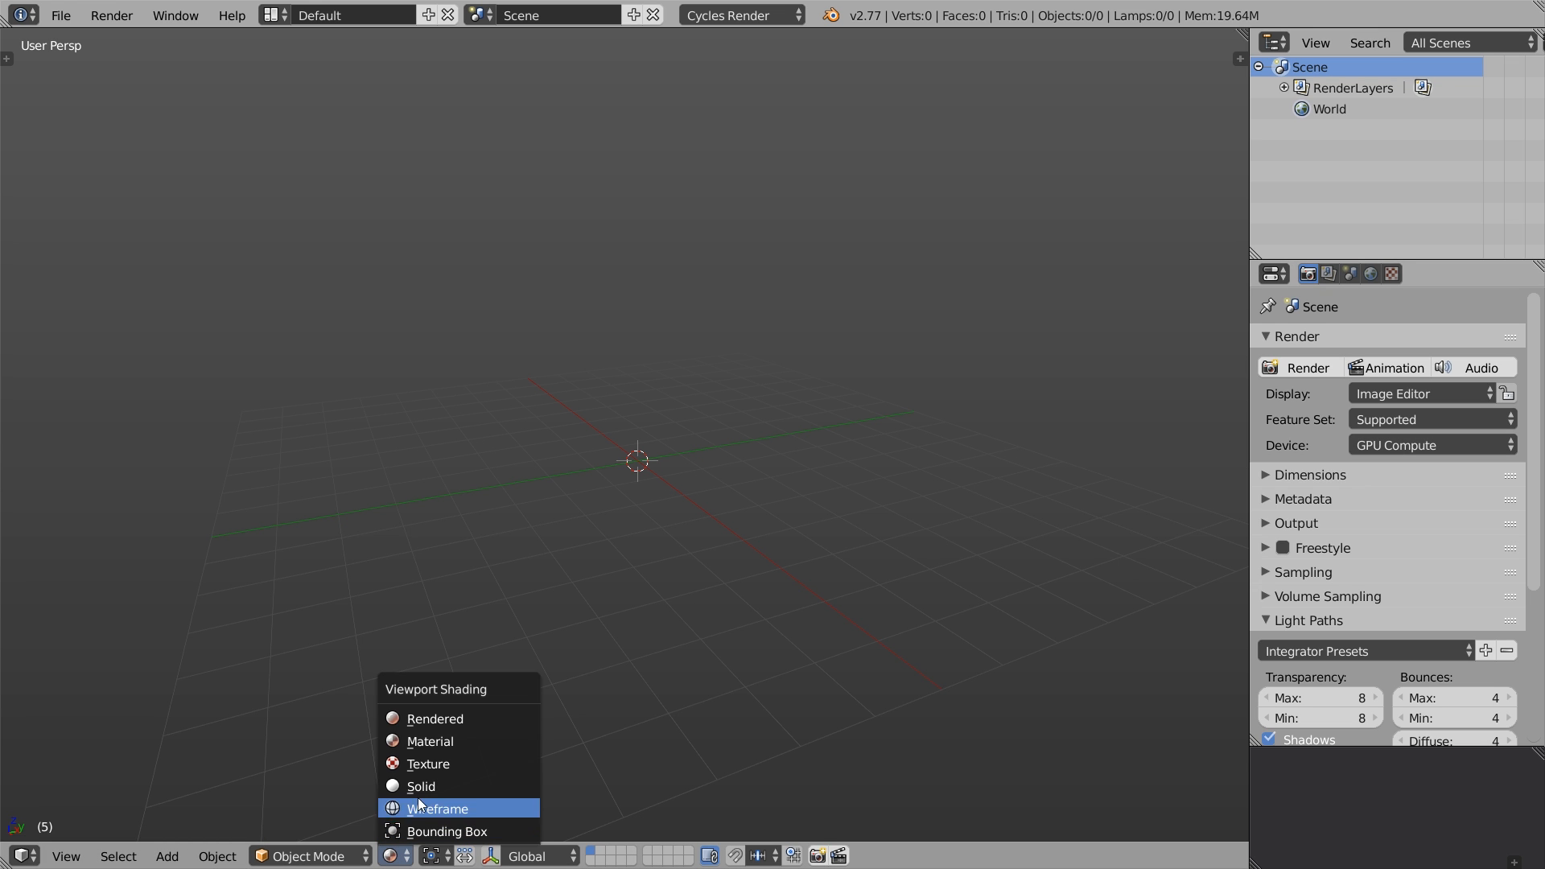
- Preview in Rendered shading, set the World background colour to black, then return to Solid
left_click(434, 718)
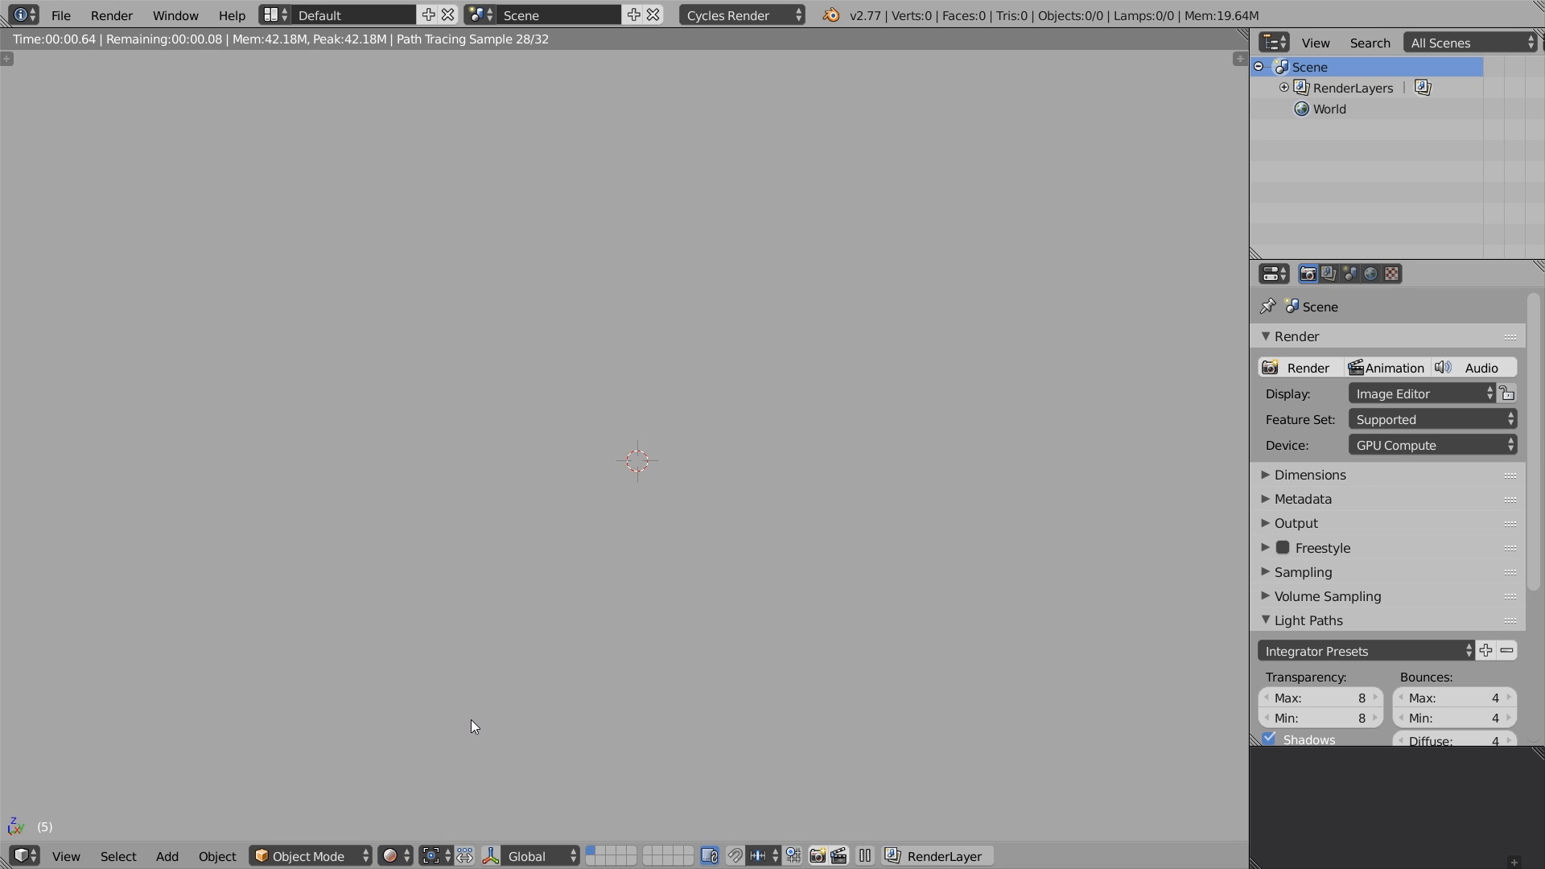
left_click(1369, 273)
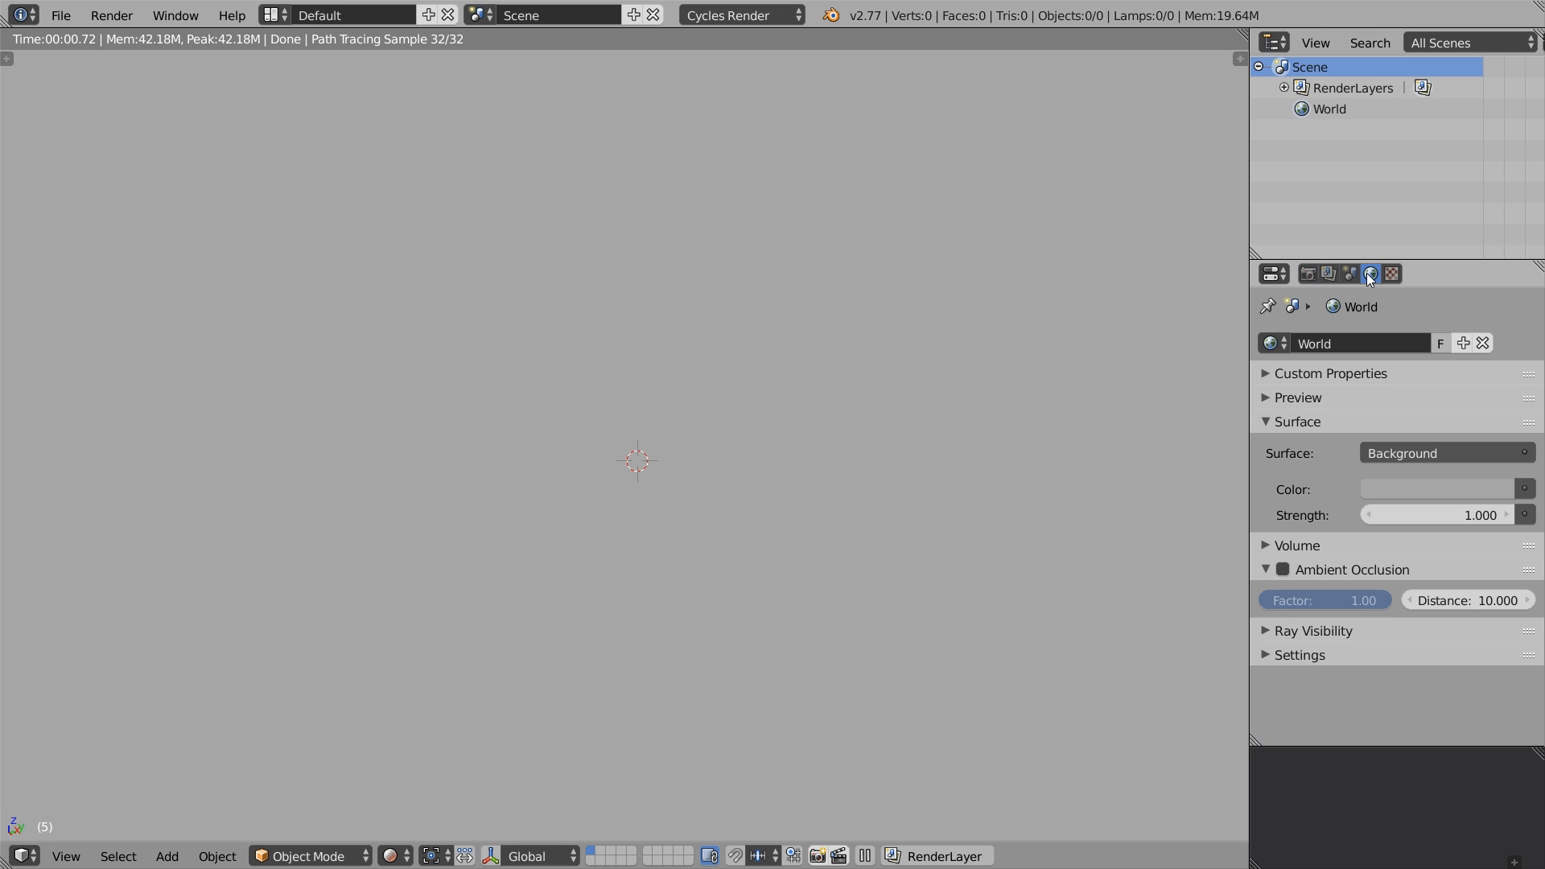
left_click(1444, 488)
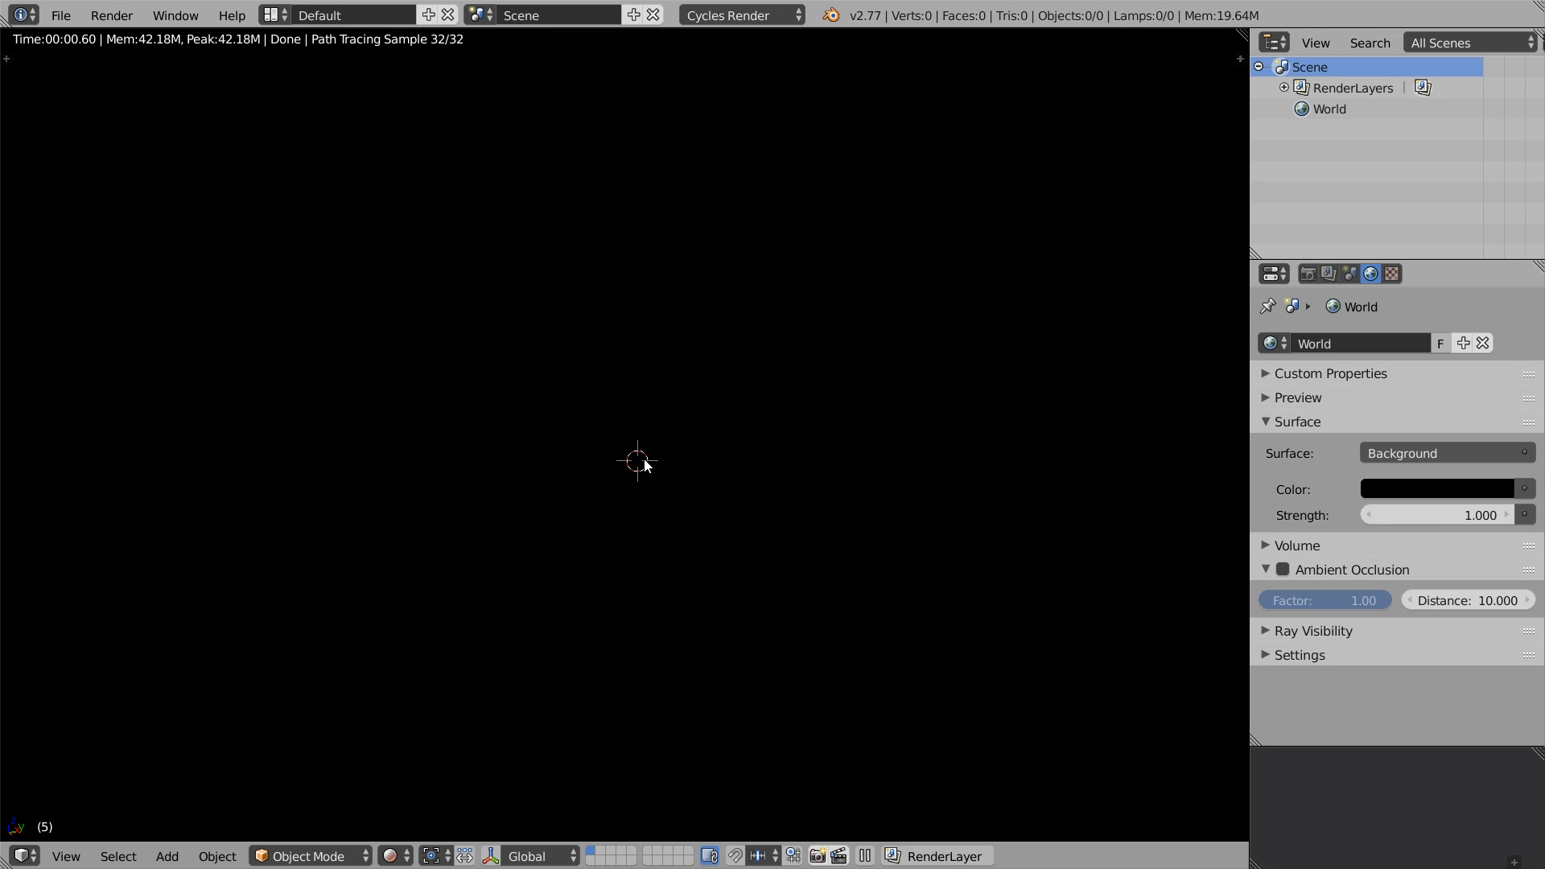
left_click(1307, 274)
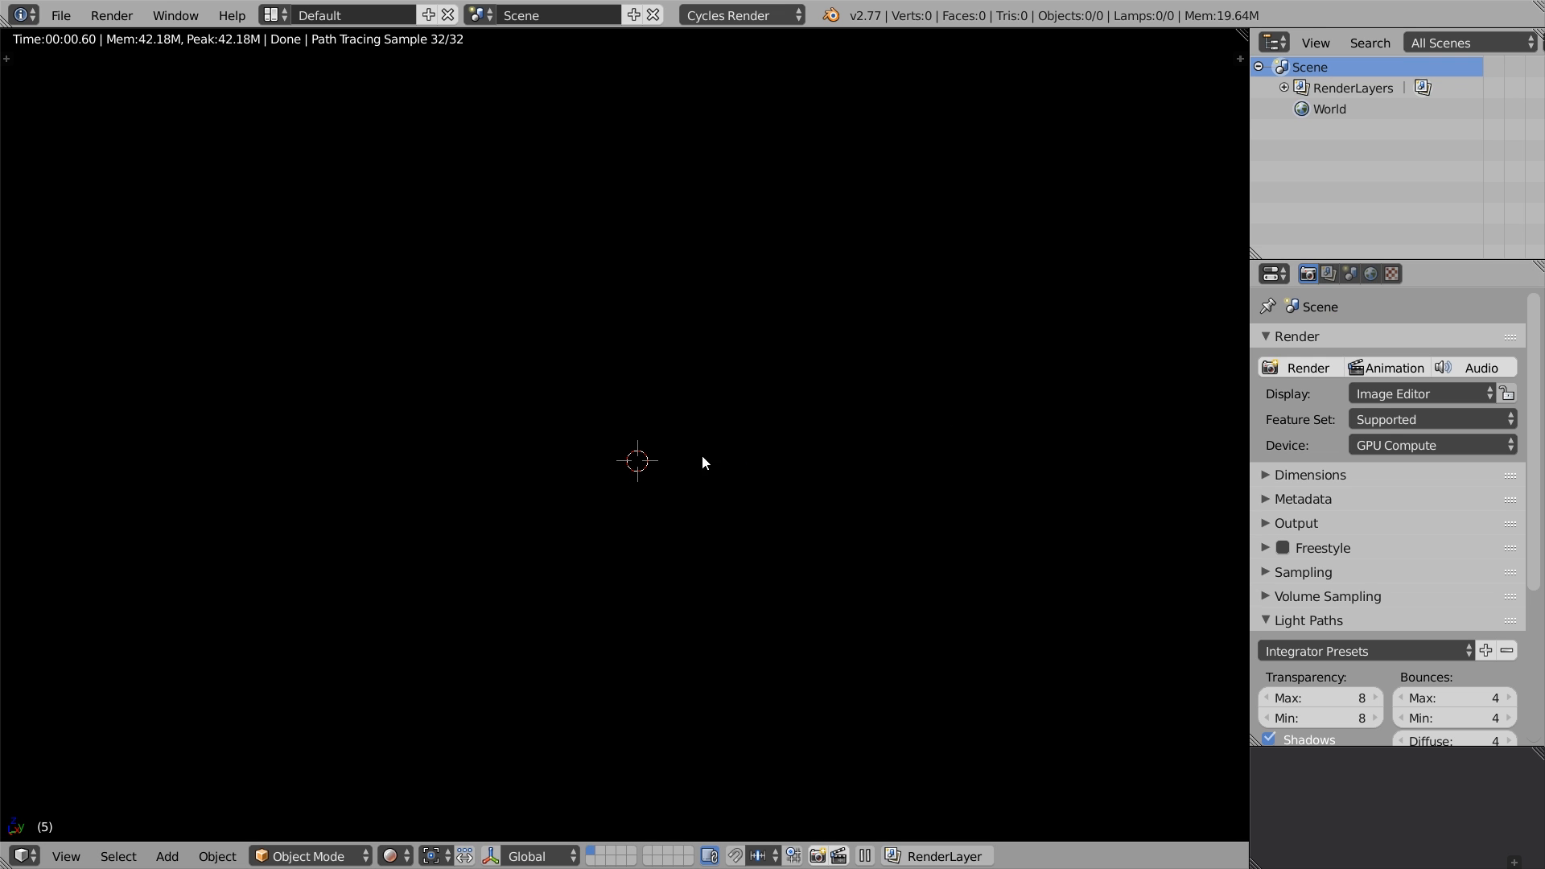
left_click(394, 855)
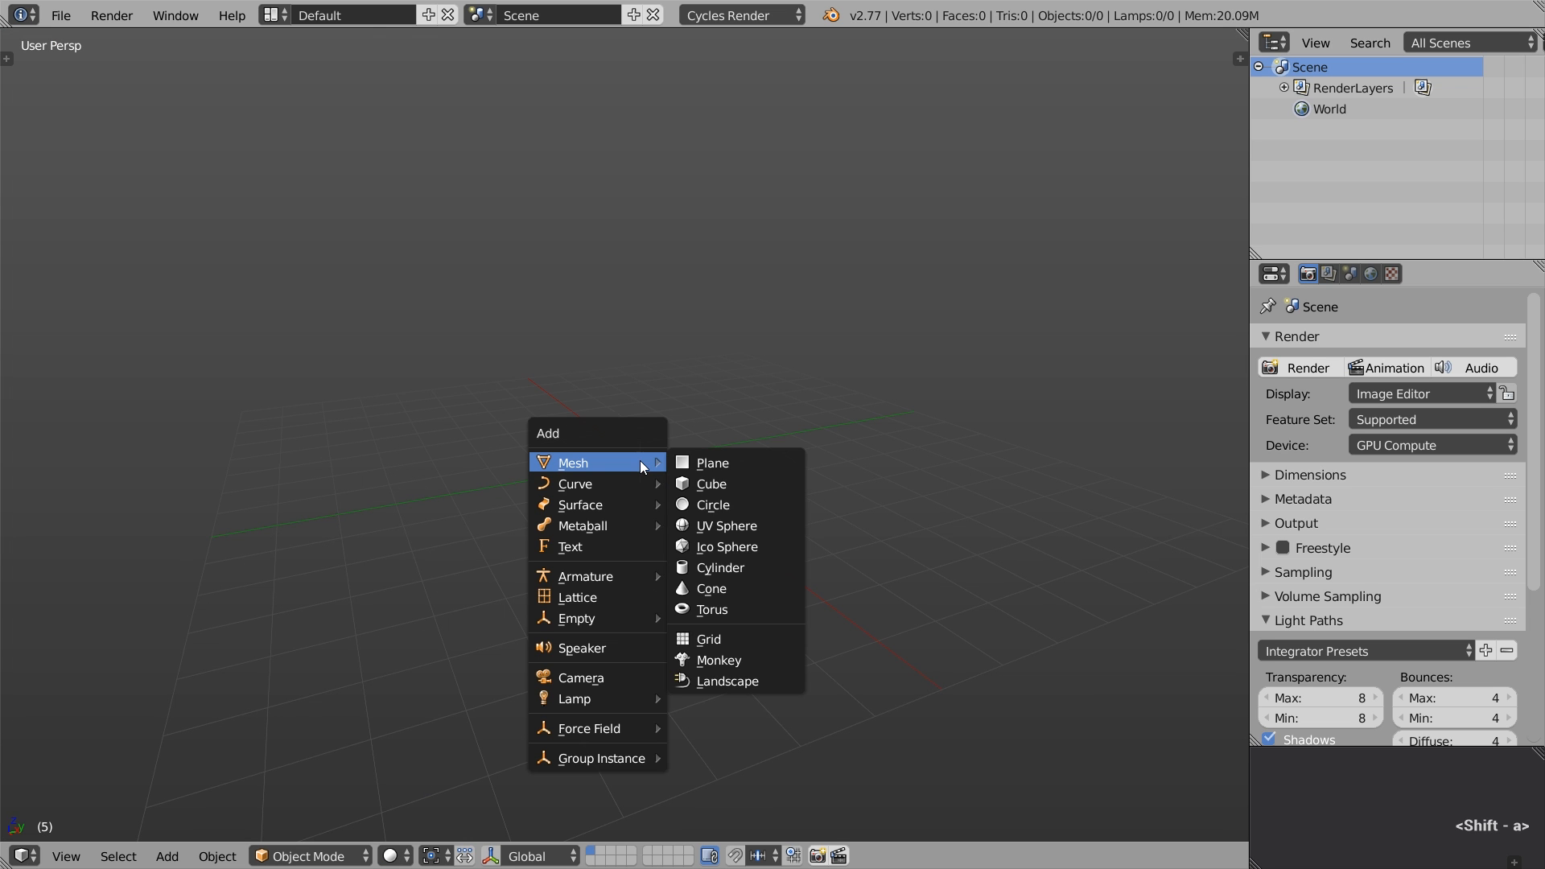
mouse_move(726, 526)
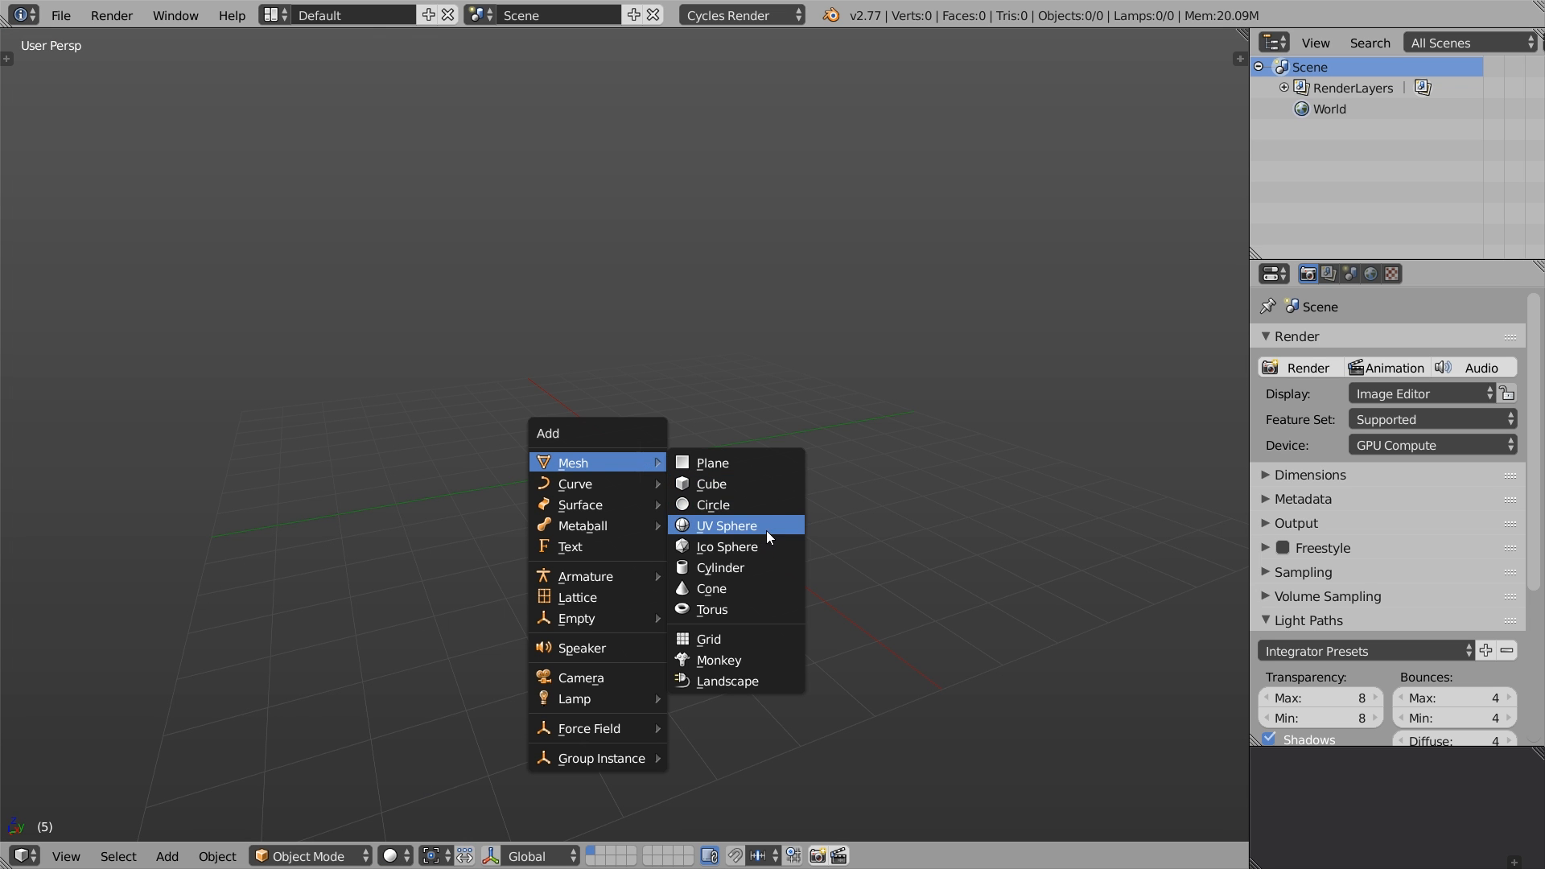
- Add a UV Sphere mesh and give it Smooth shading
left_click(726, 526)
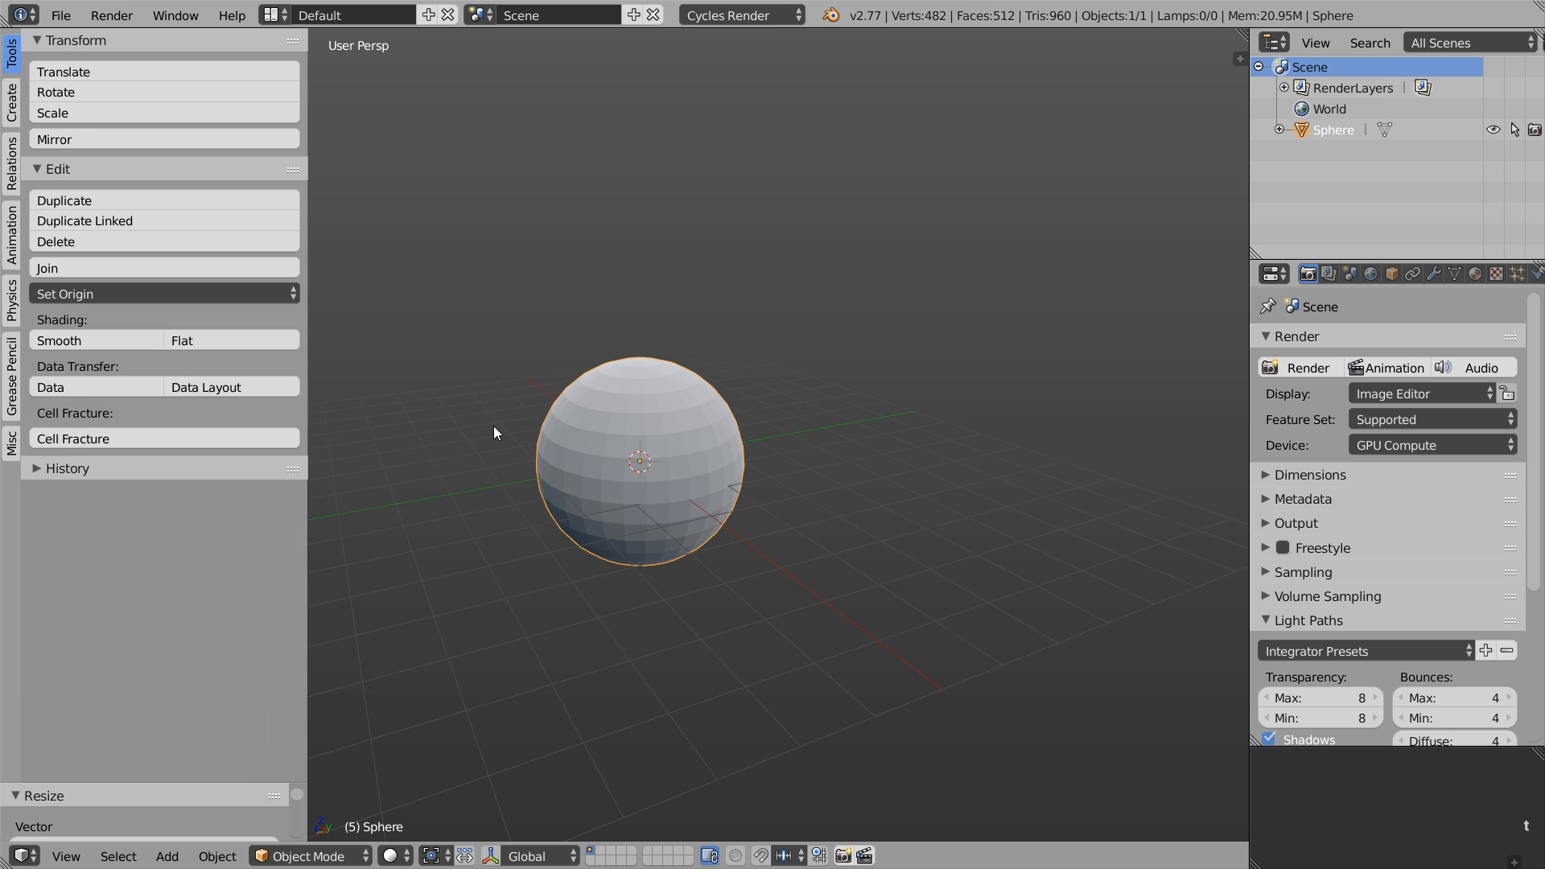
left_click(59, 339)
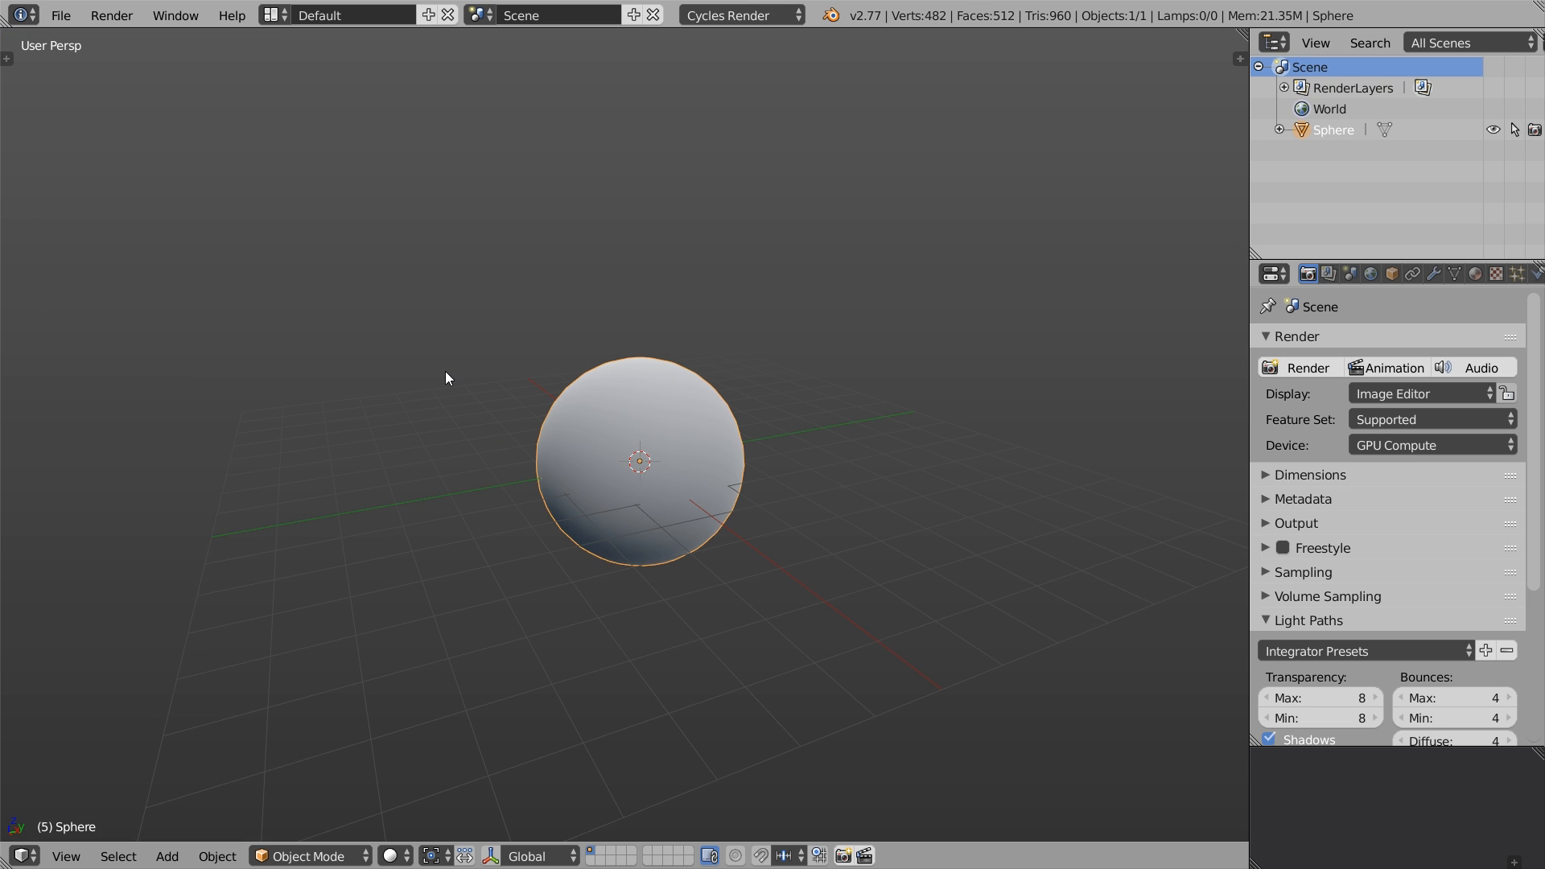
- Try several matcaps on the sphere, including plain white, settling on the dark rim-lit one
key("n")
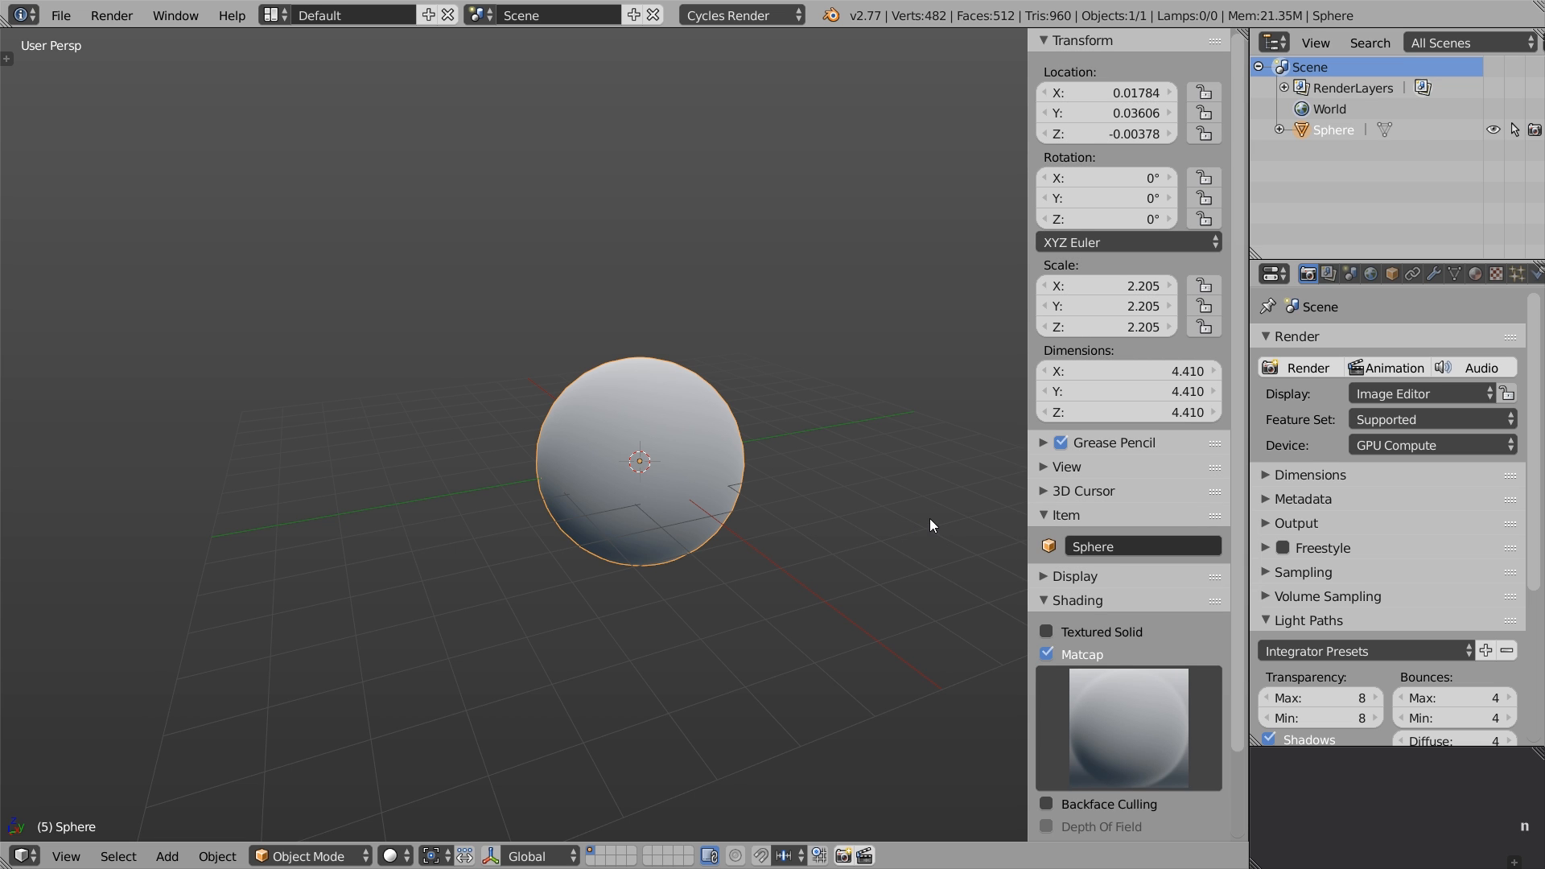
left_click(1129, 729)
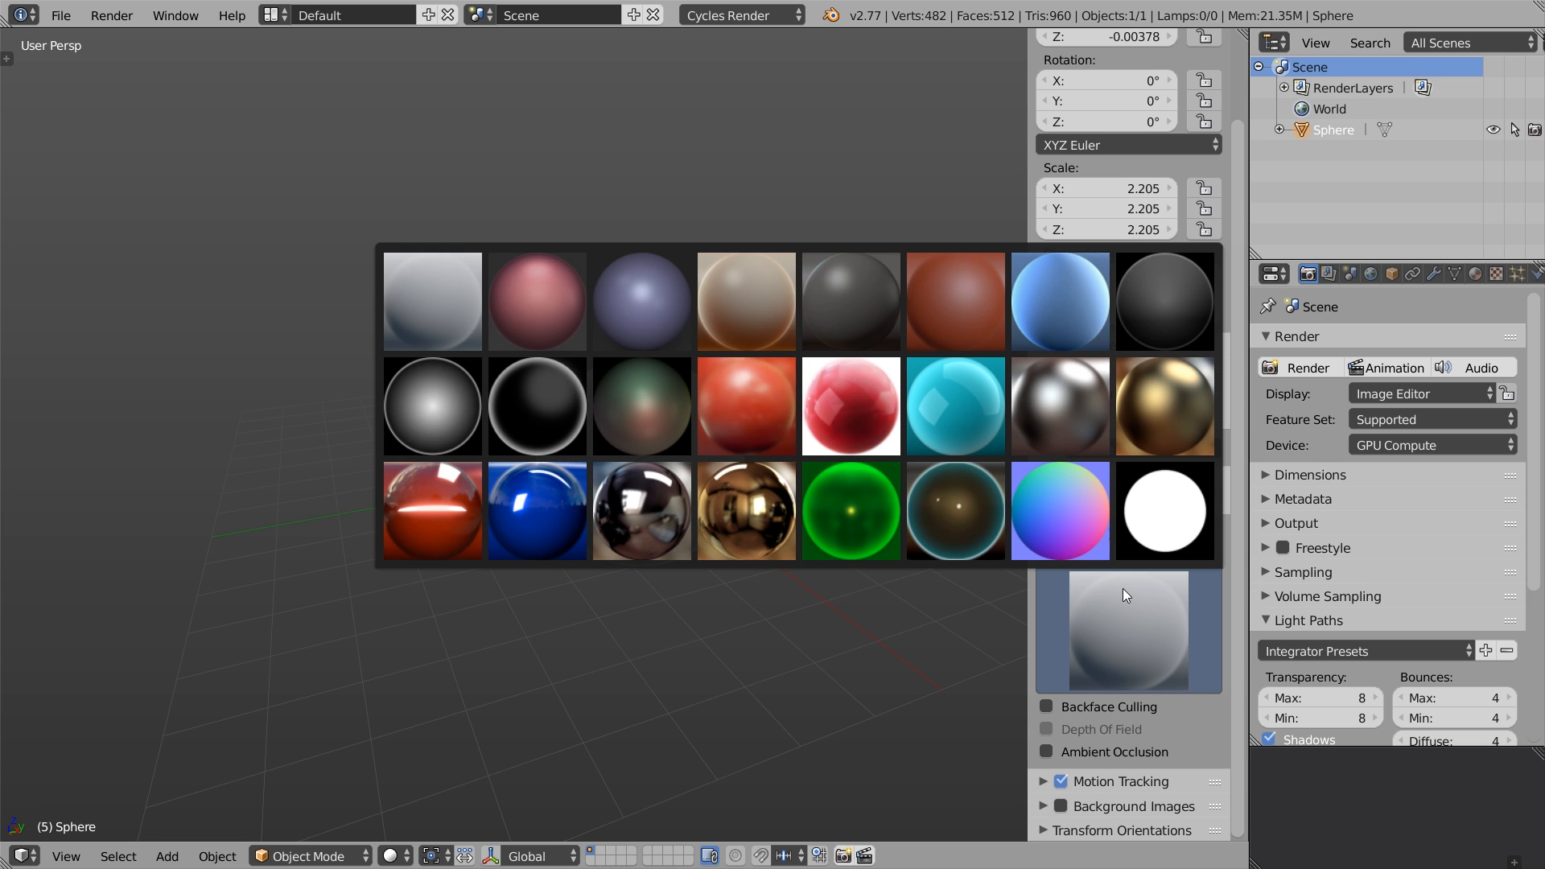
left_click(537, 406)
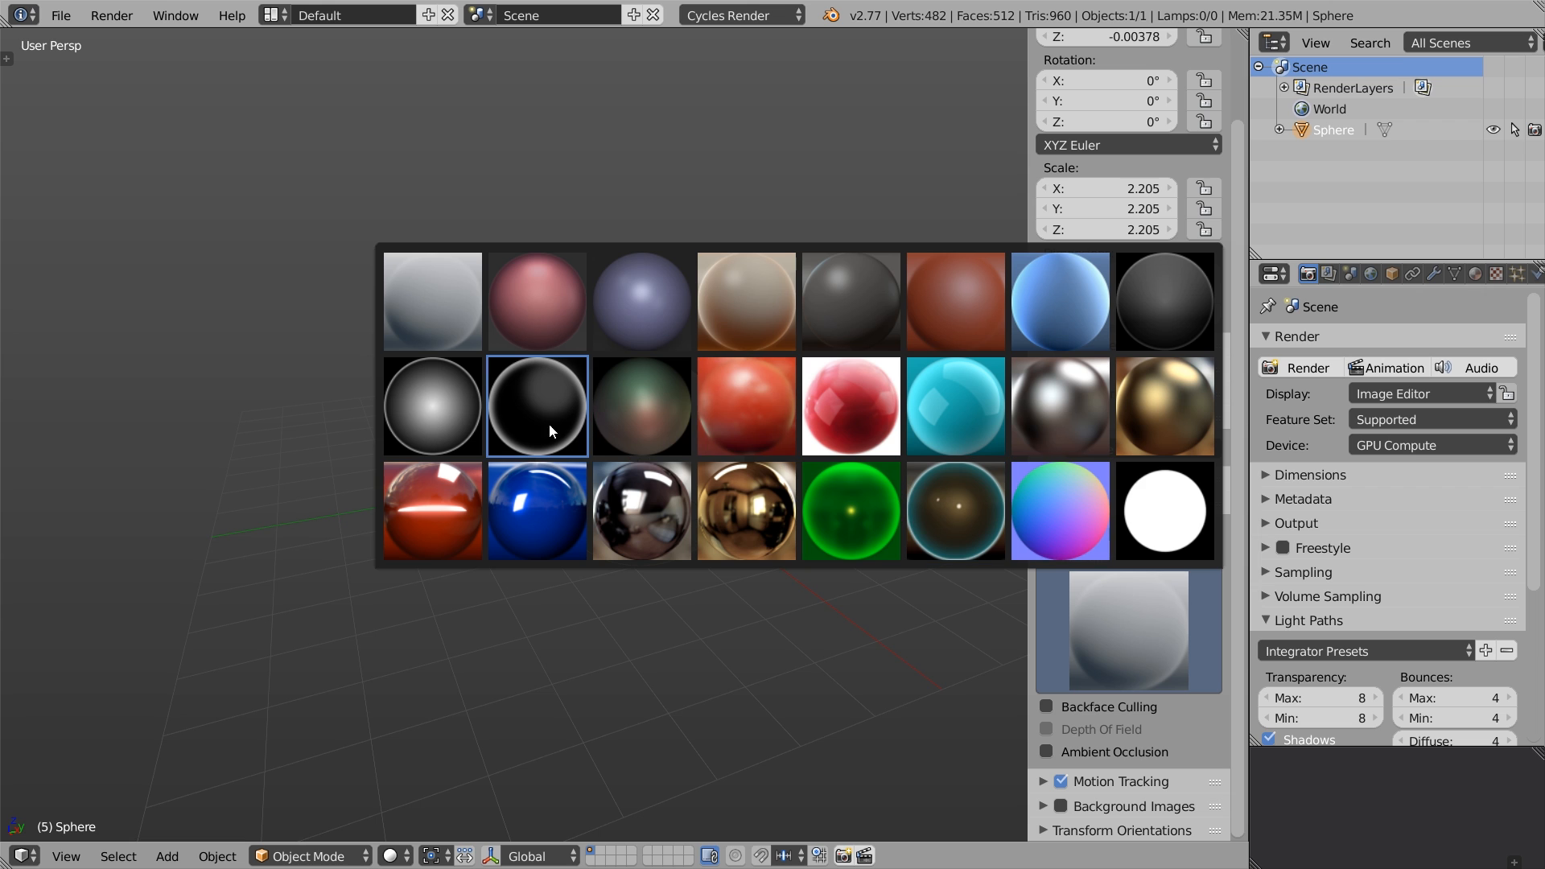
left_click(535, 406)
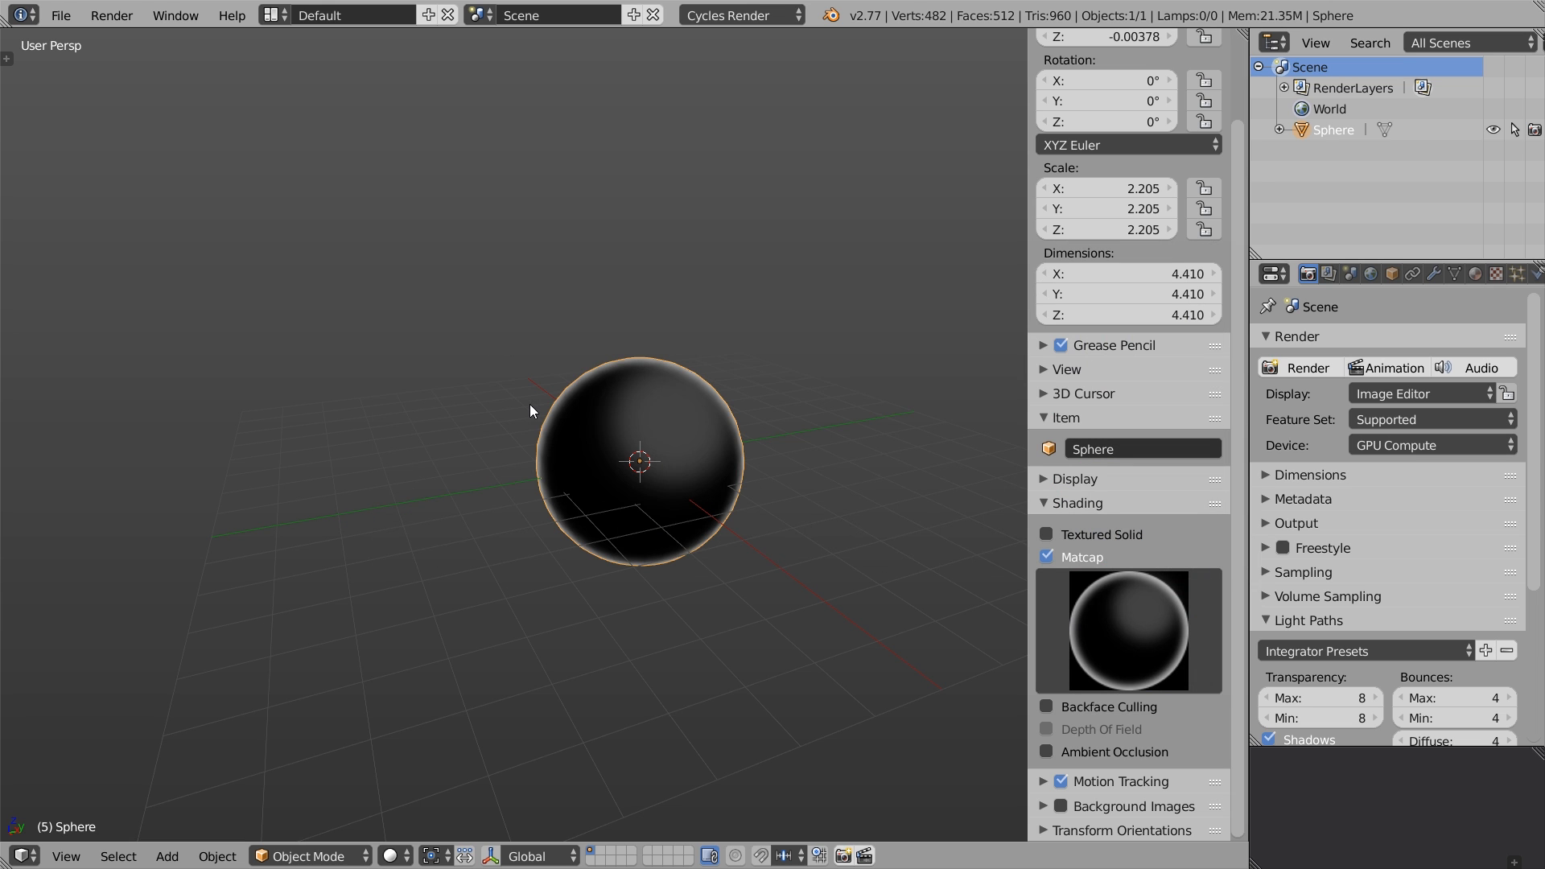
mouse_move(1081, 607)
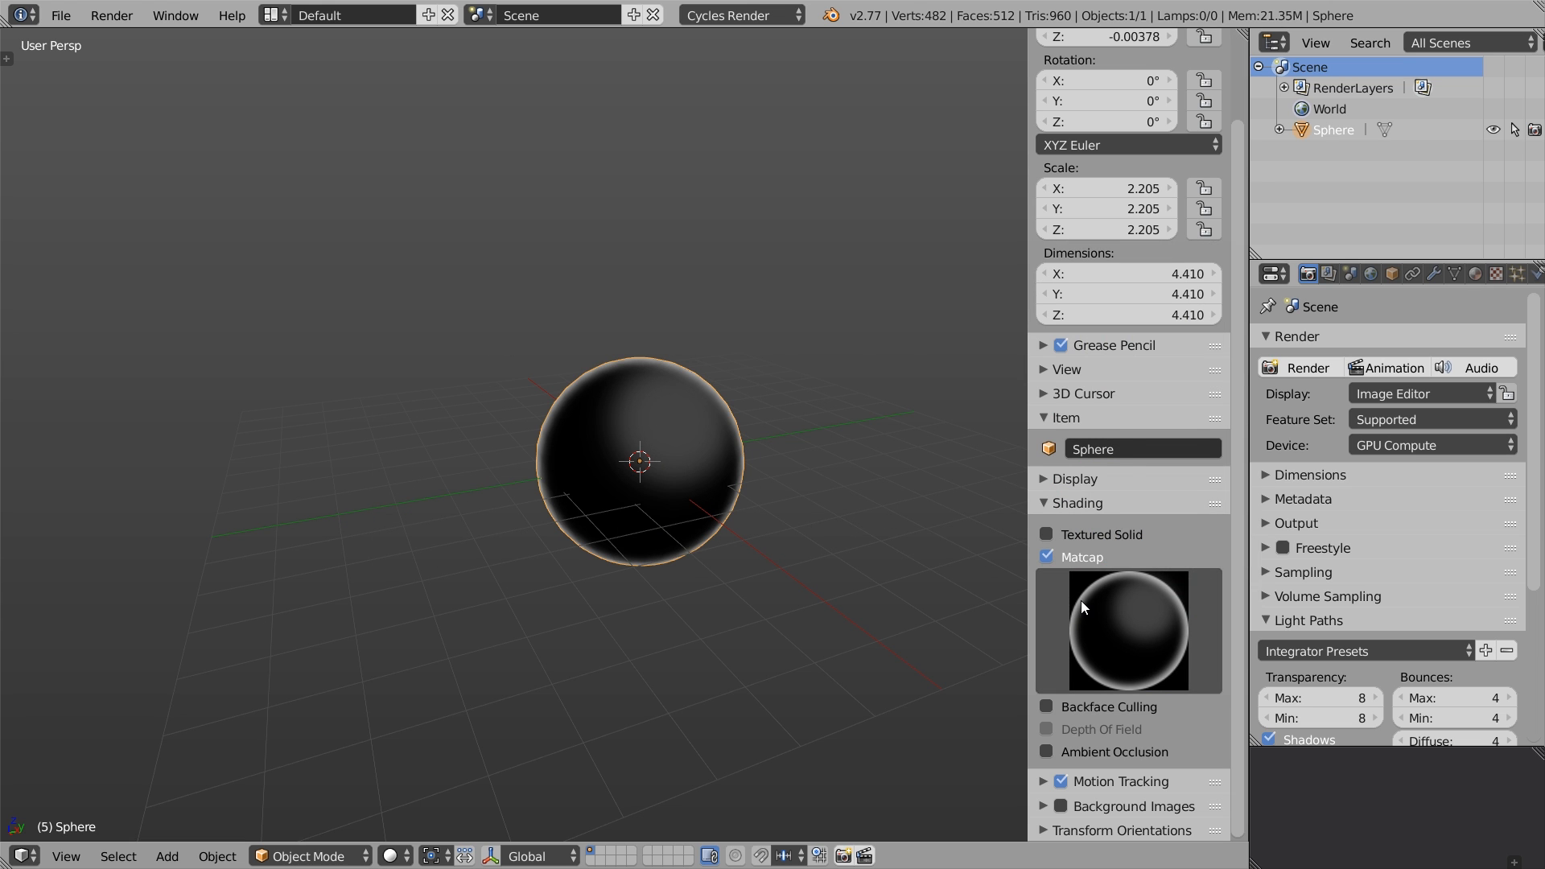
left_click(1130, 629)
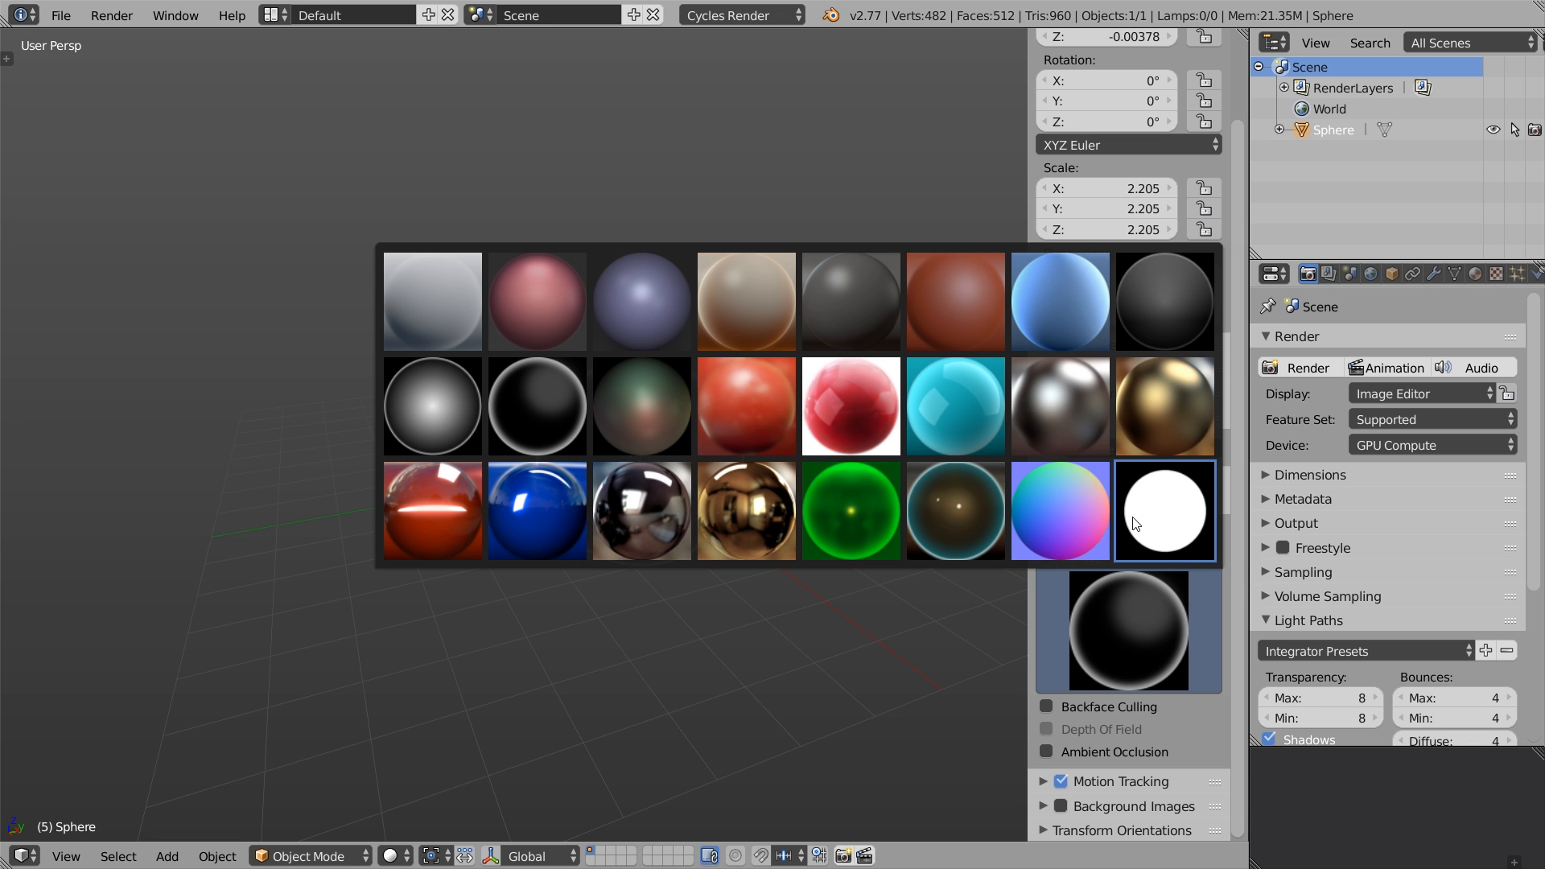
left_click(1164, 509)
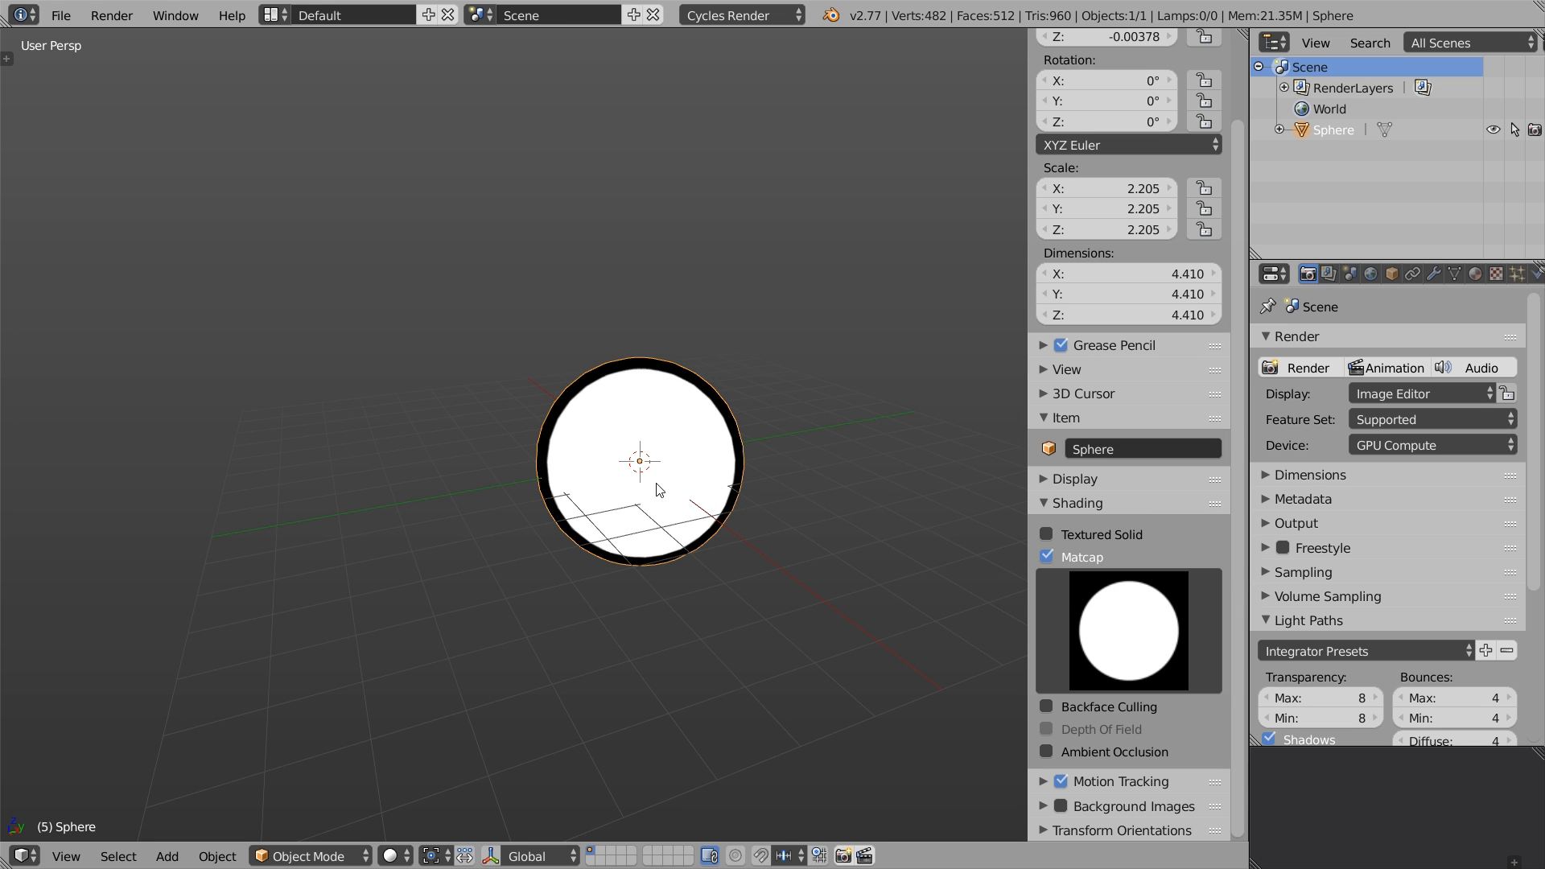
left_click(1127, 631)
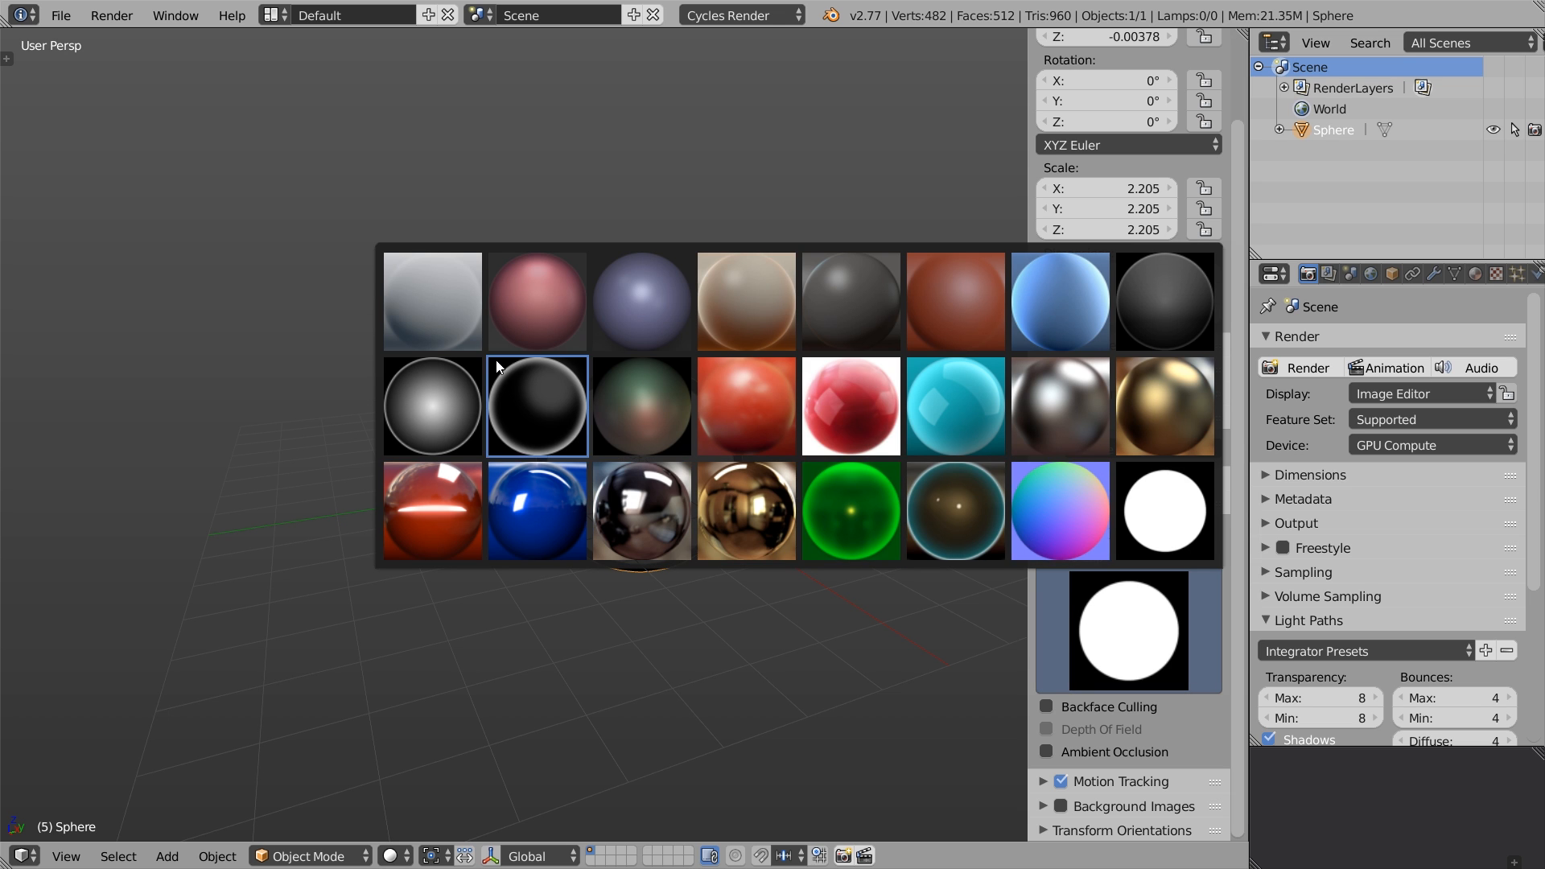
left_click(432, 302)
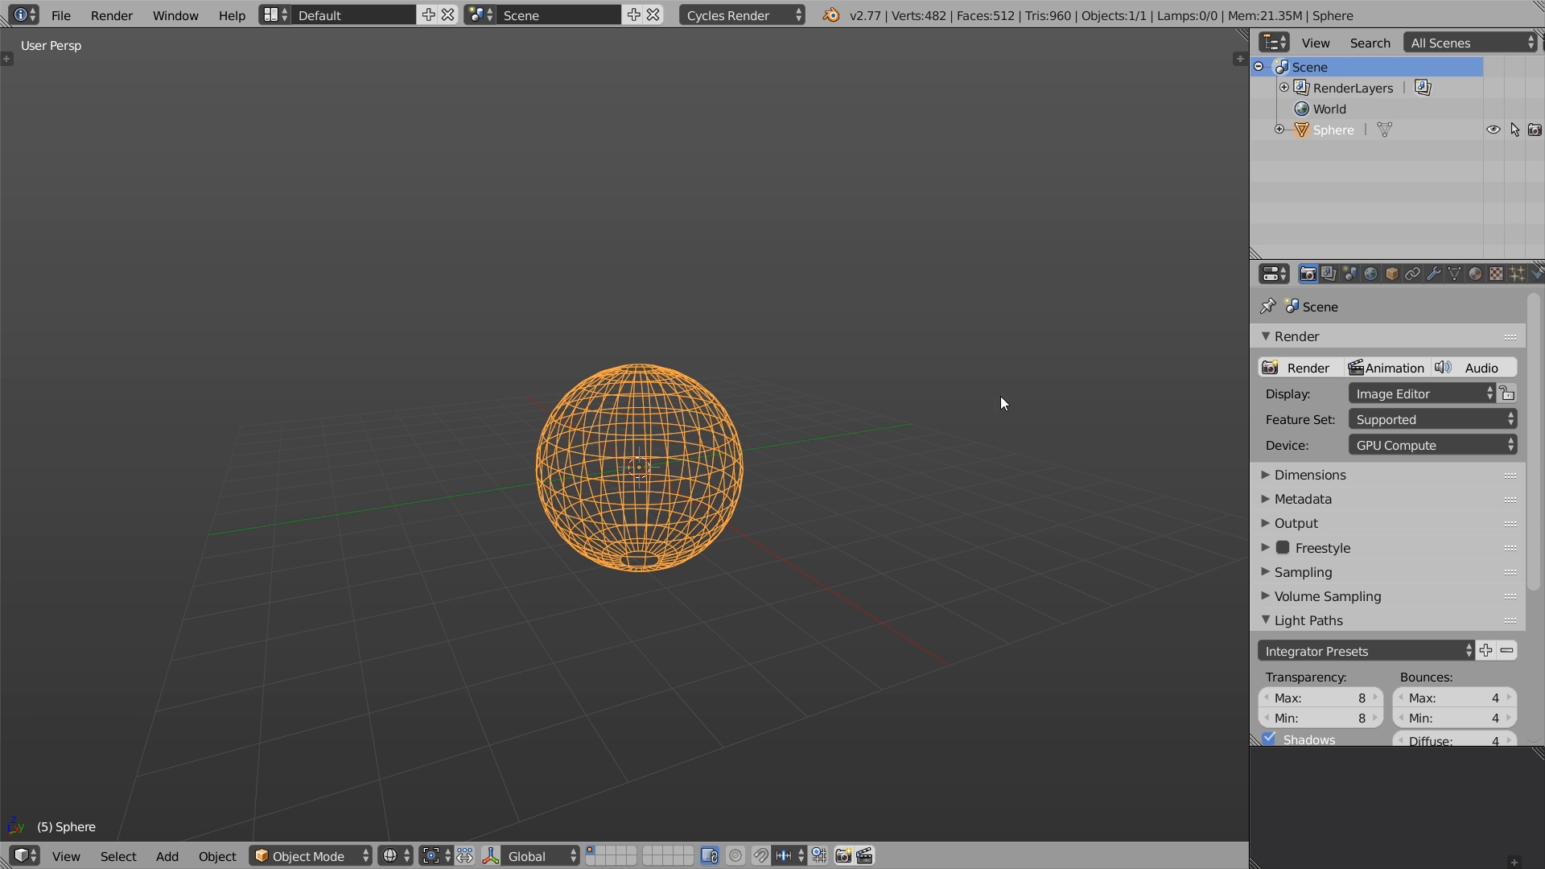
- Apply a level-2 Subdivision Surface modifier to the sphere and switch to solid shading
left_click(1434, 273)
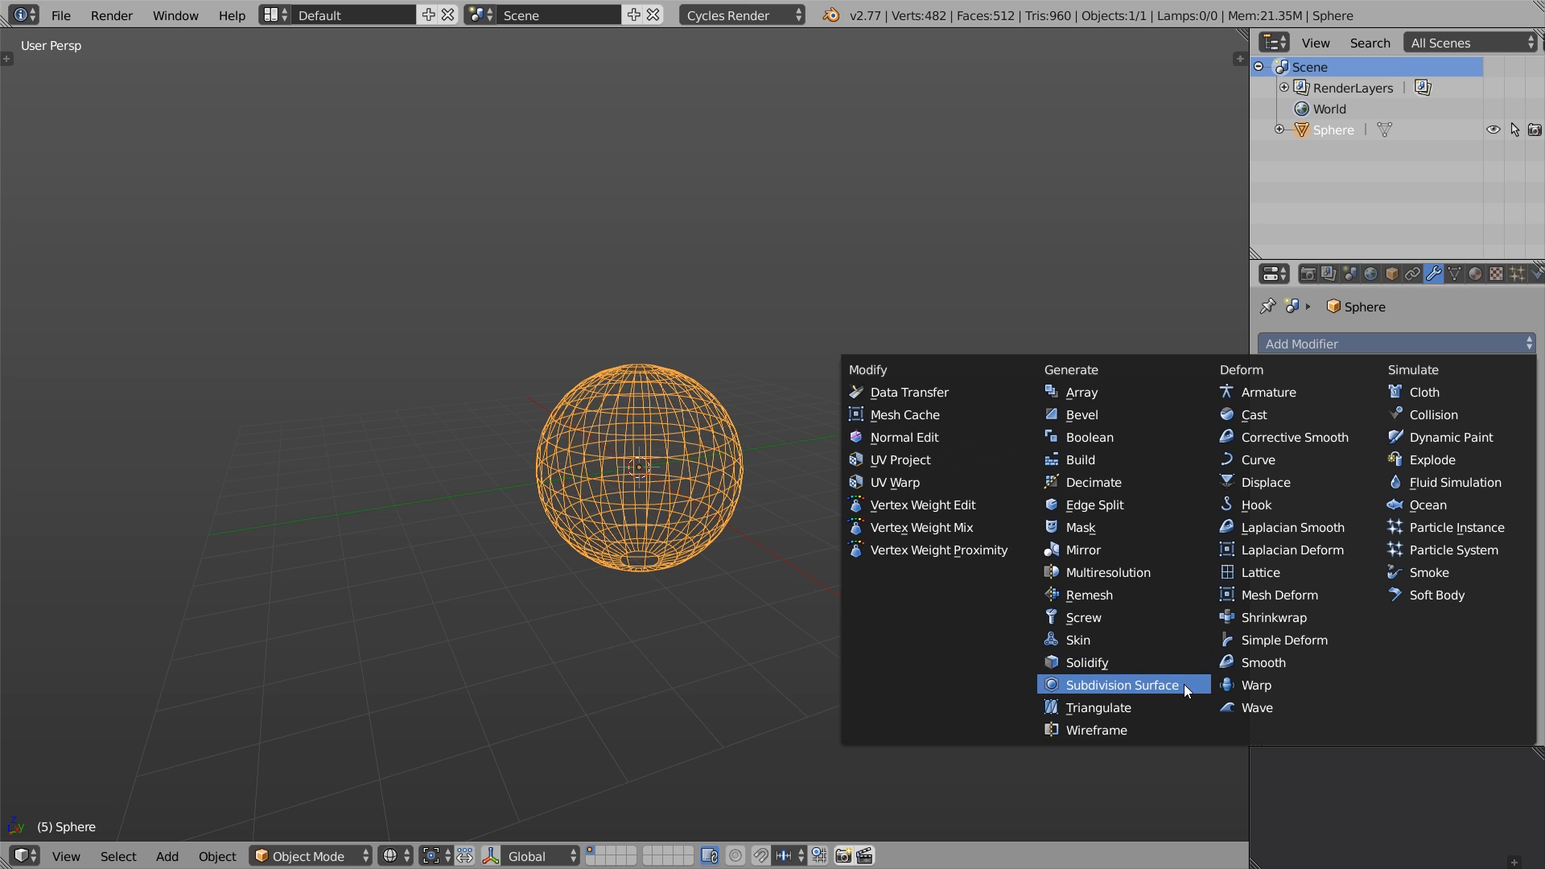
left_click(1119, 684)
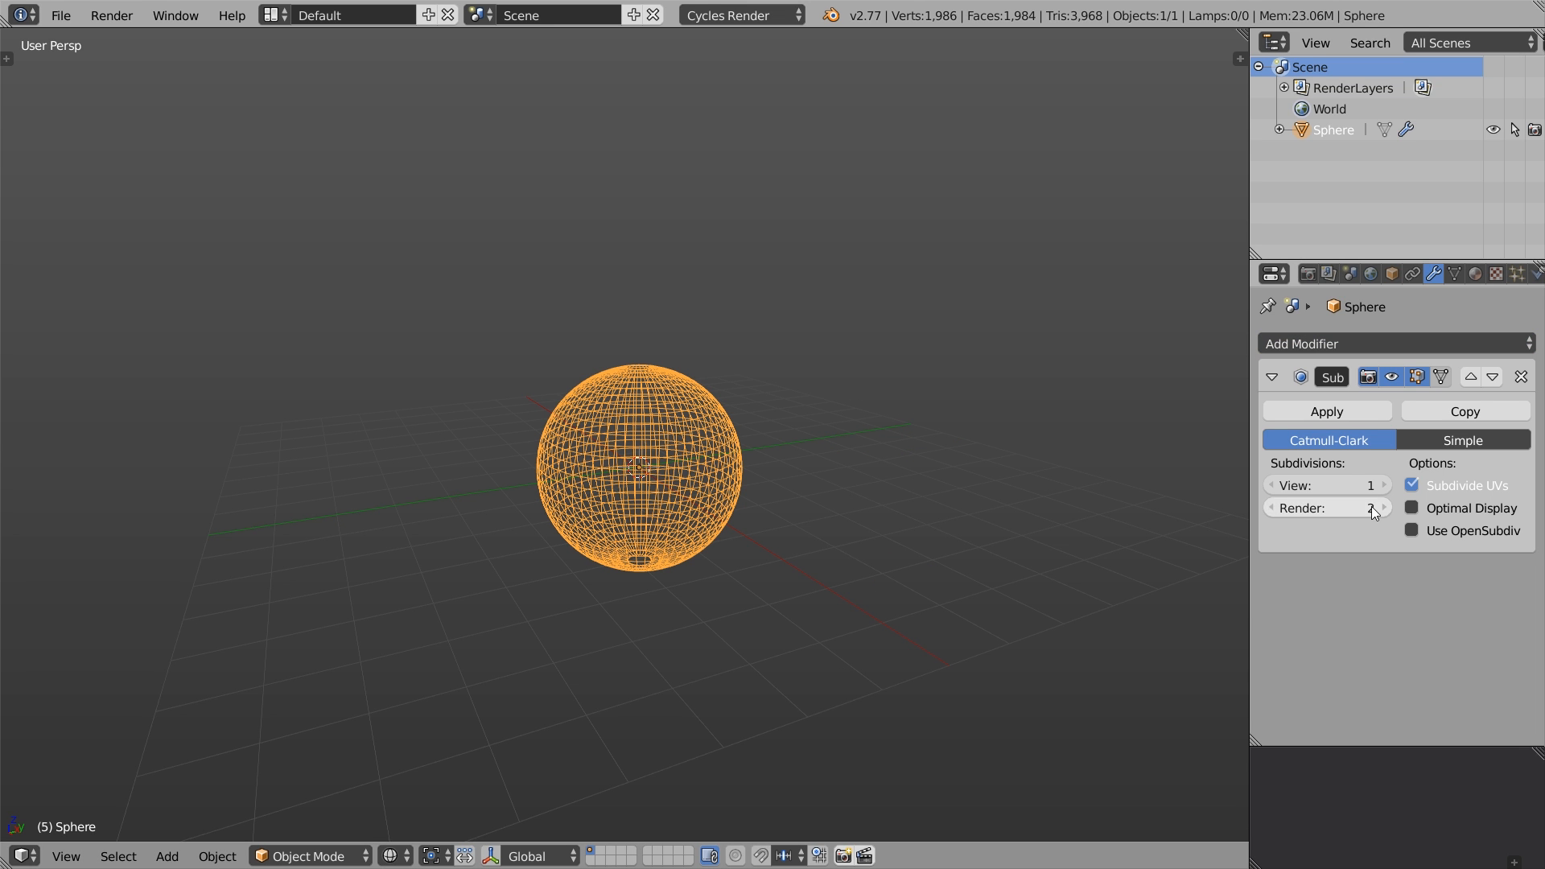
left_click(1383, 484)
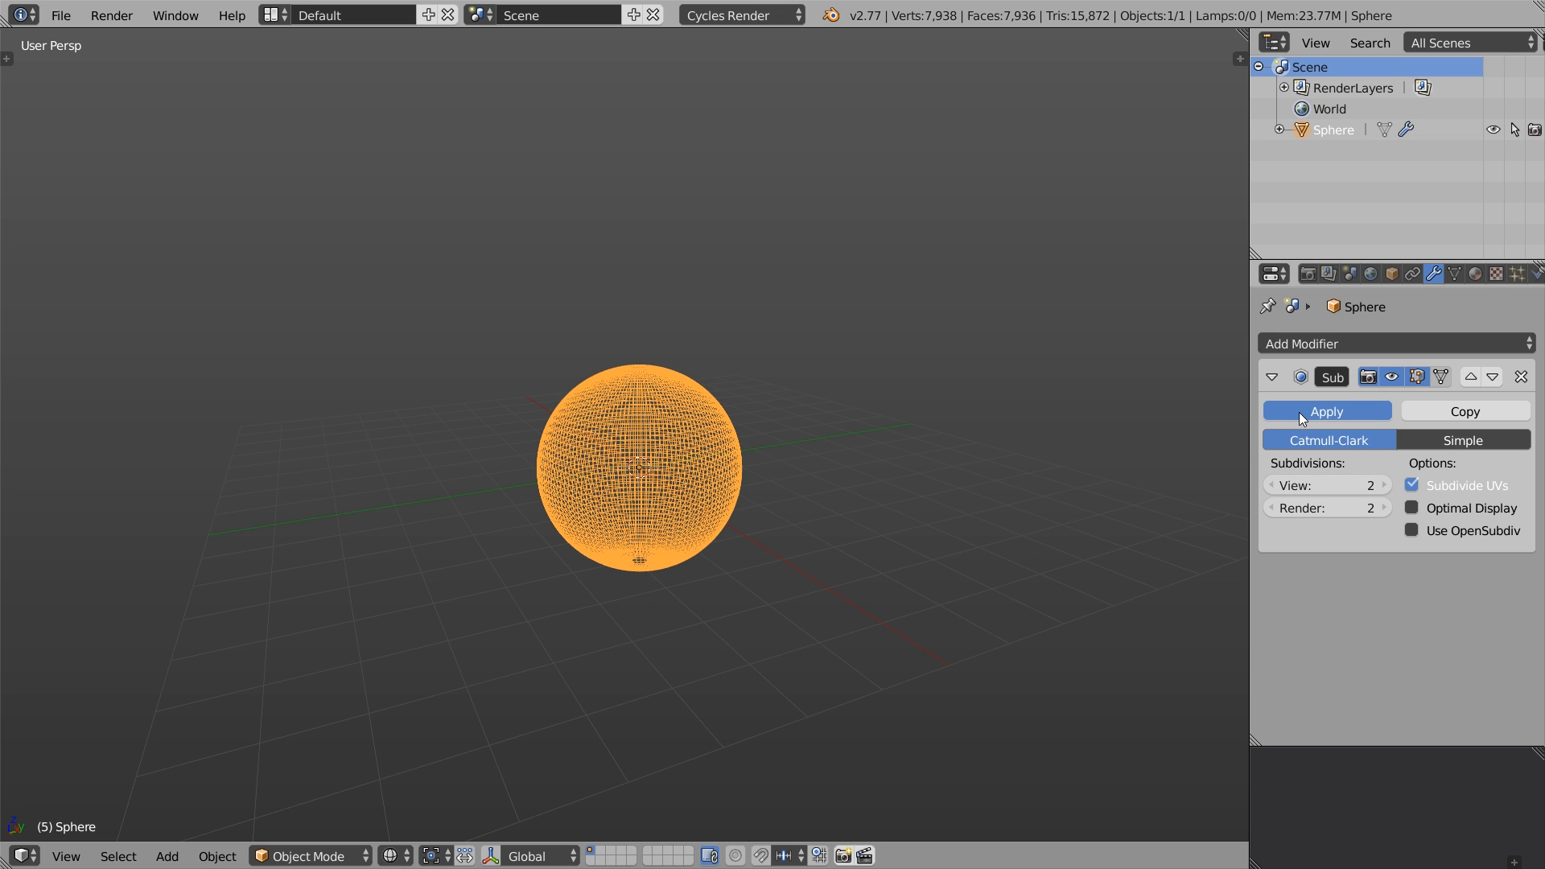
left_click(1326, 411)
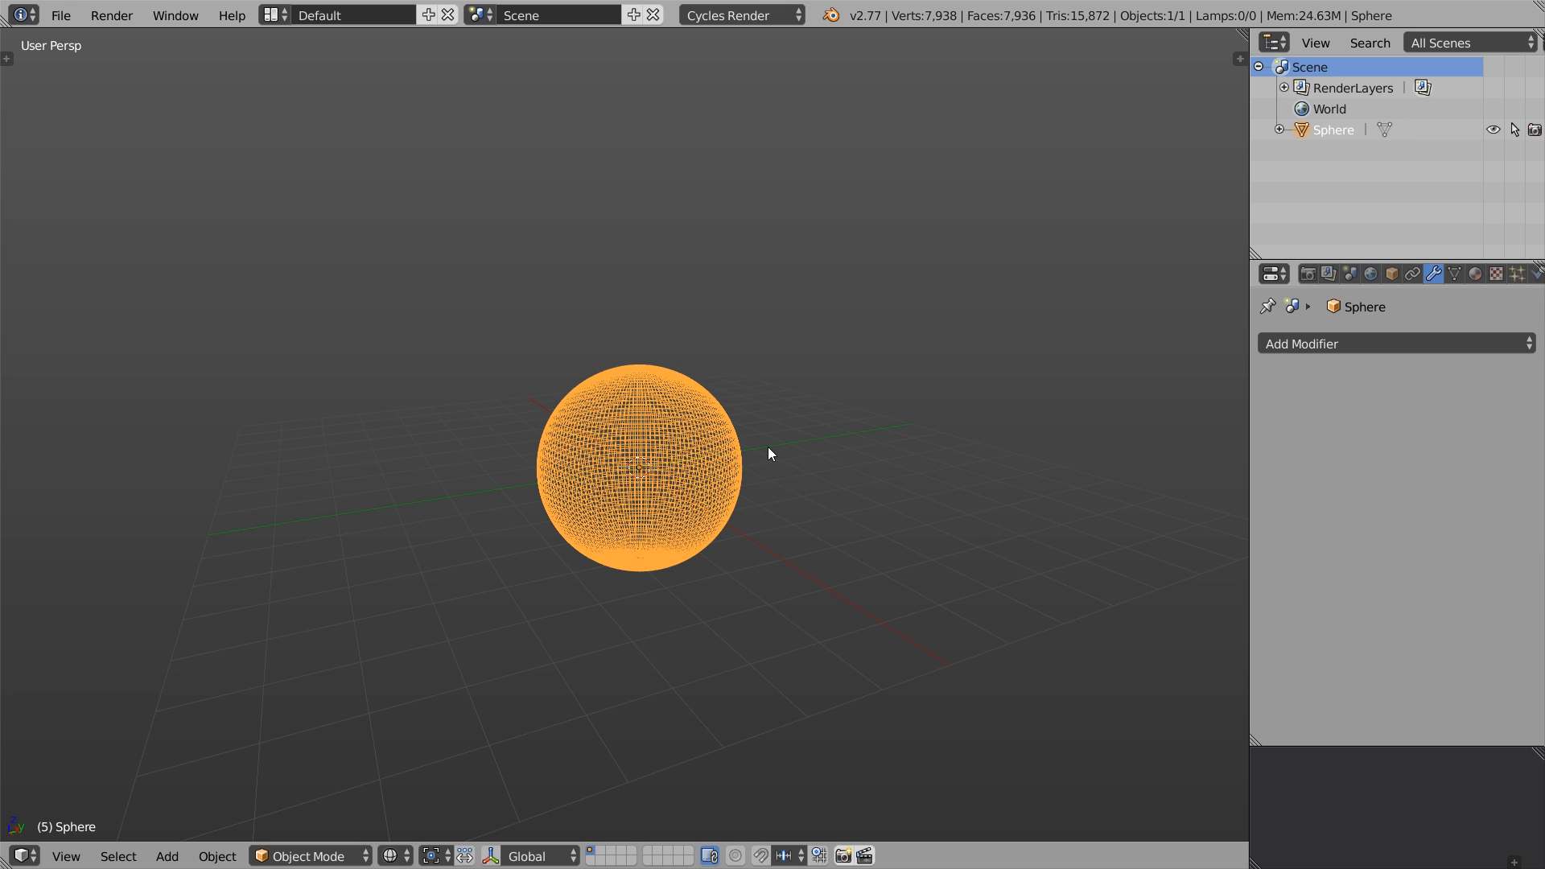
left_click(61, 15)
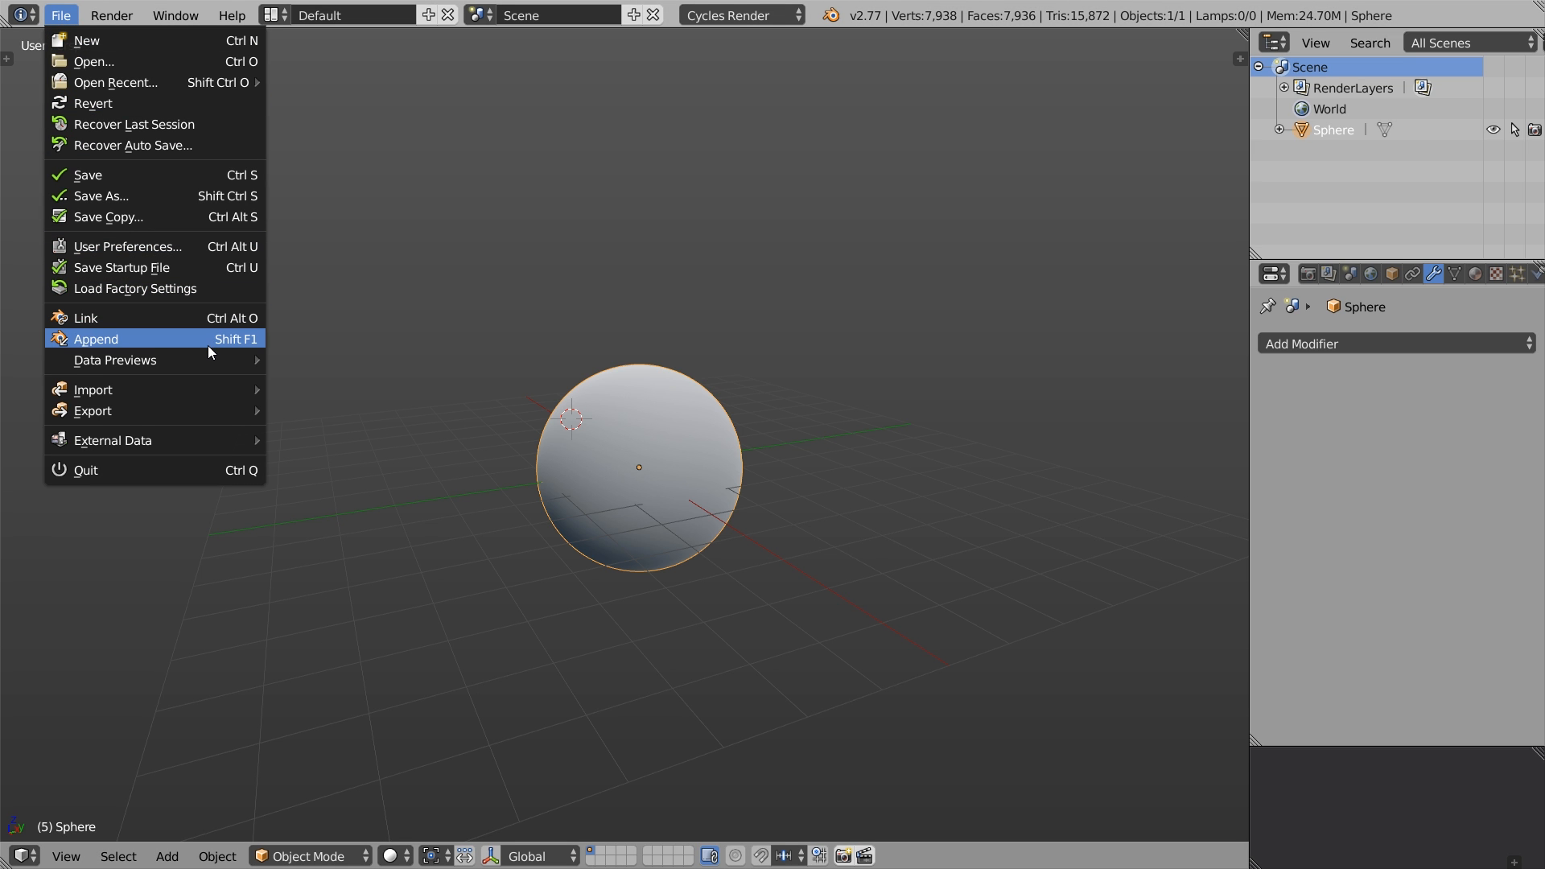
- Append the environment object from environment_01.blend
left_click(96, 338)
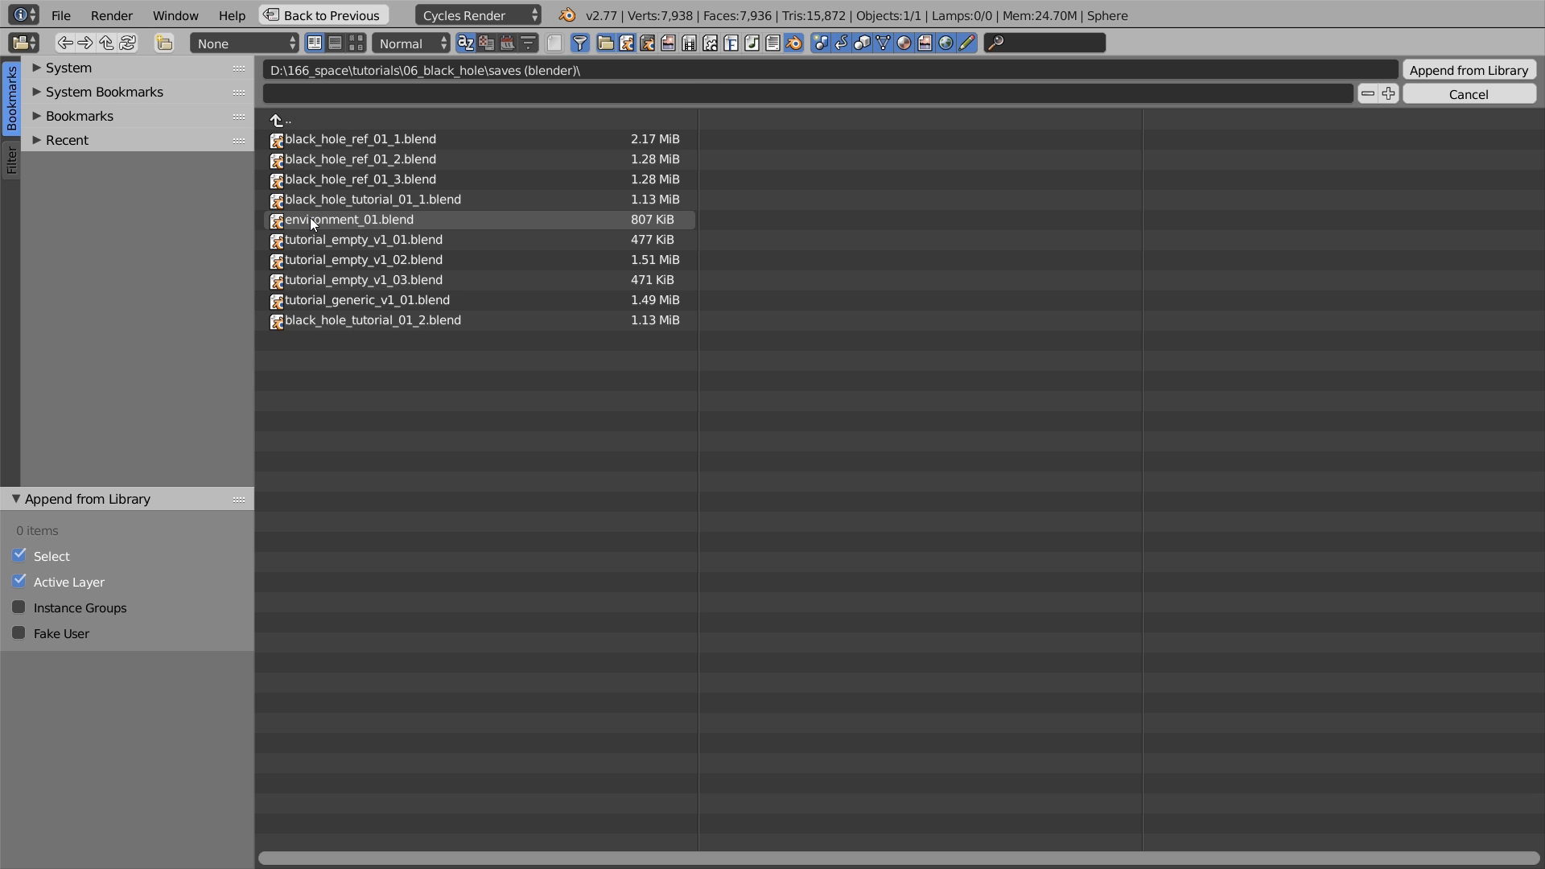
double_click(347, 219)
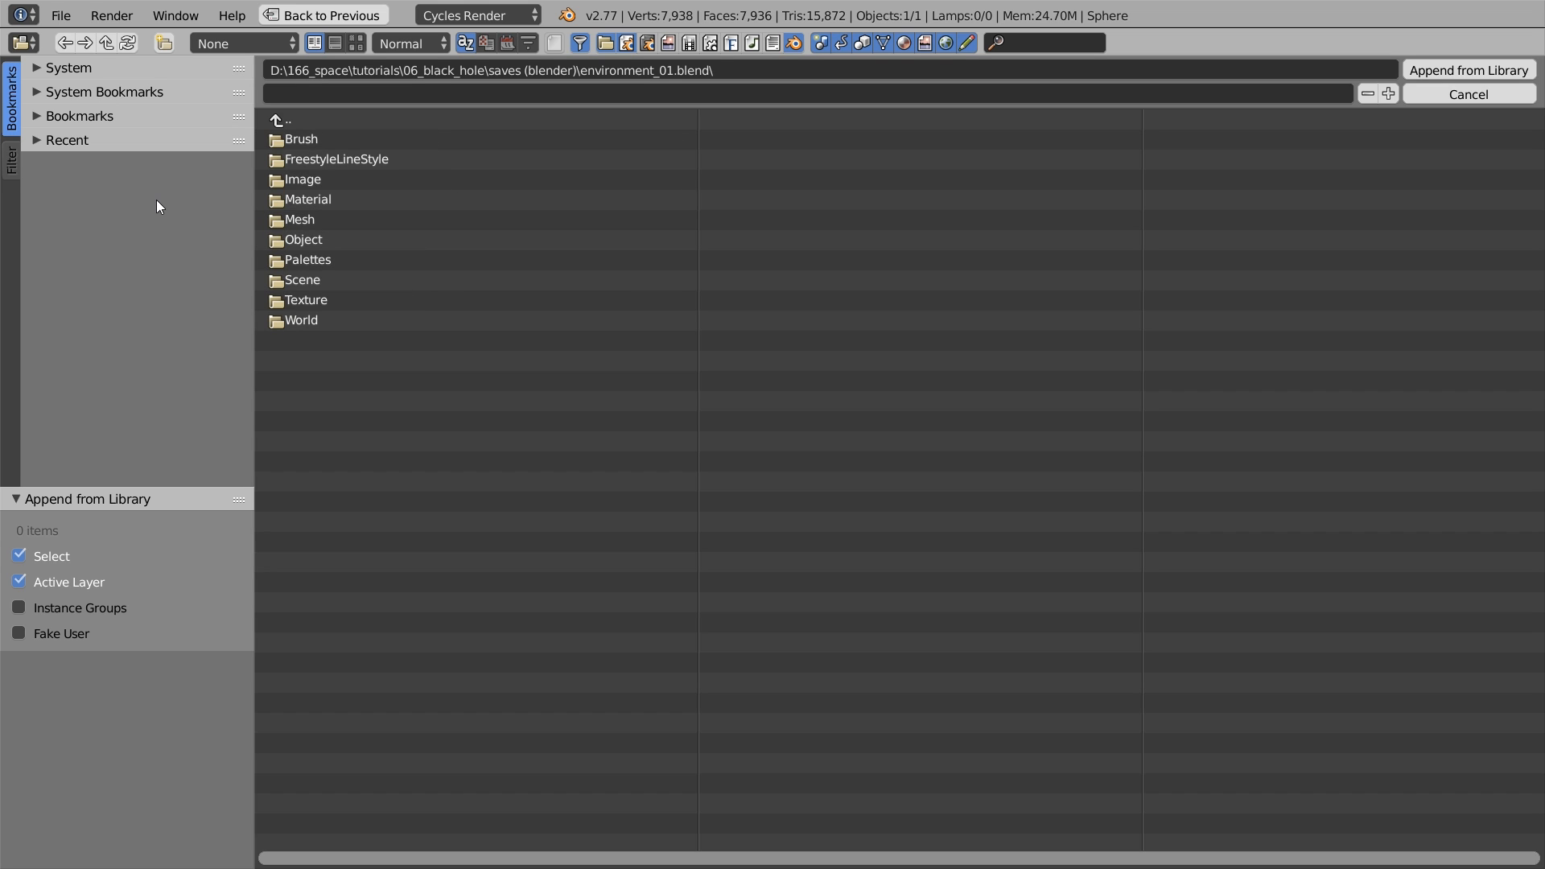
double_click(309, 240)
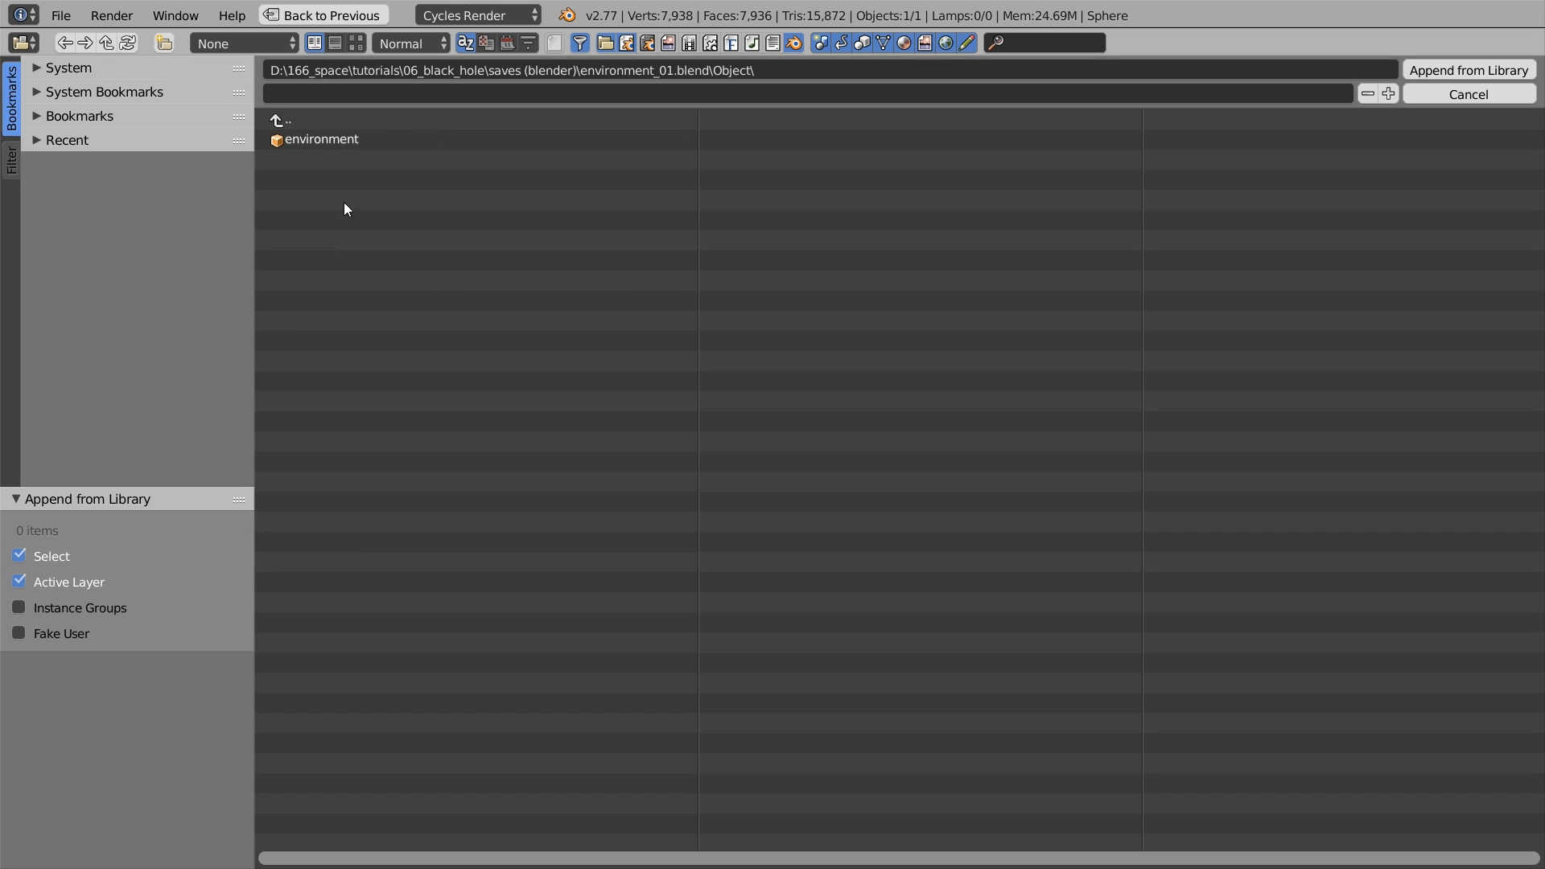
left_click(320, 139)
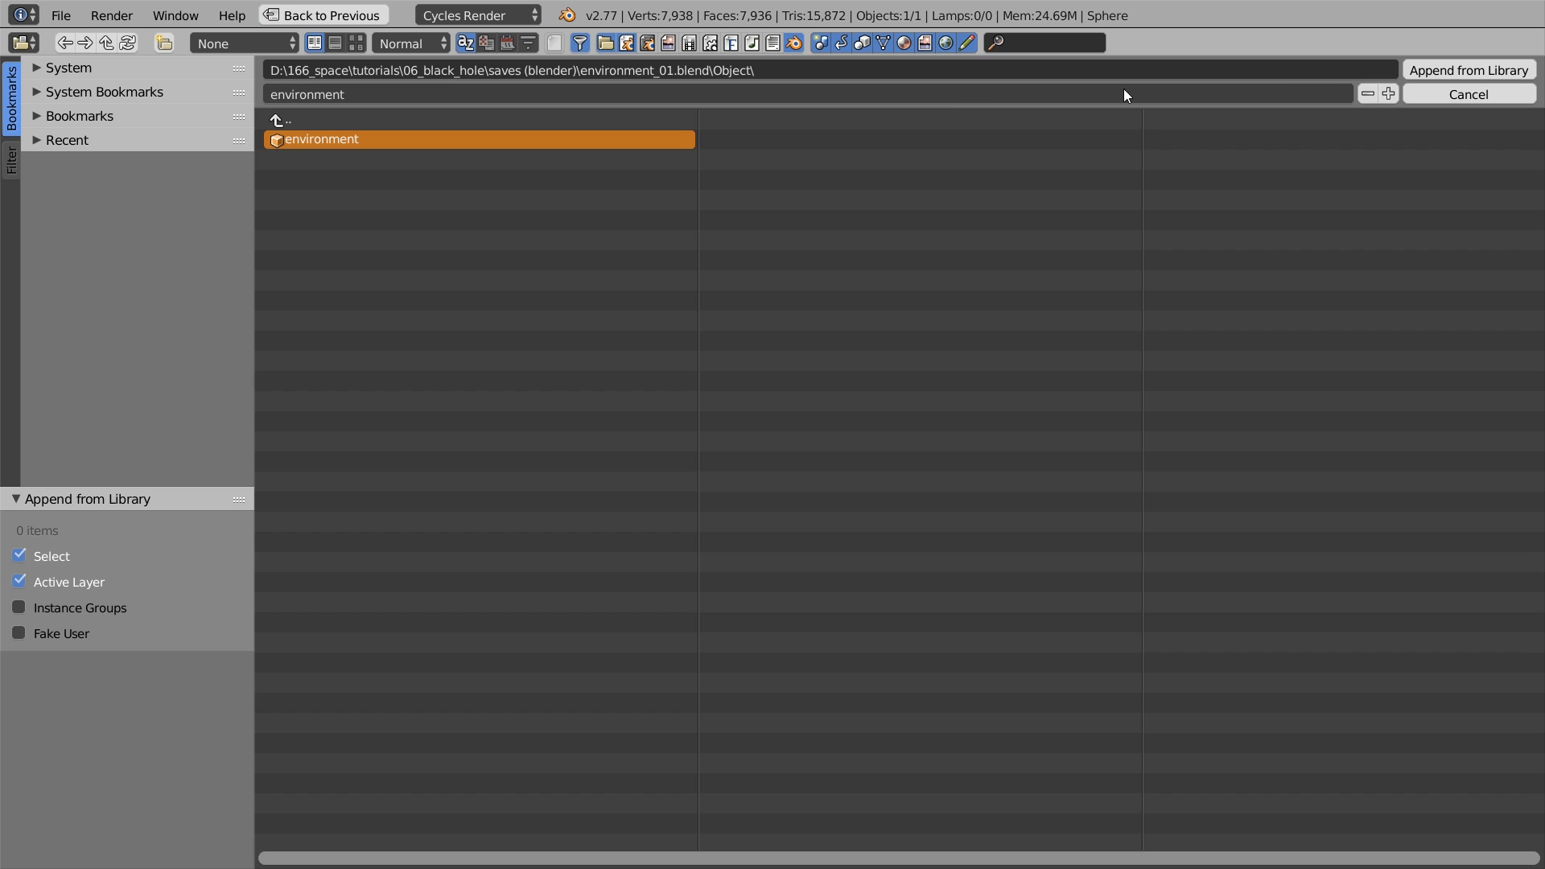
mouse_move(1468, 70)
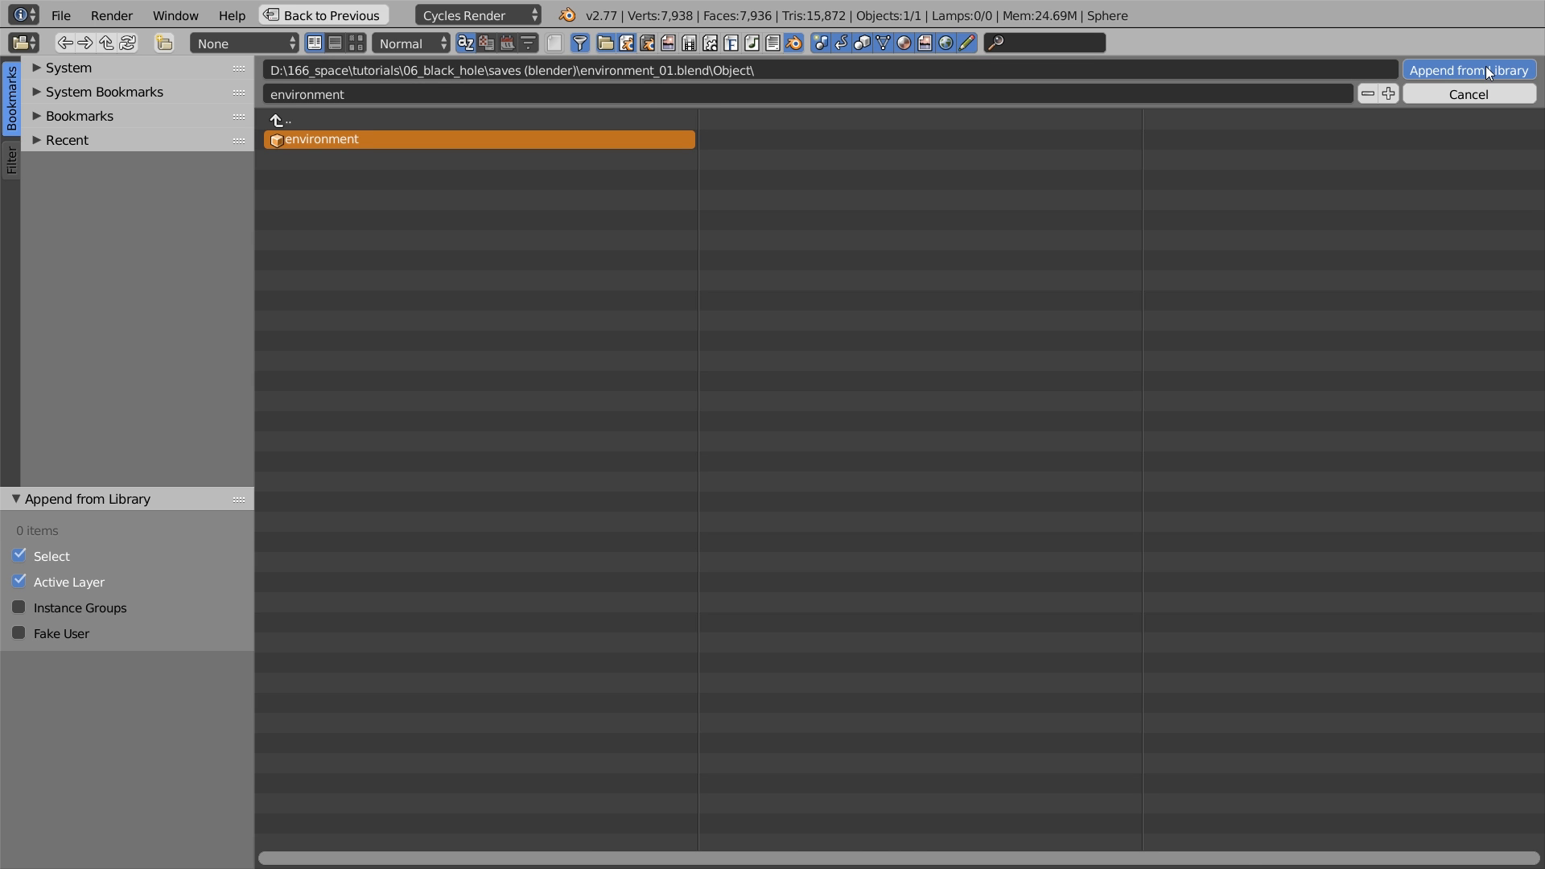
left_click(1467, 70)
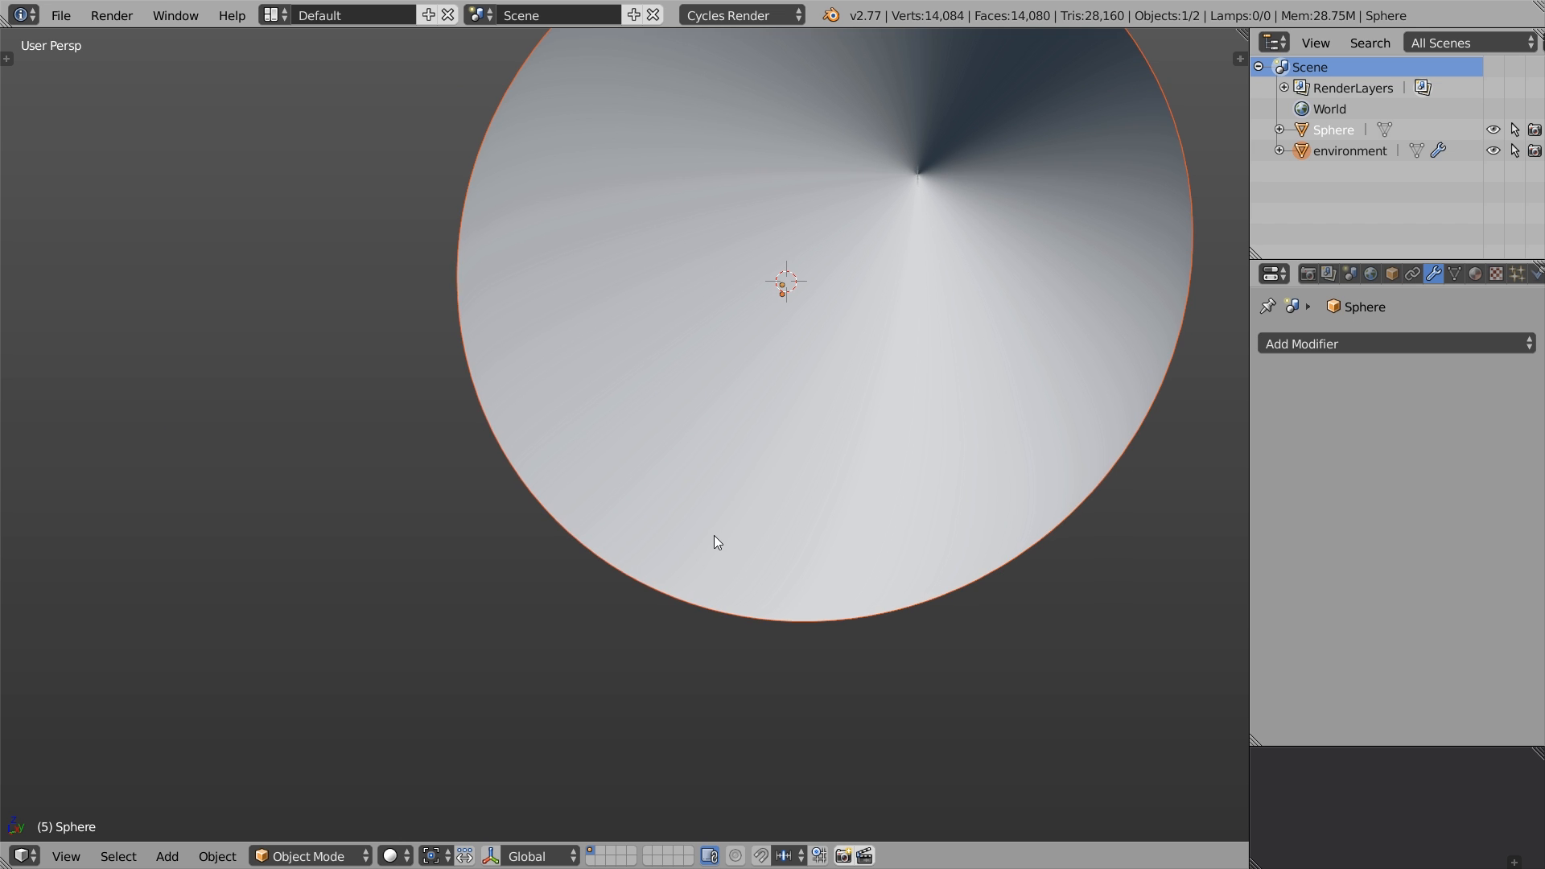
- Zoom around the scene and turn off matcap shading in the sidebar
scroll("down", 3)
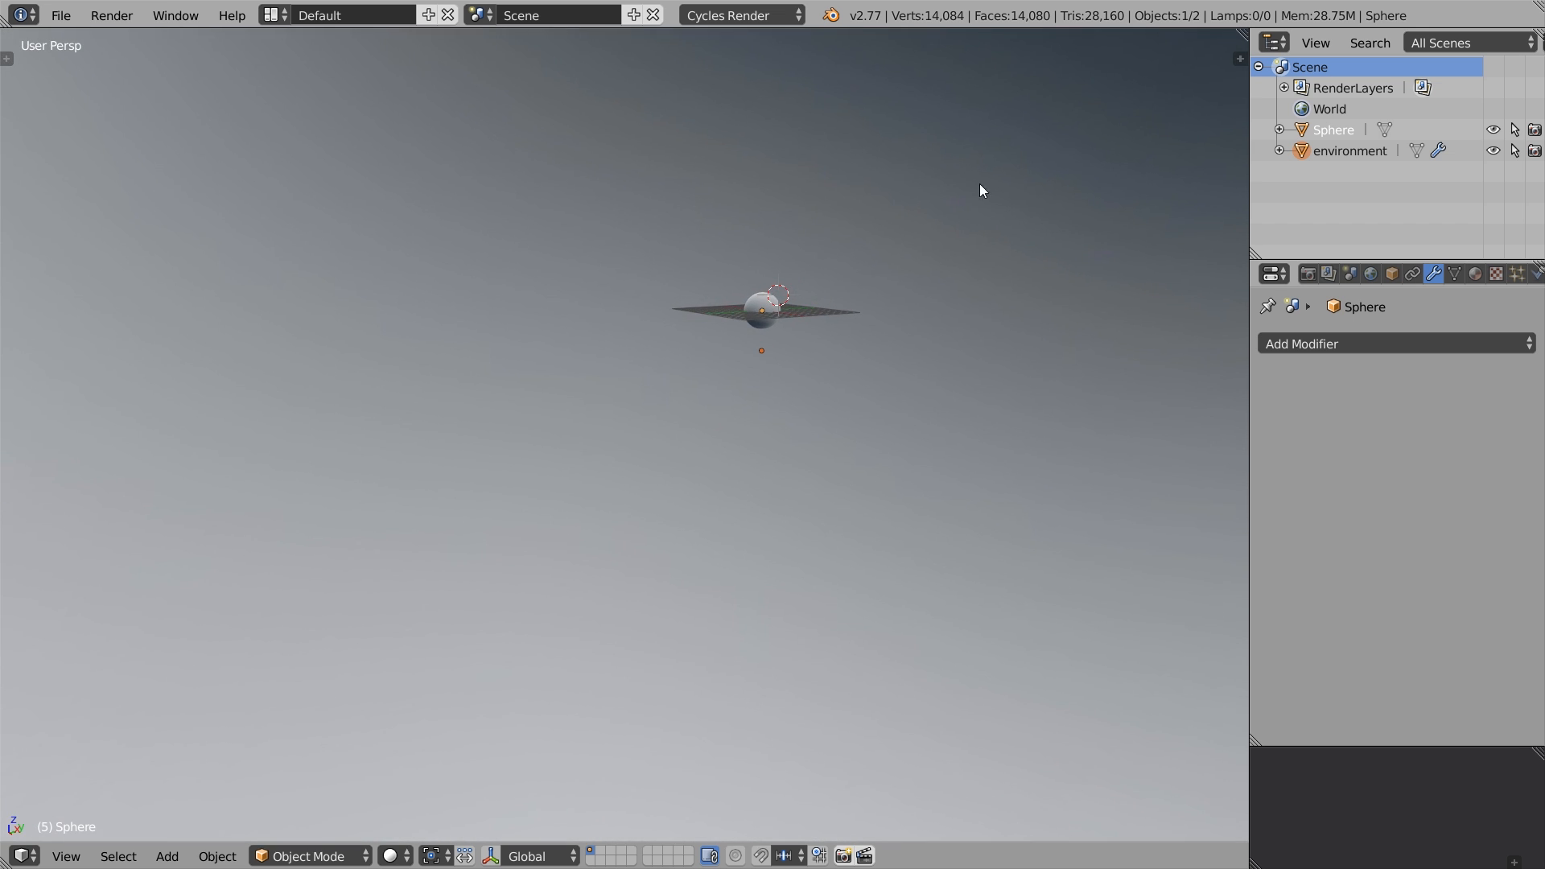
scroll("up", 3)
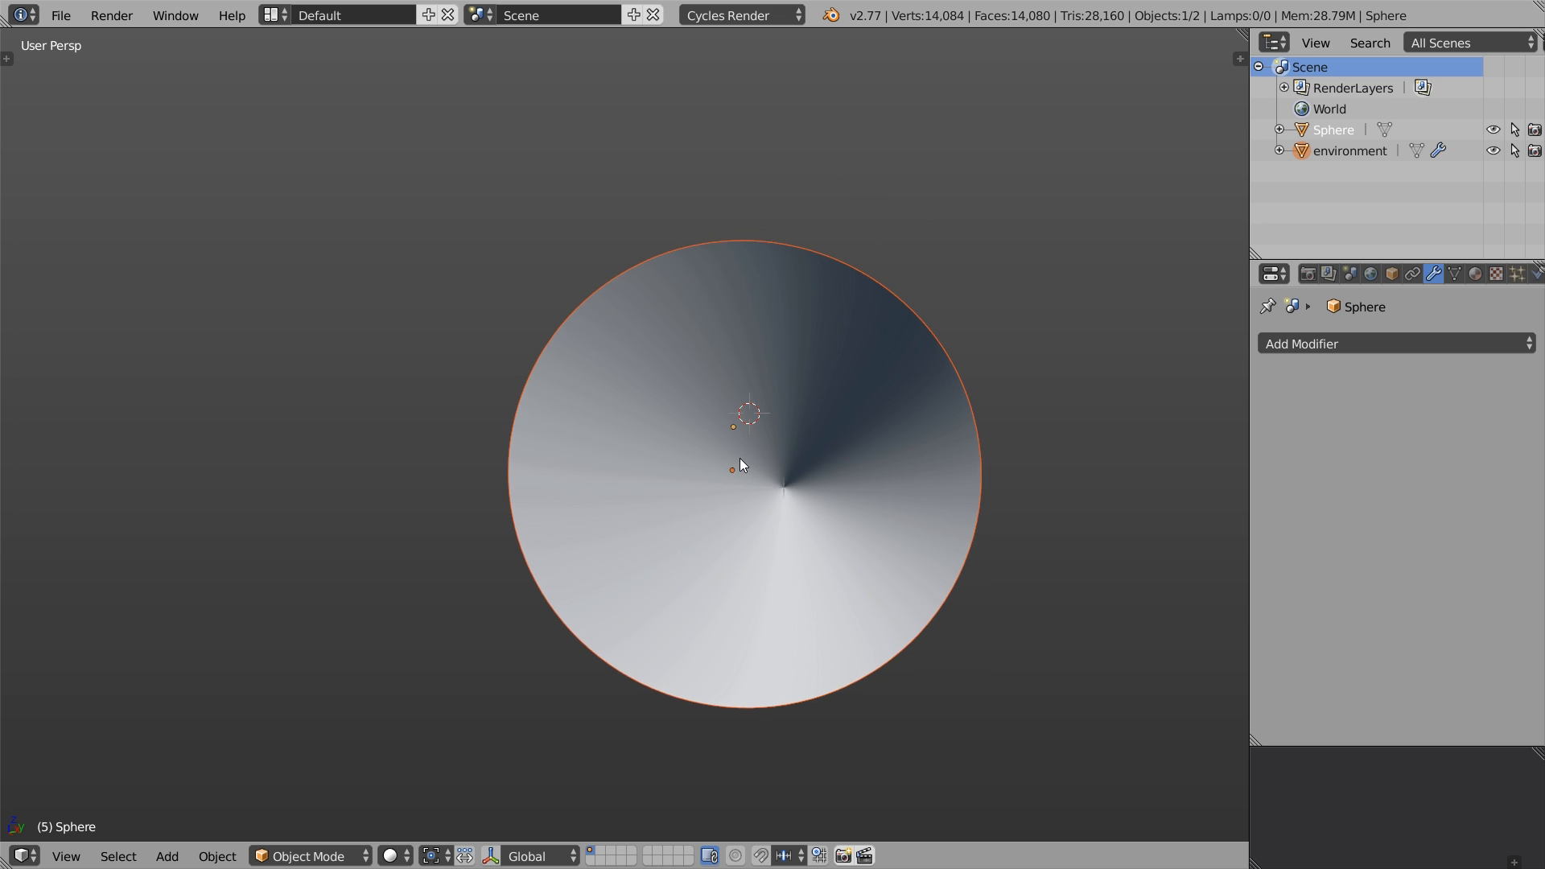
key("n")
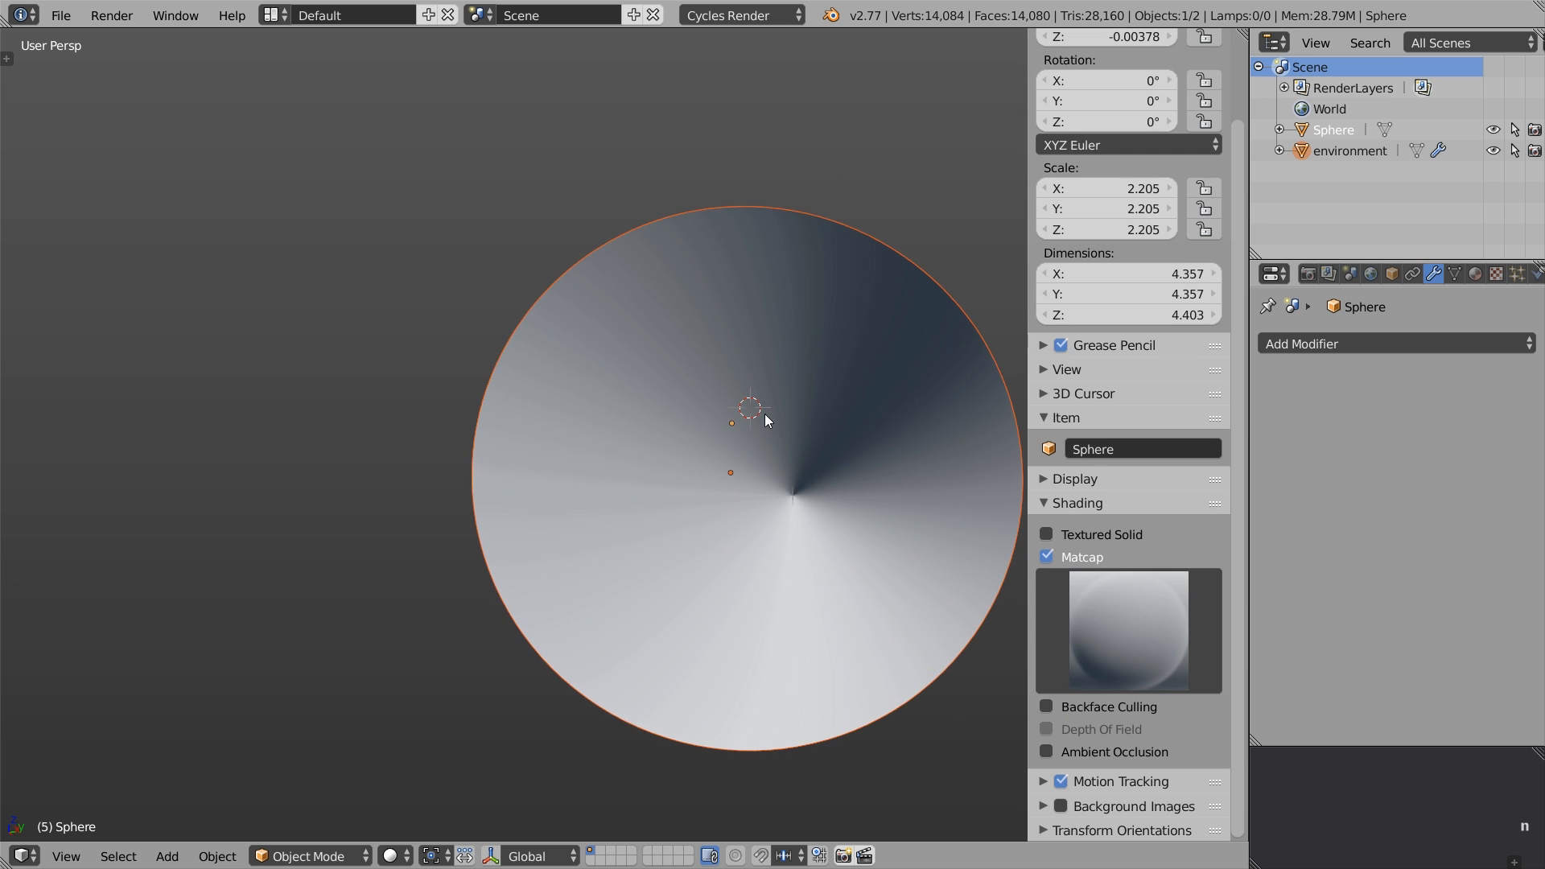
left_click(1046, 706)
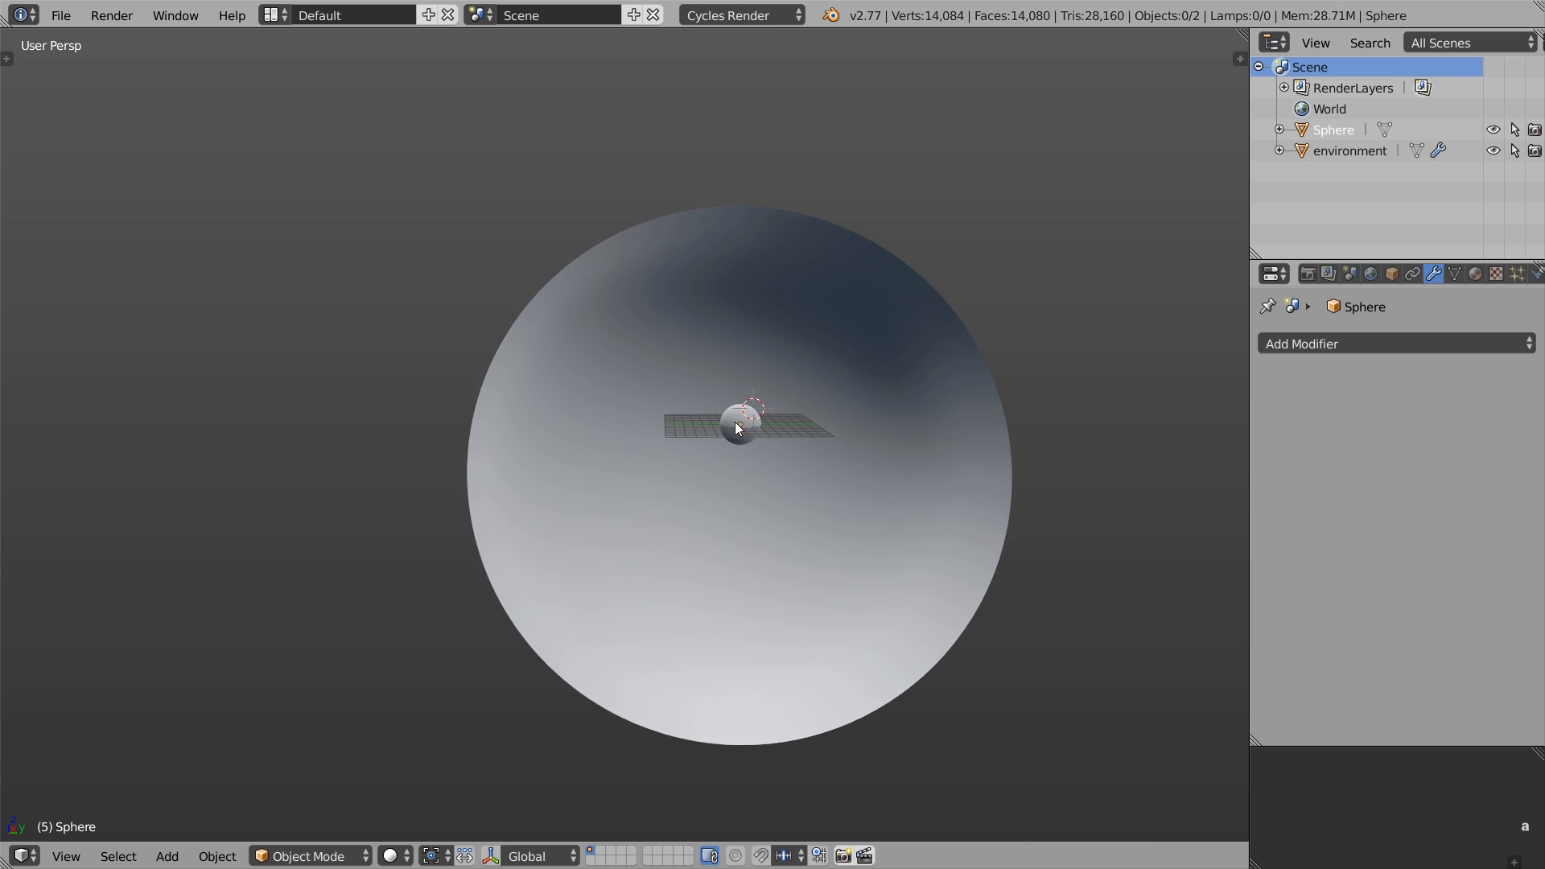
- Select the environment object and show the lower view in Rendered shading facing the galaxy
left_click(1351, 150)
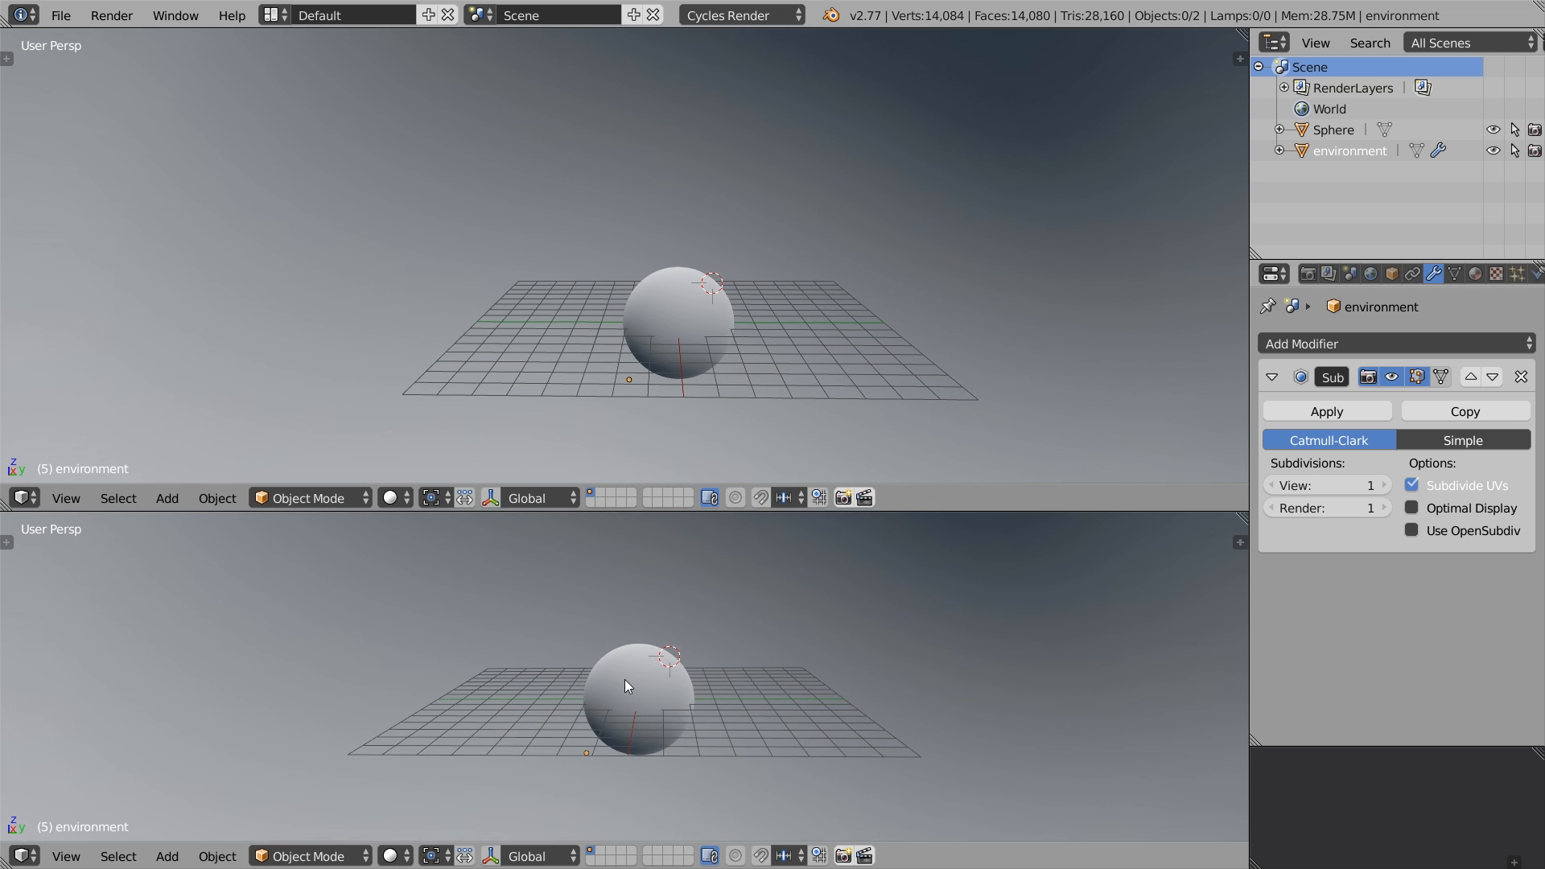
left_click(392, 855)
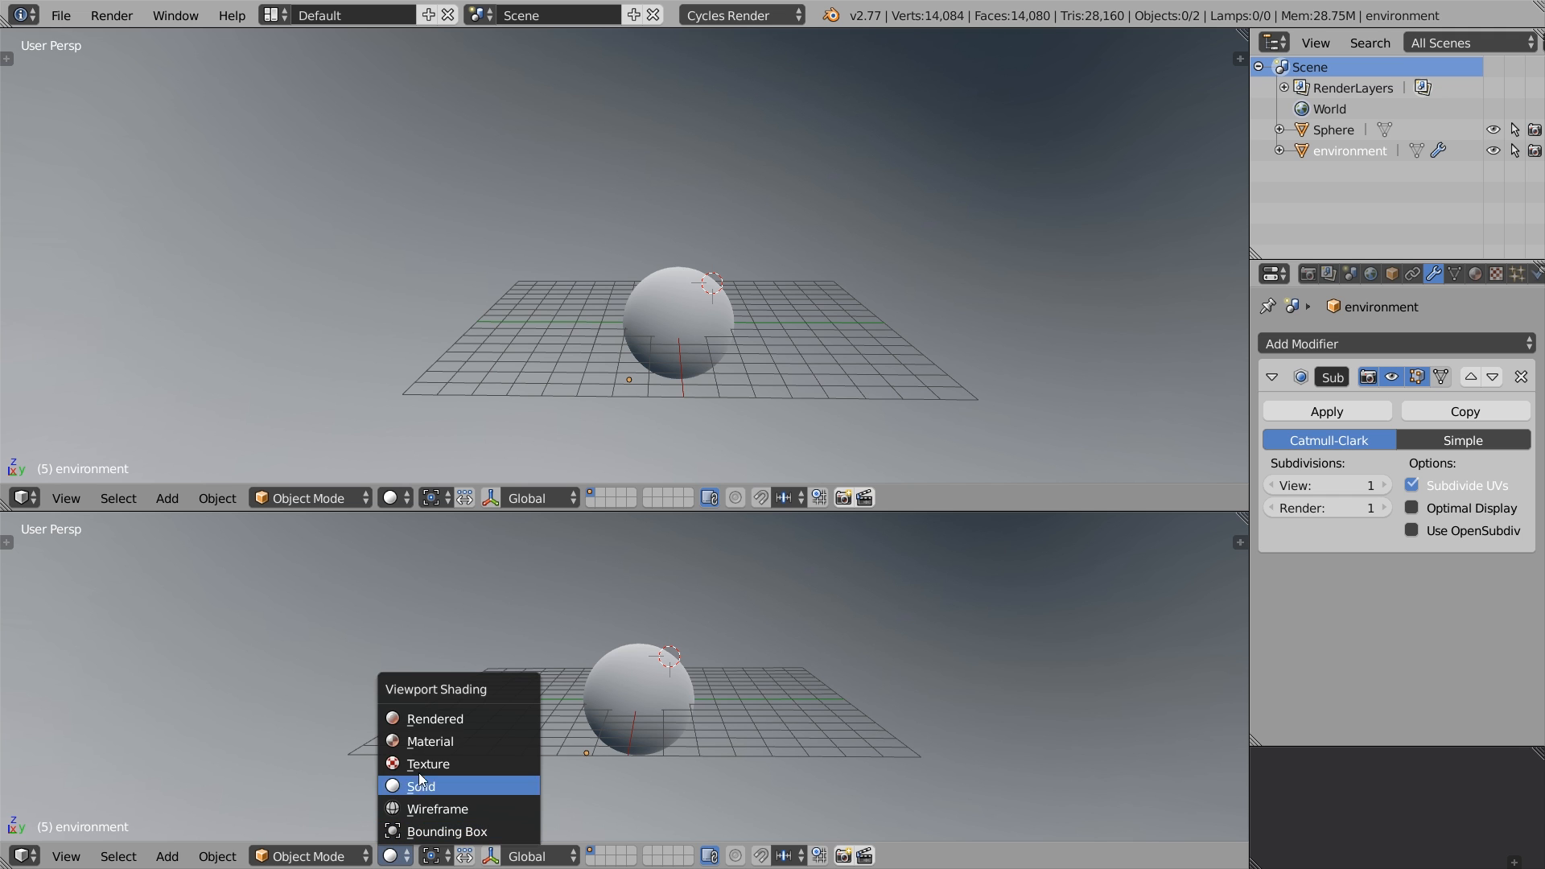
left_click(435, 718)
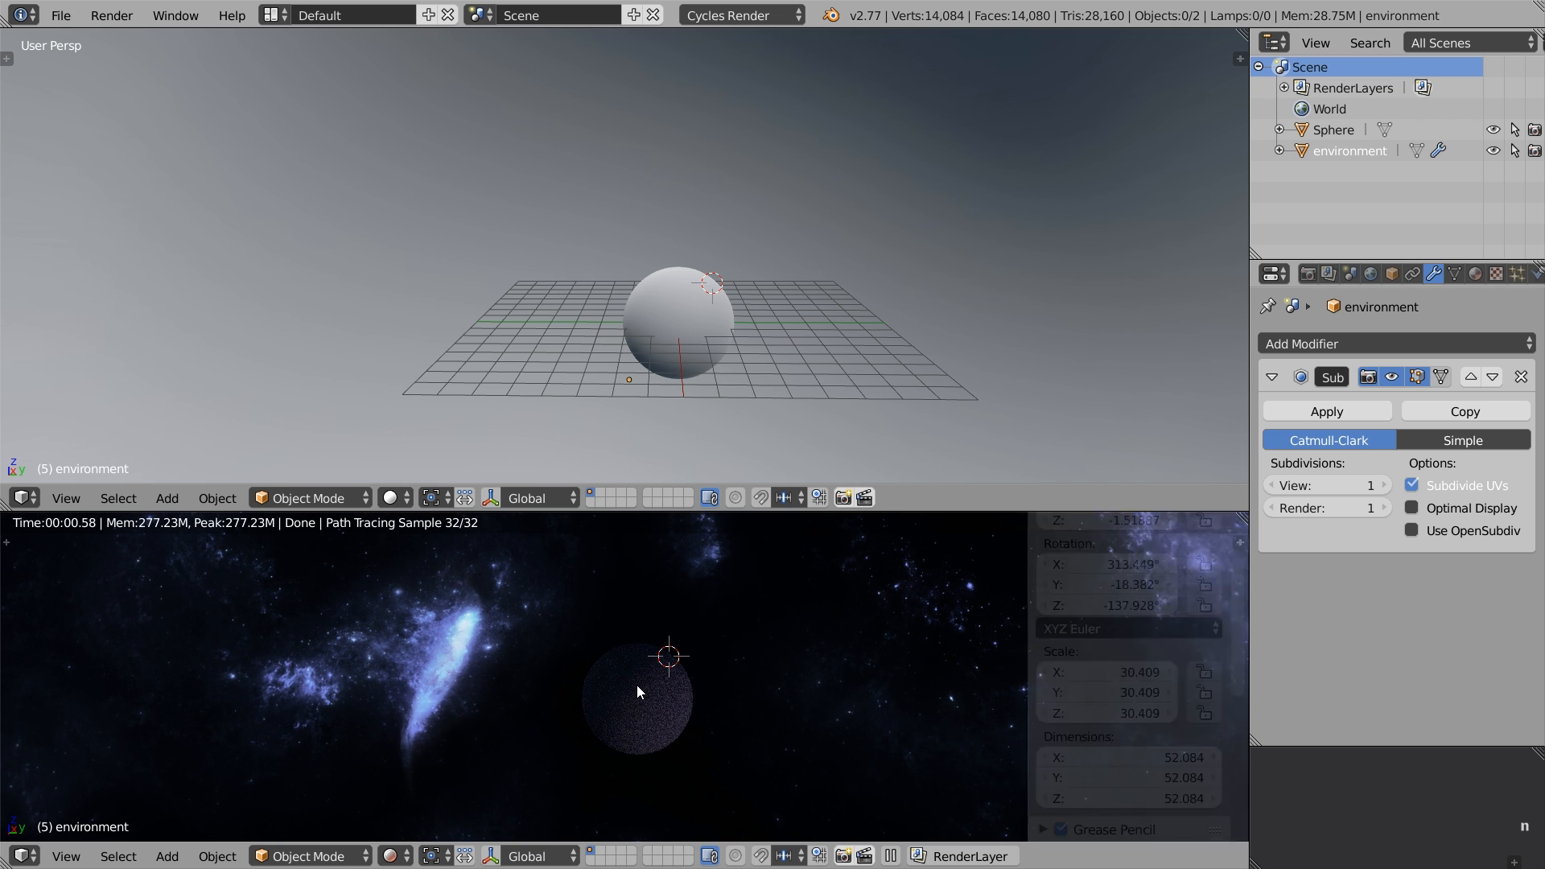
scroll("down", 3)
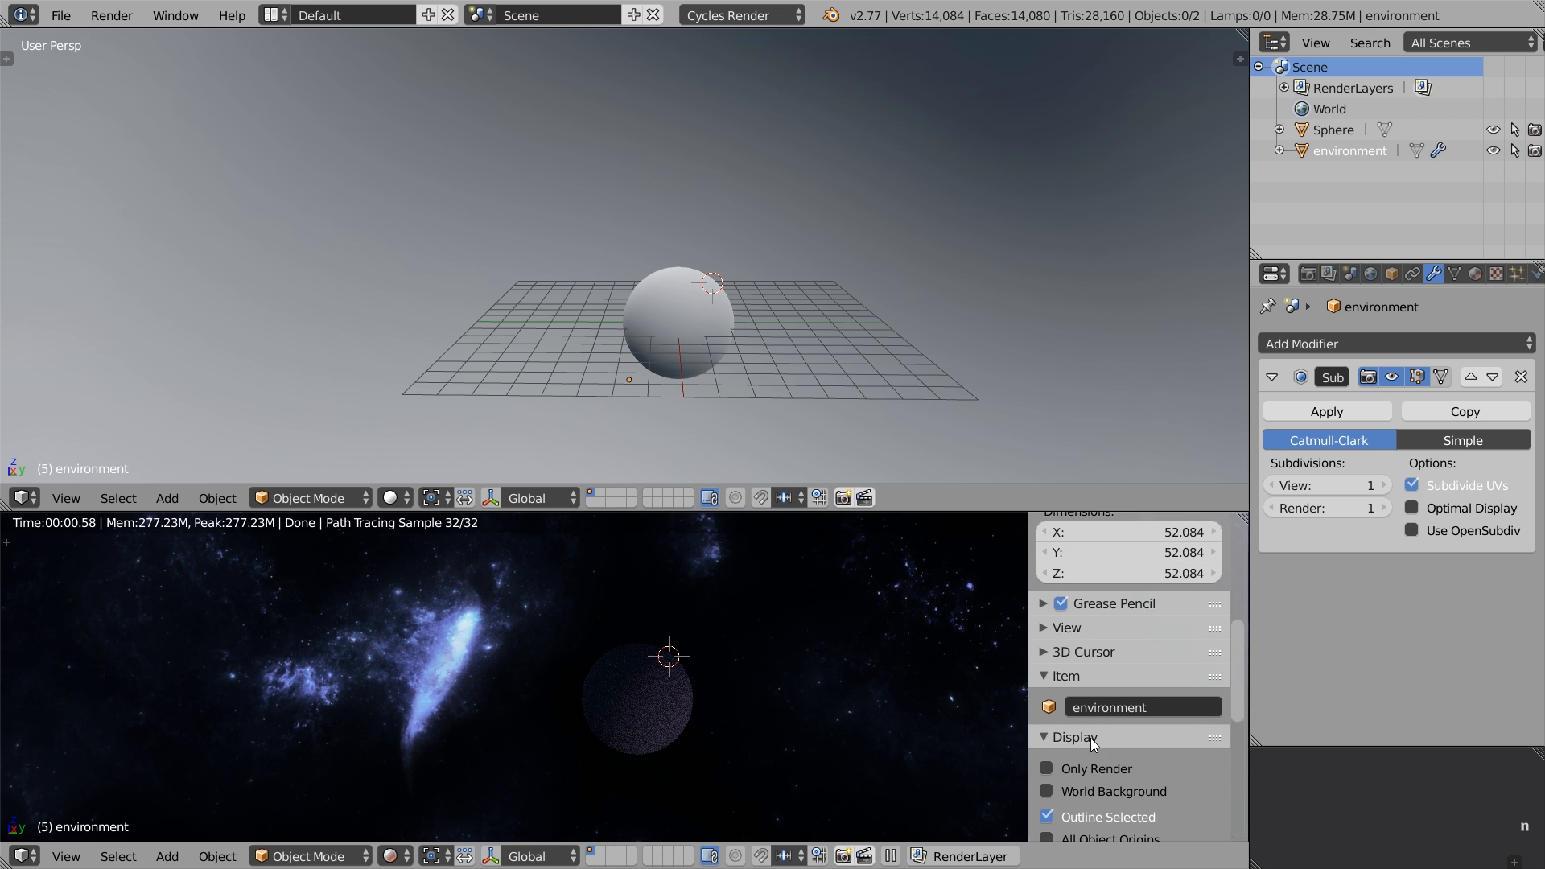
left_click(1046, 769)
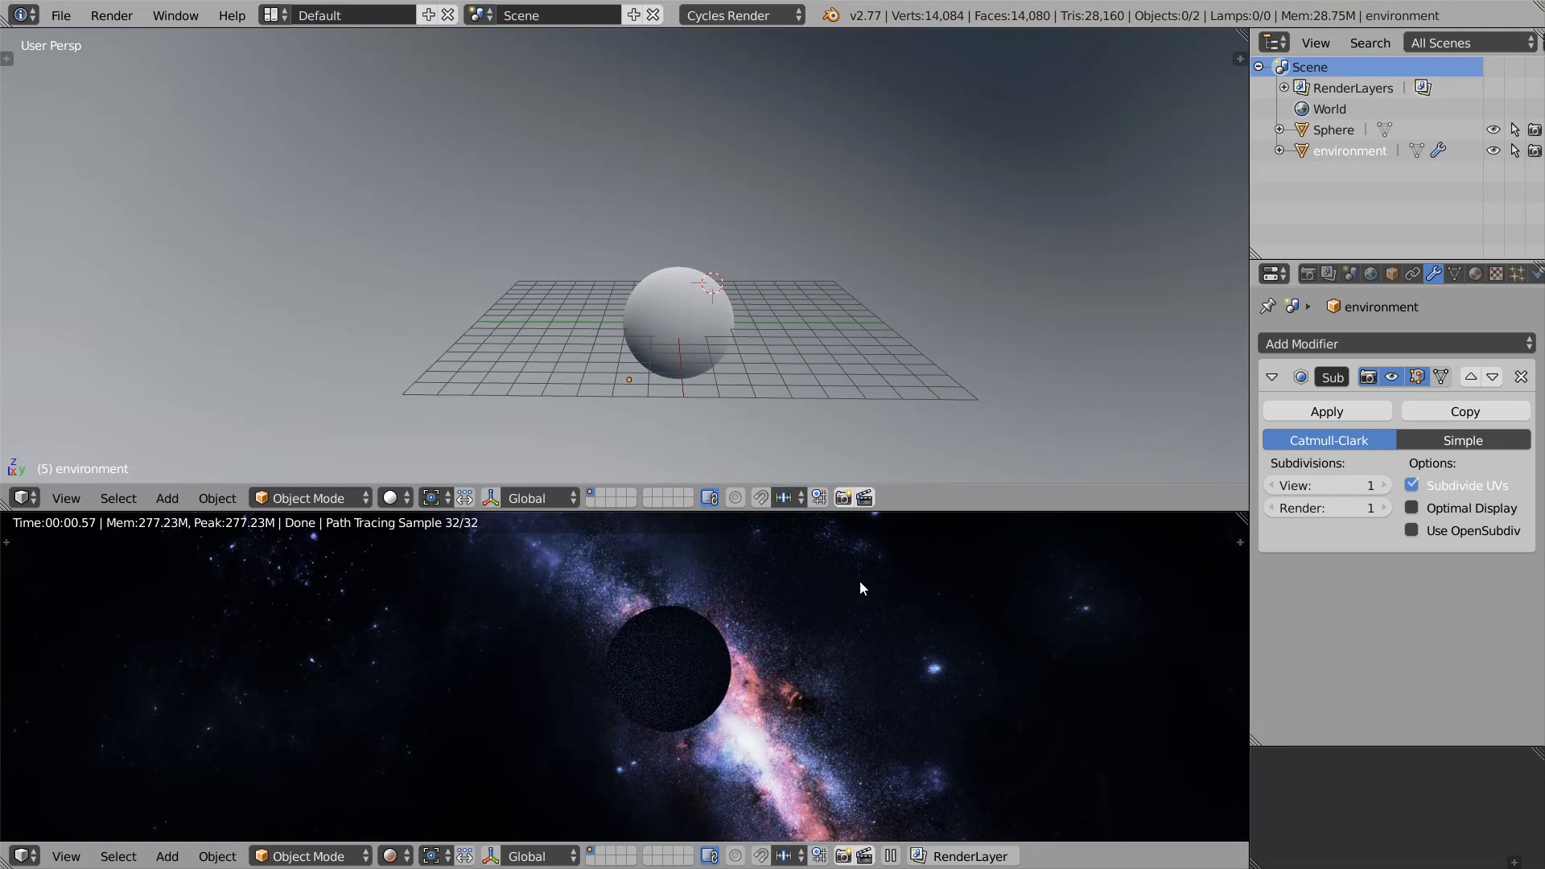
- Set viewport preview samples to 100 and start resolution to 512
left_click(1307, 274)
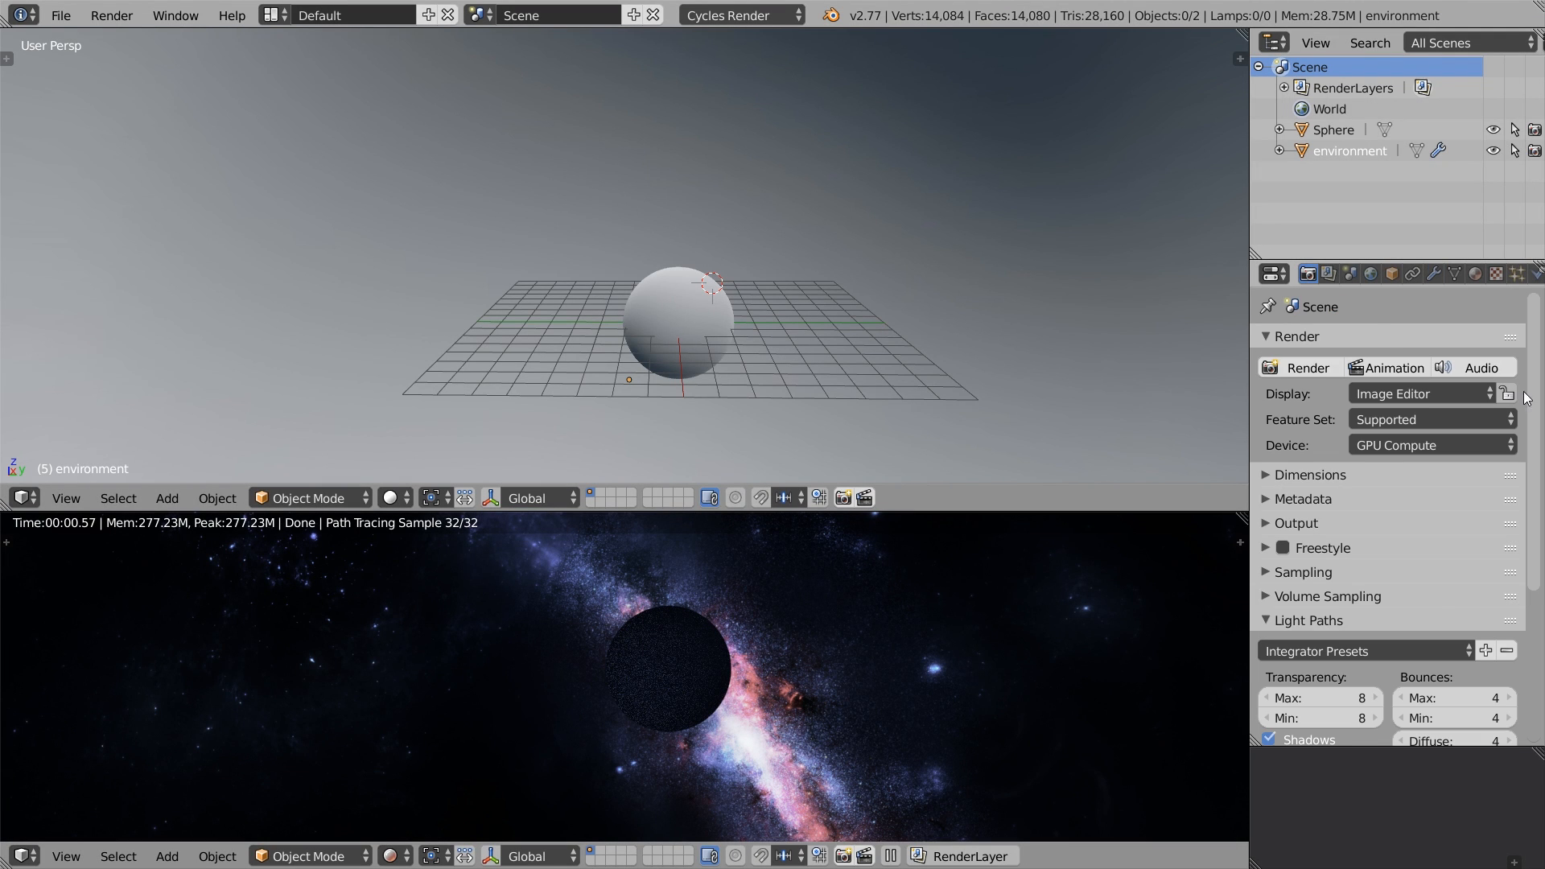
scroll("down", 3)
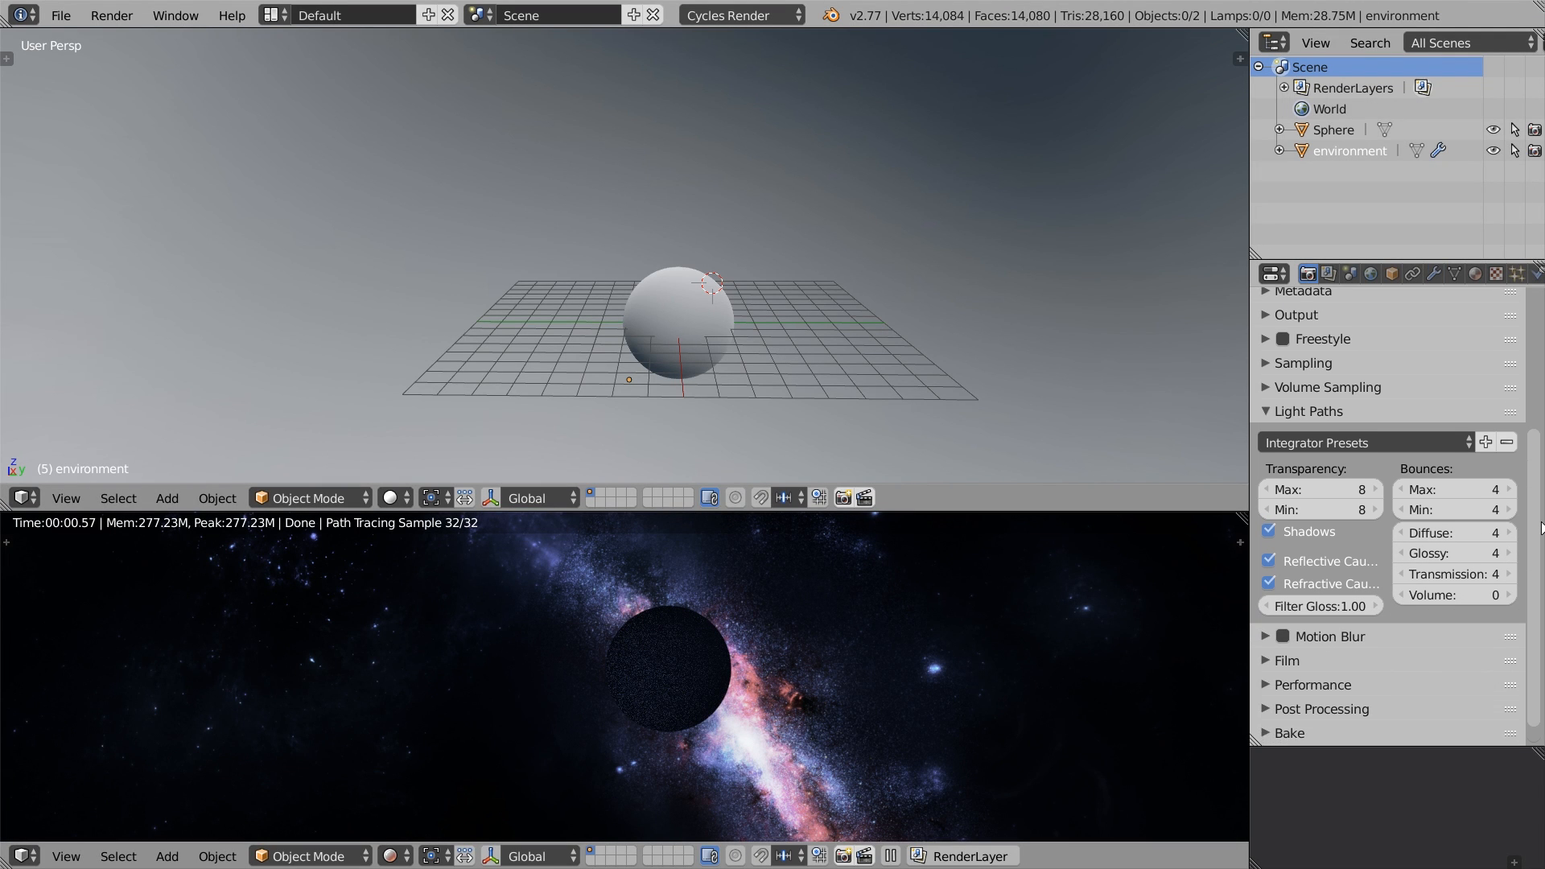
left_click(1304, 363)
type("100")
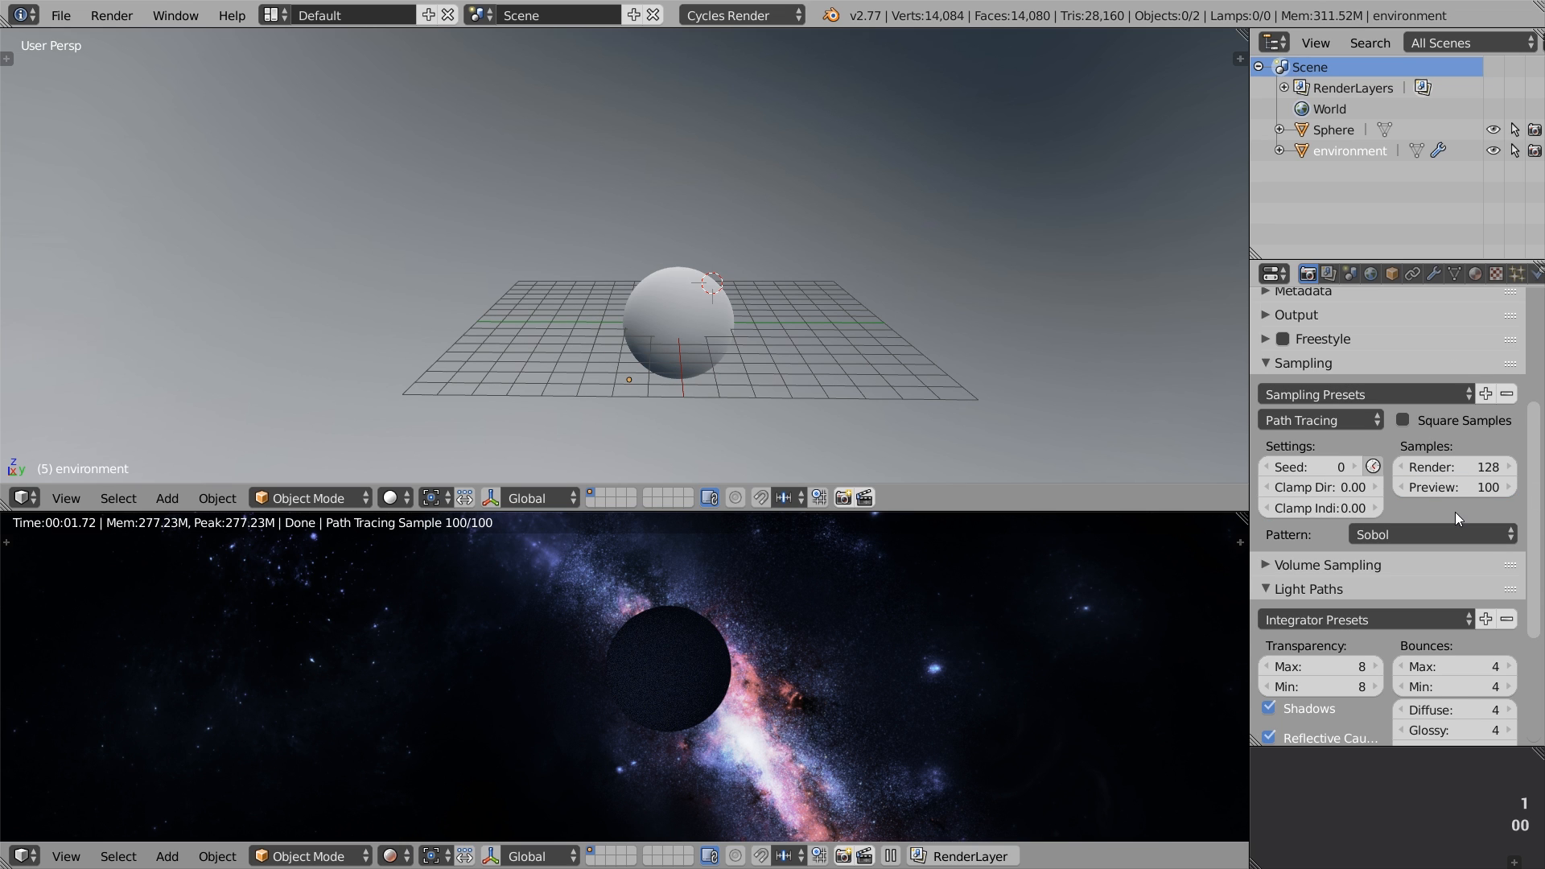
scroll("down", 3)
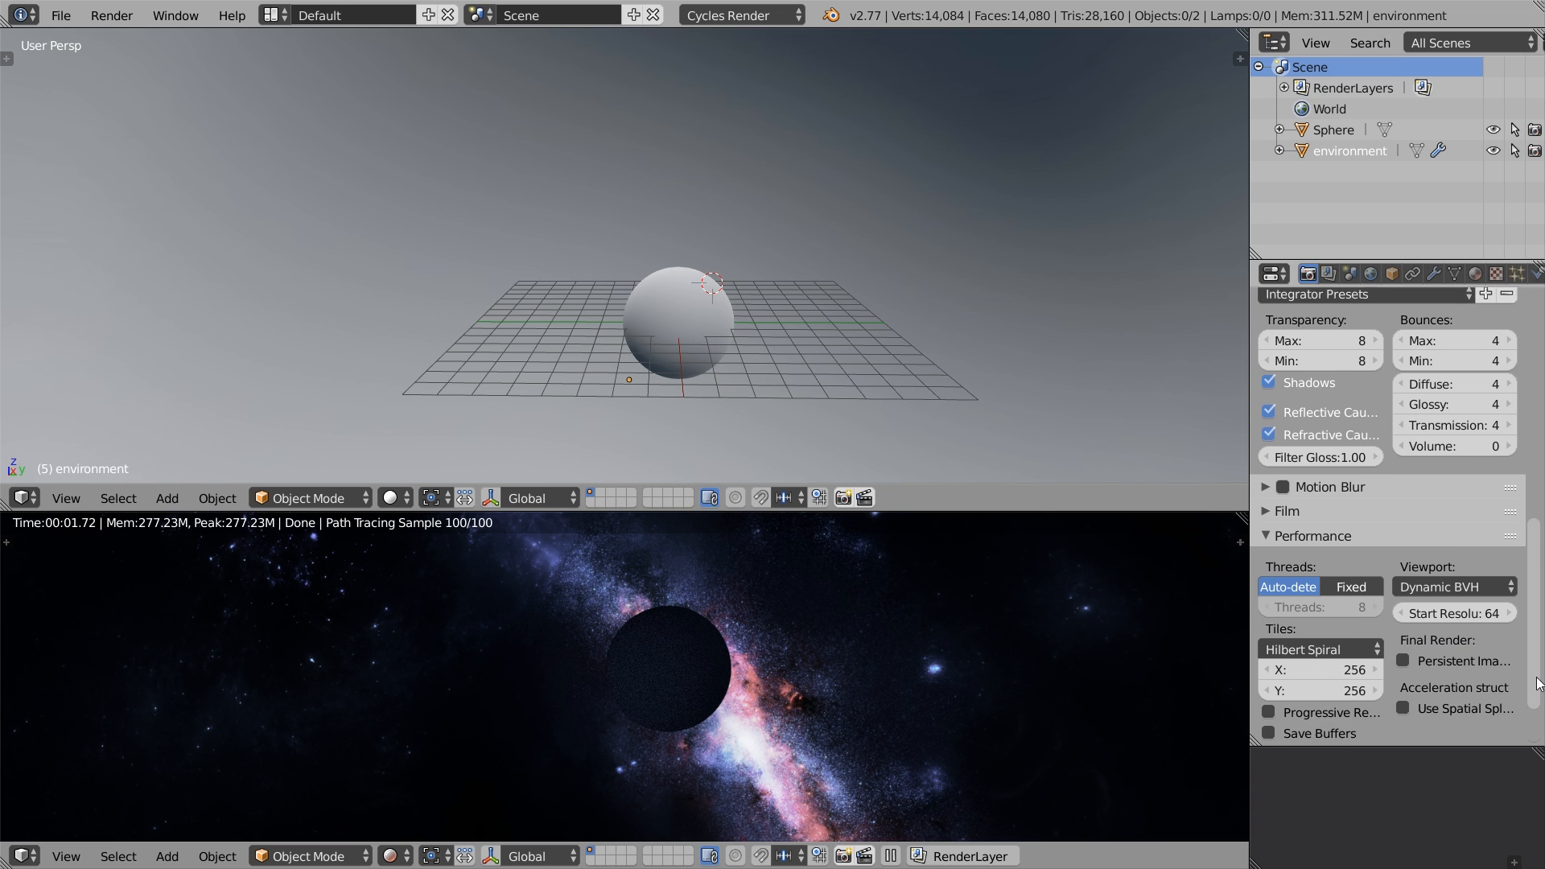
left_click(1453, 612)
type("512")
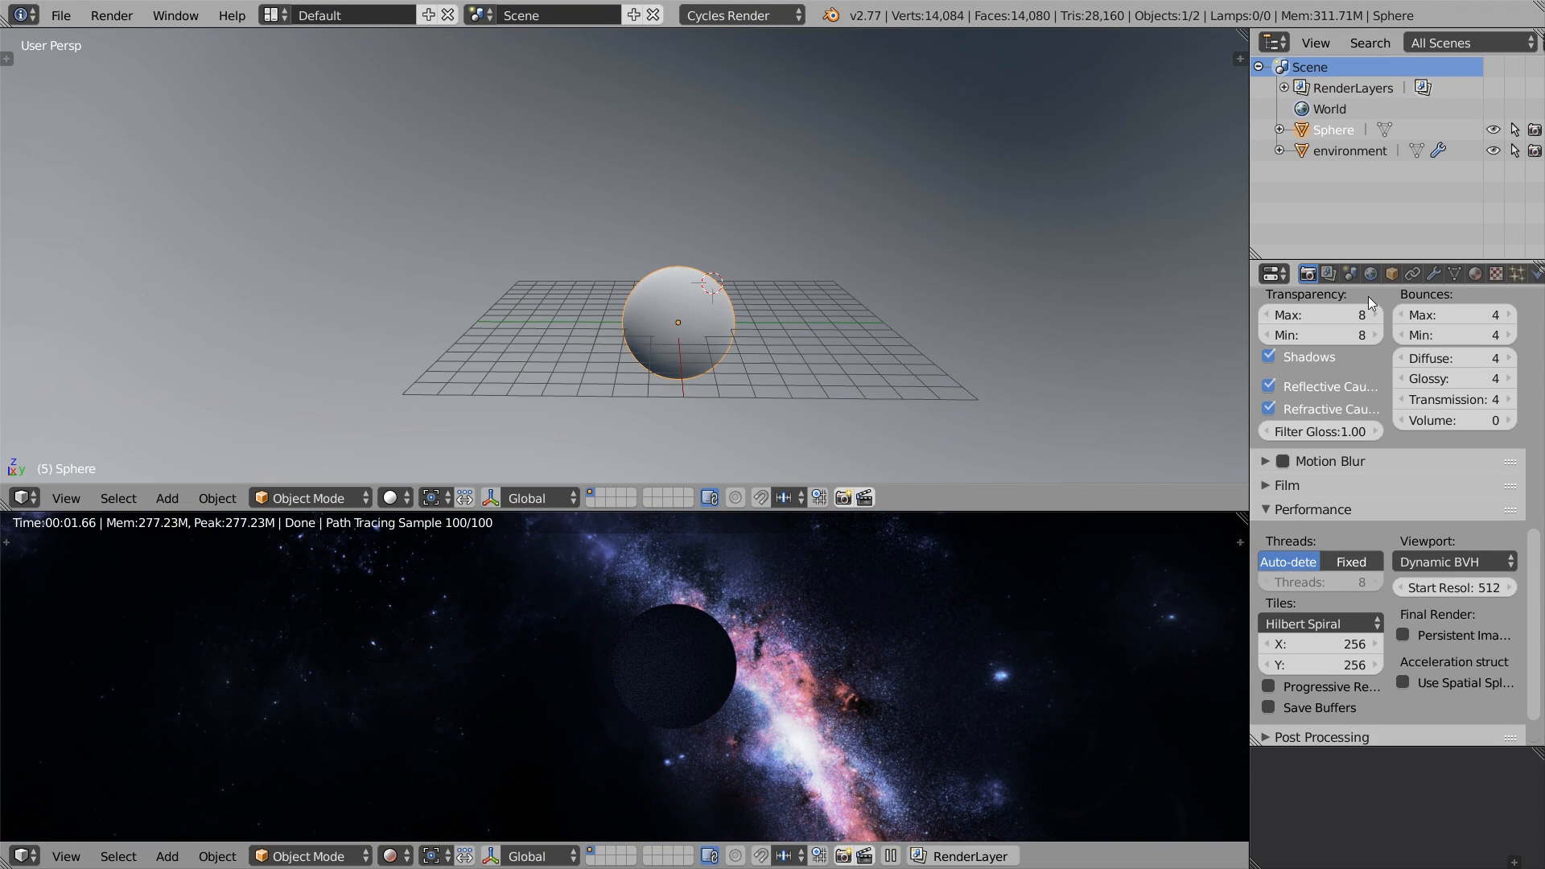
- Rename the sphere to black_hole and give it a new material named black_hole
double_click(1333, 128)
type("black_hole")
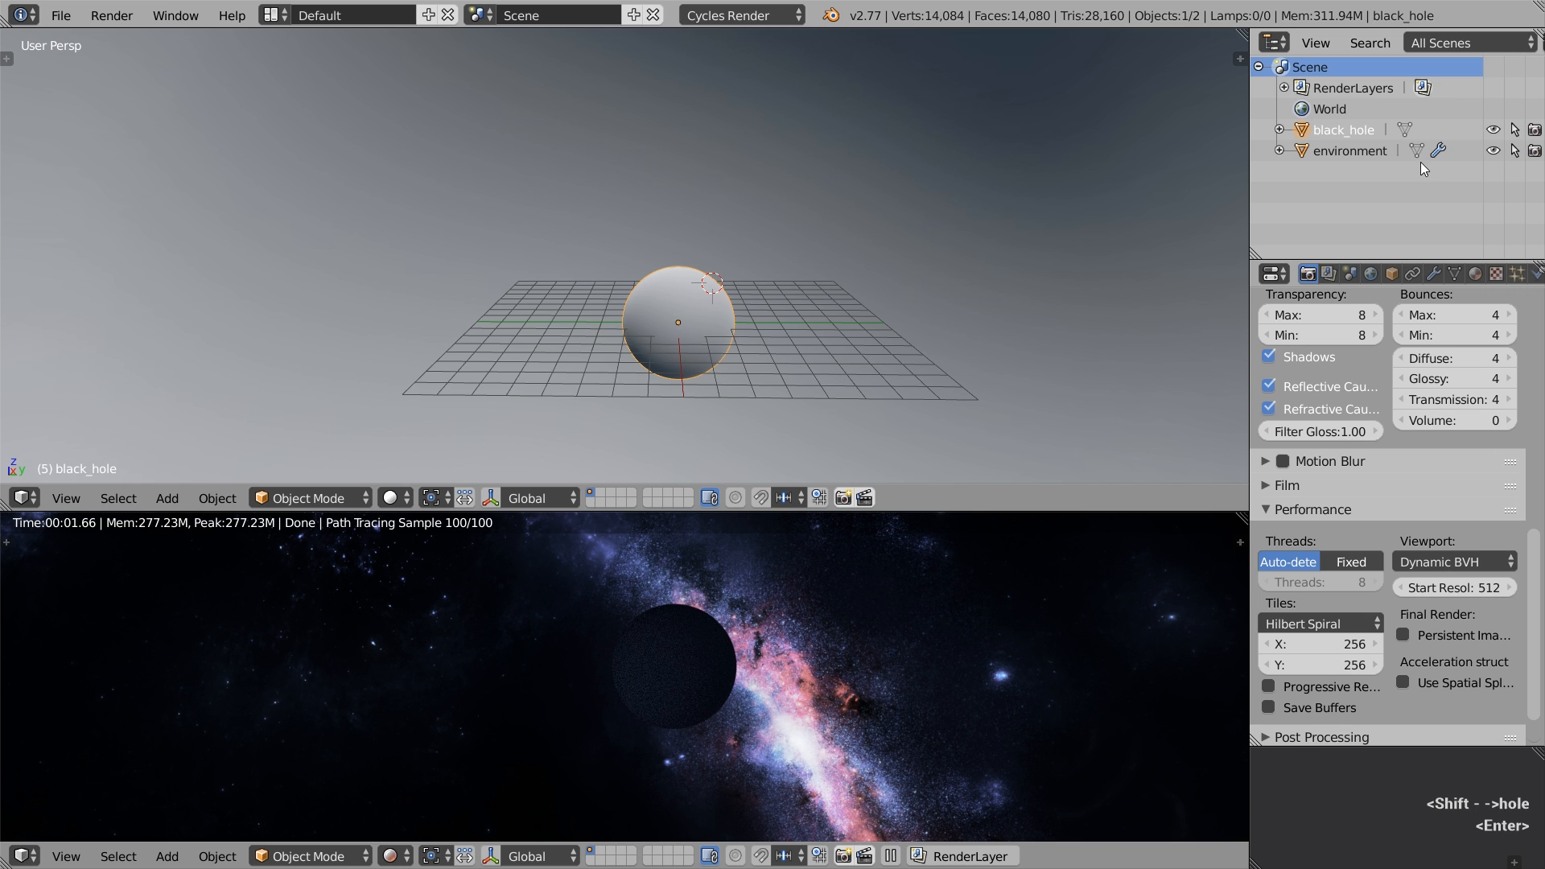
left_click(1476, 273)
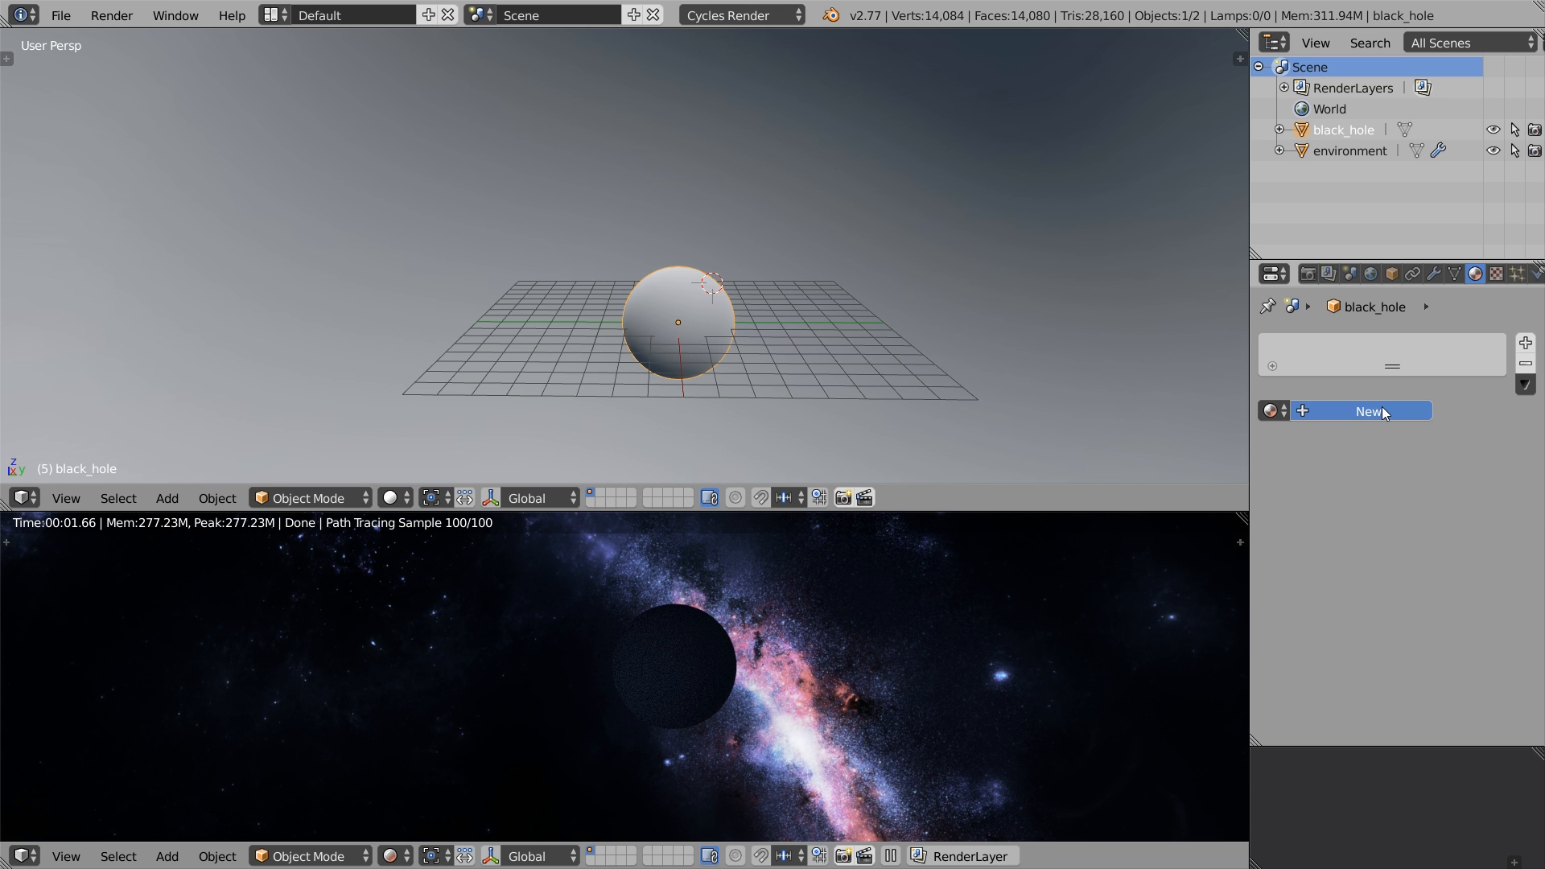
left_click(1369, 411)
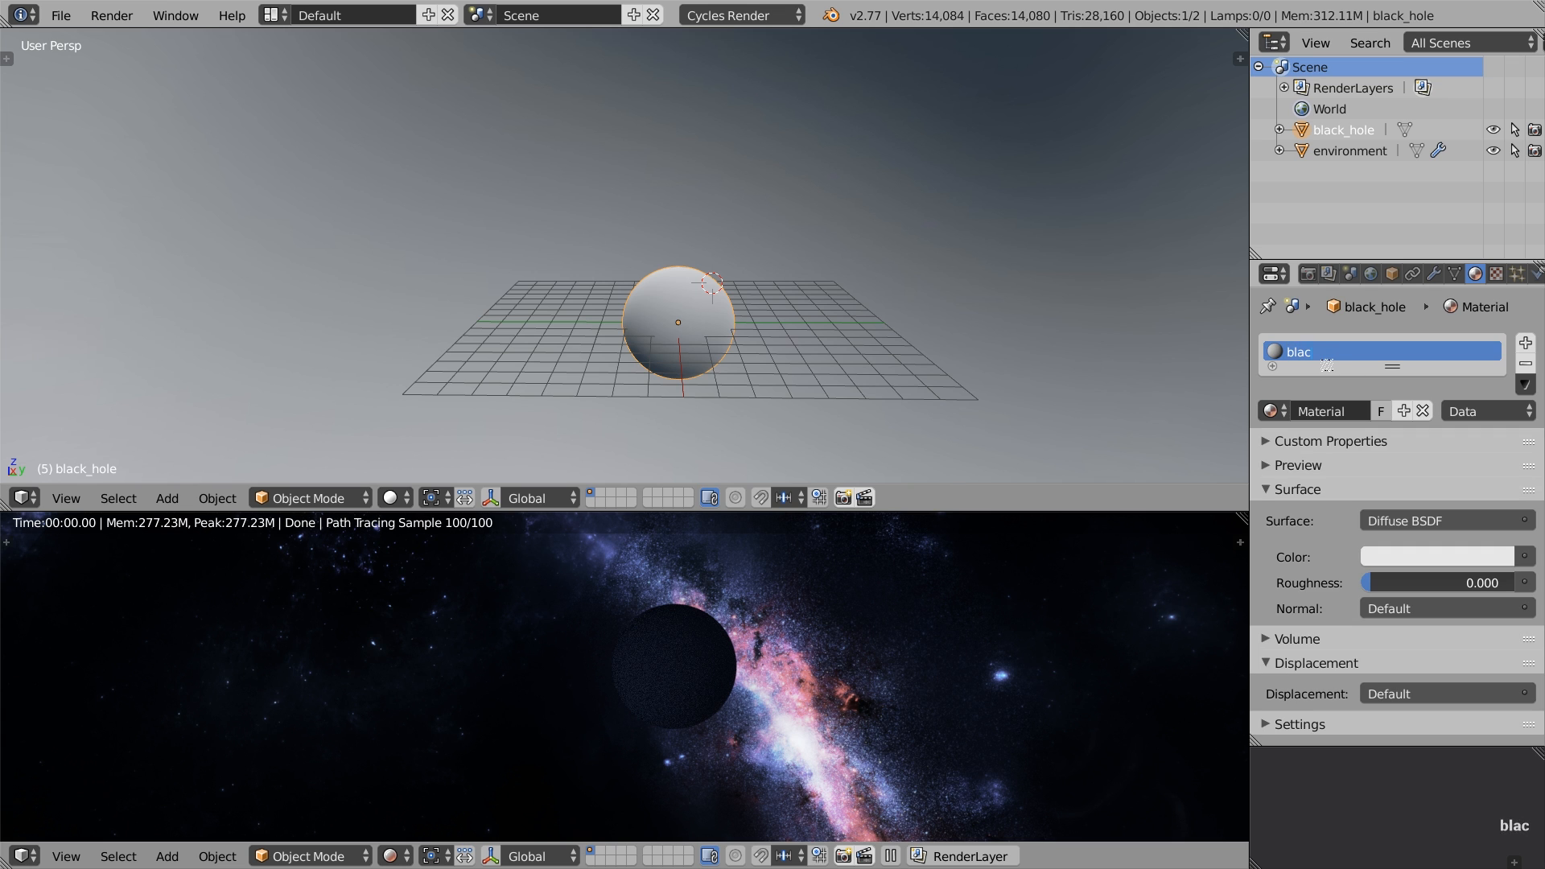
type("black_hole")
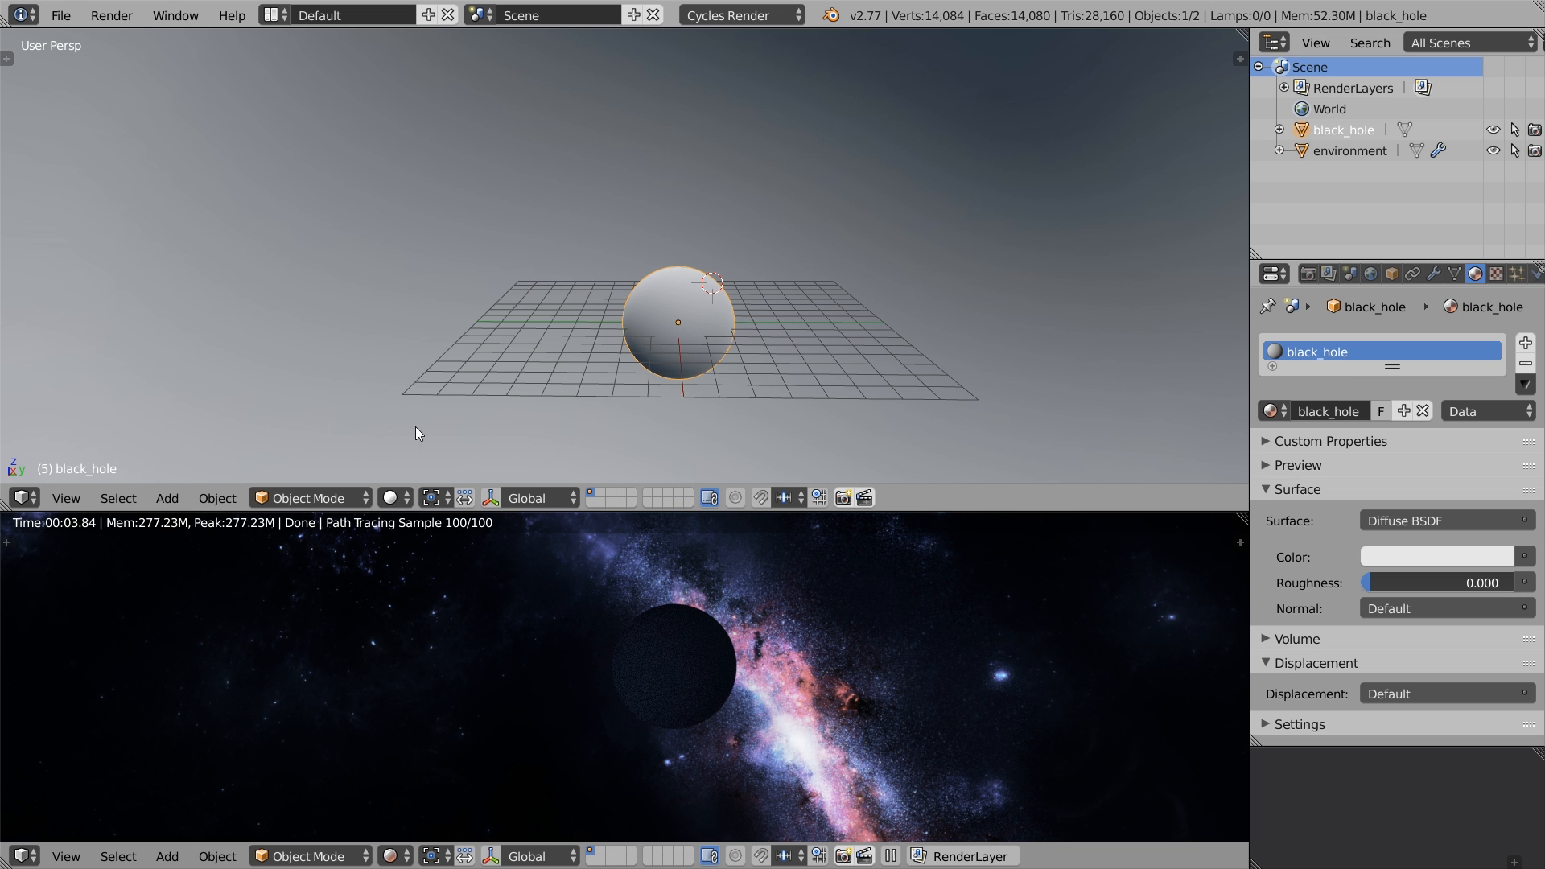
- Switch the top area to the Node Editor and replace the Diffuse BSDF with a Glossy BSDF
left_click(21, 496)
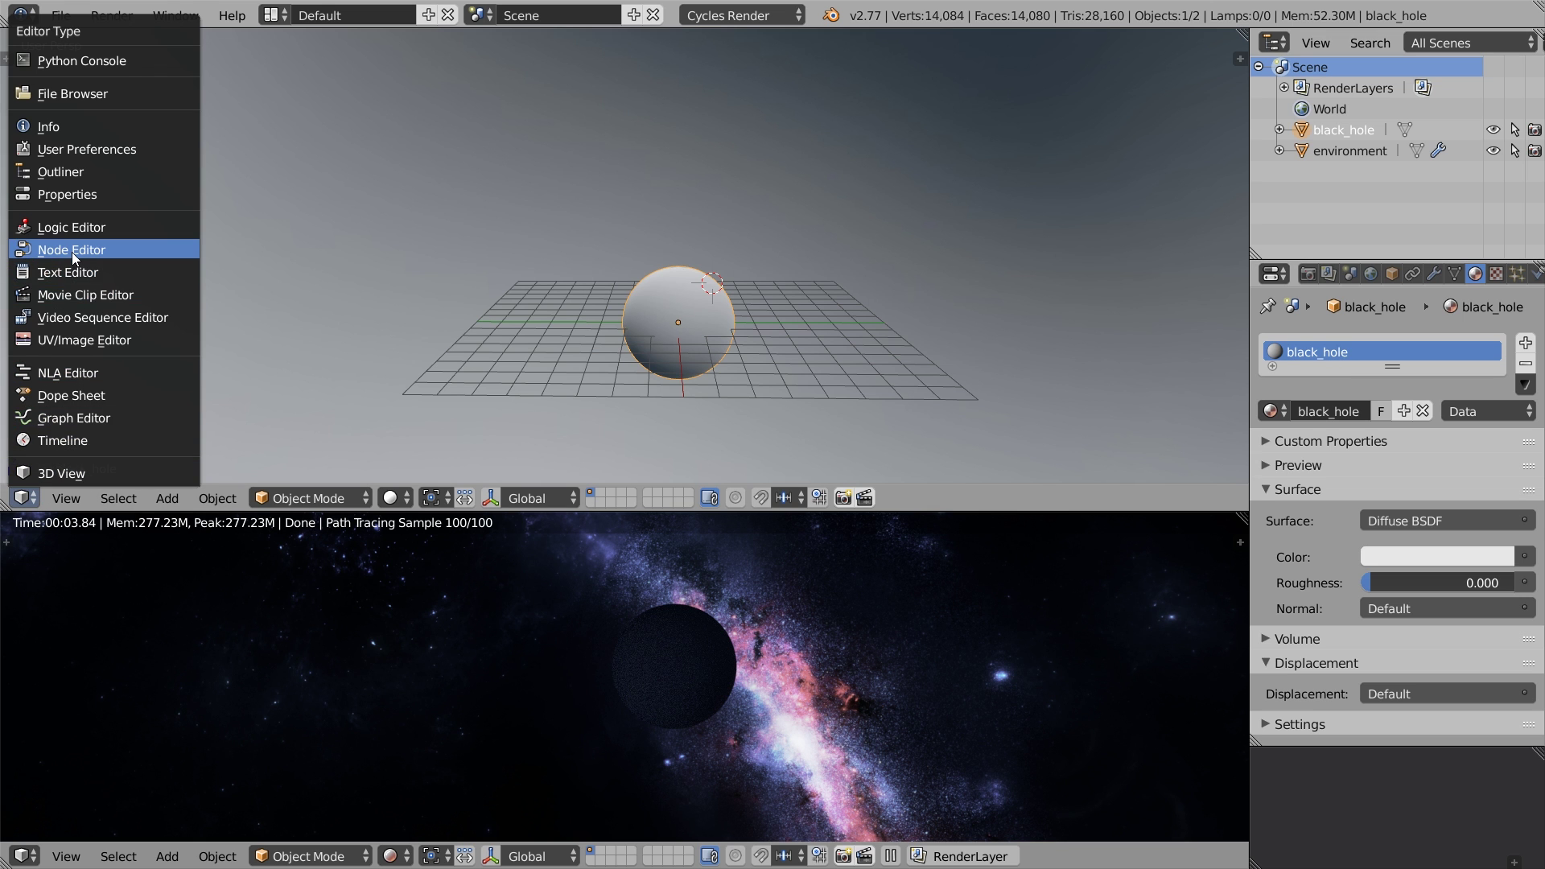
left_click(71, 249)
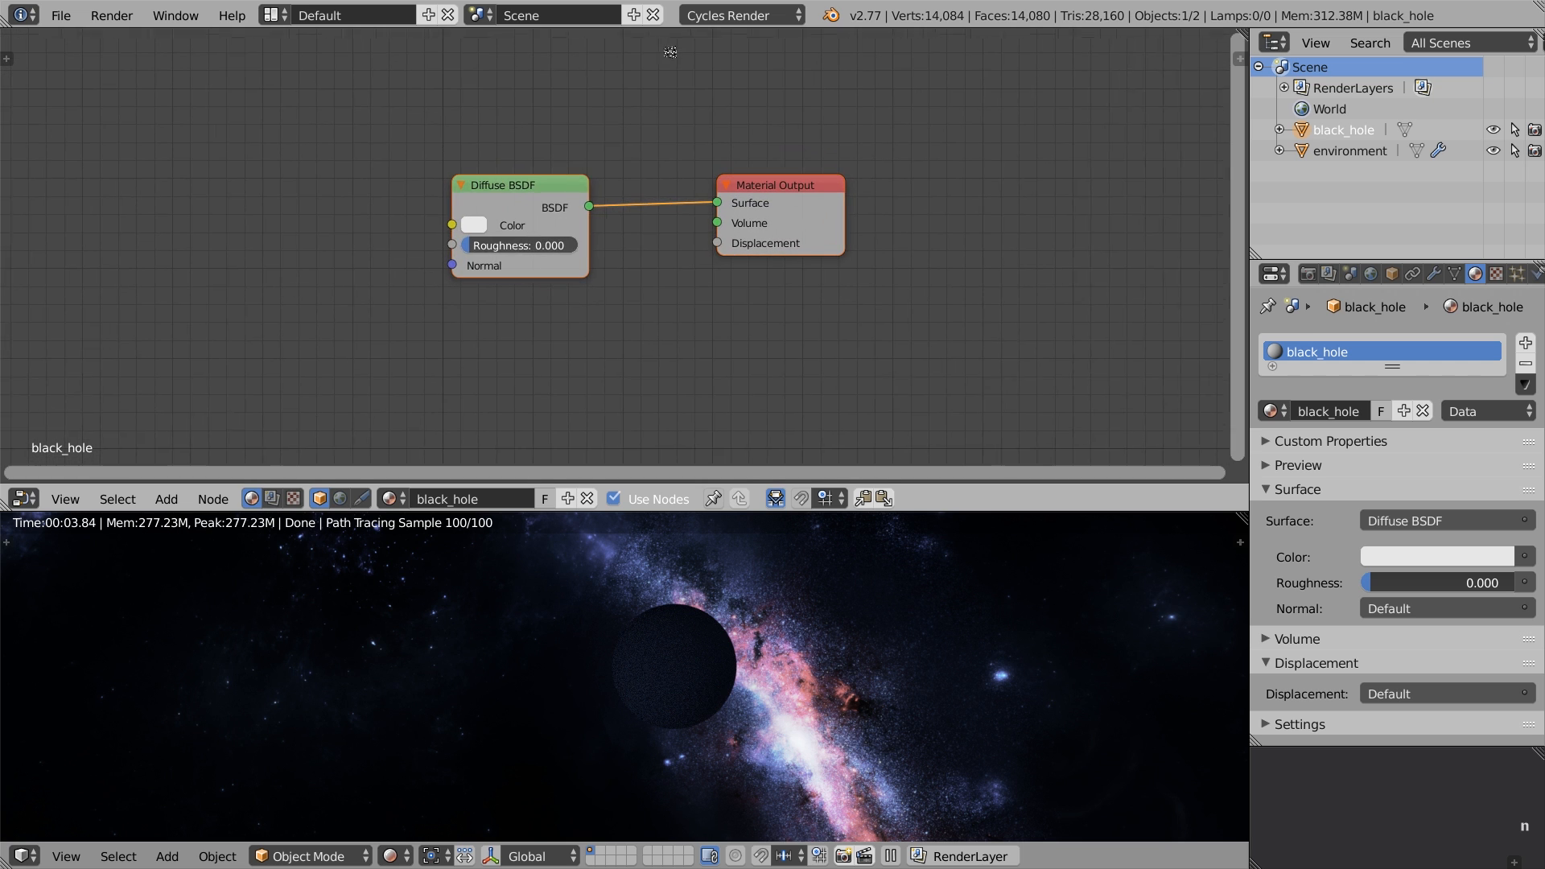
left_click(166, 499)
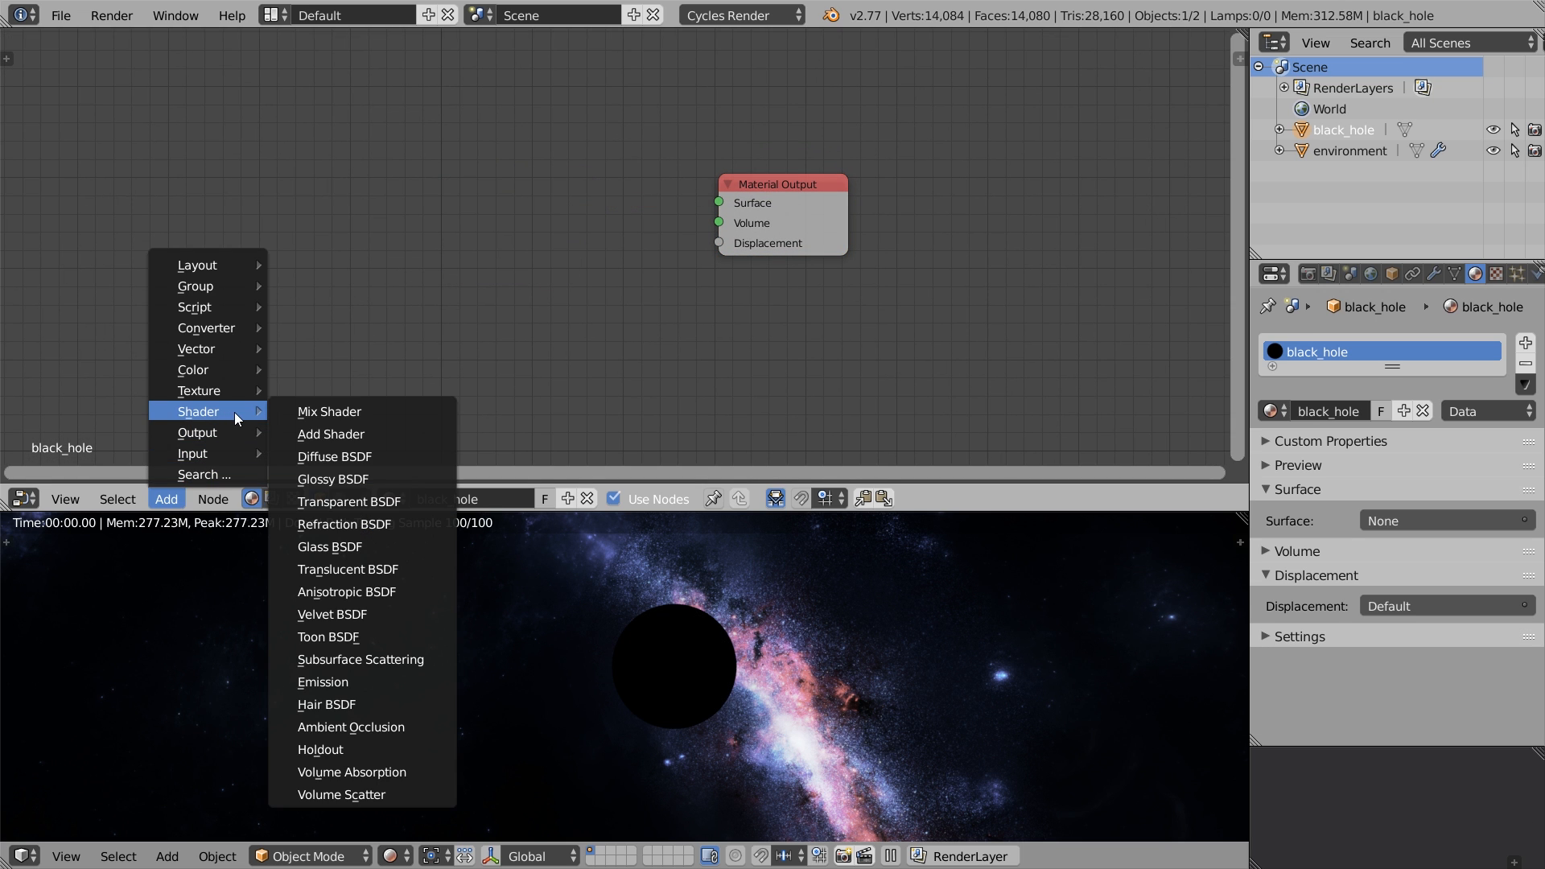
left_click(333, 478)
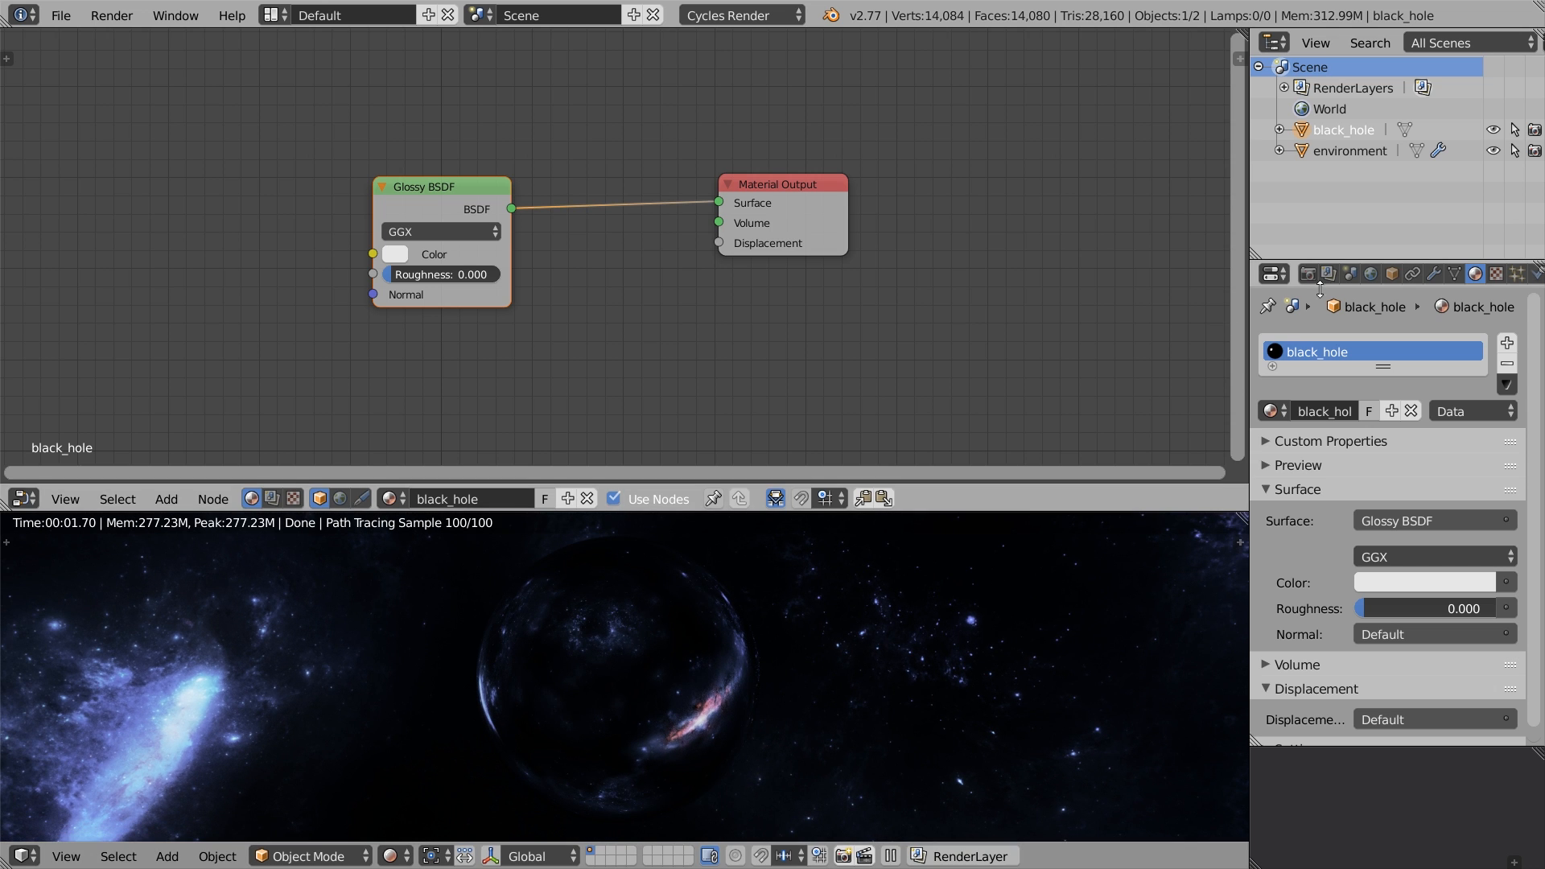
- Enable Use Curves under Color Management in the Scene properties
left_click(1352, 274)
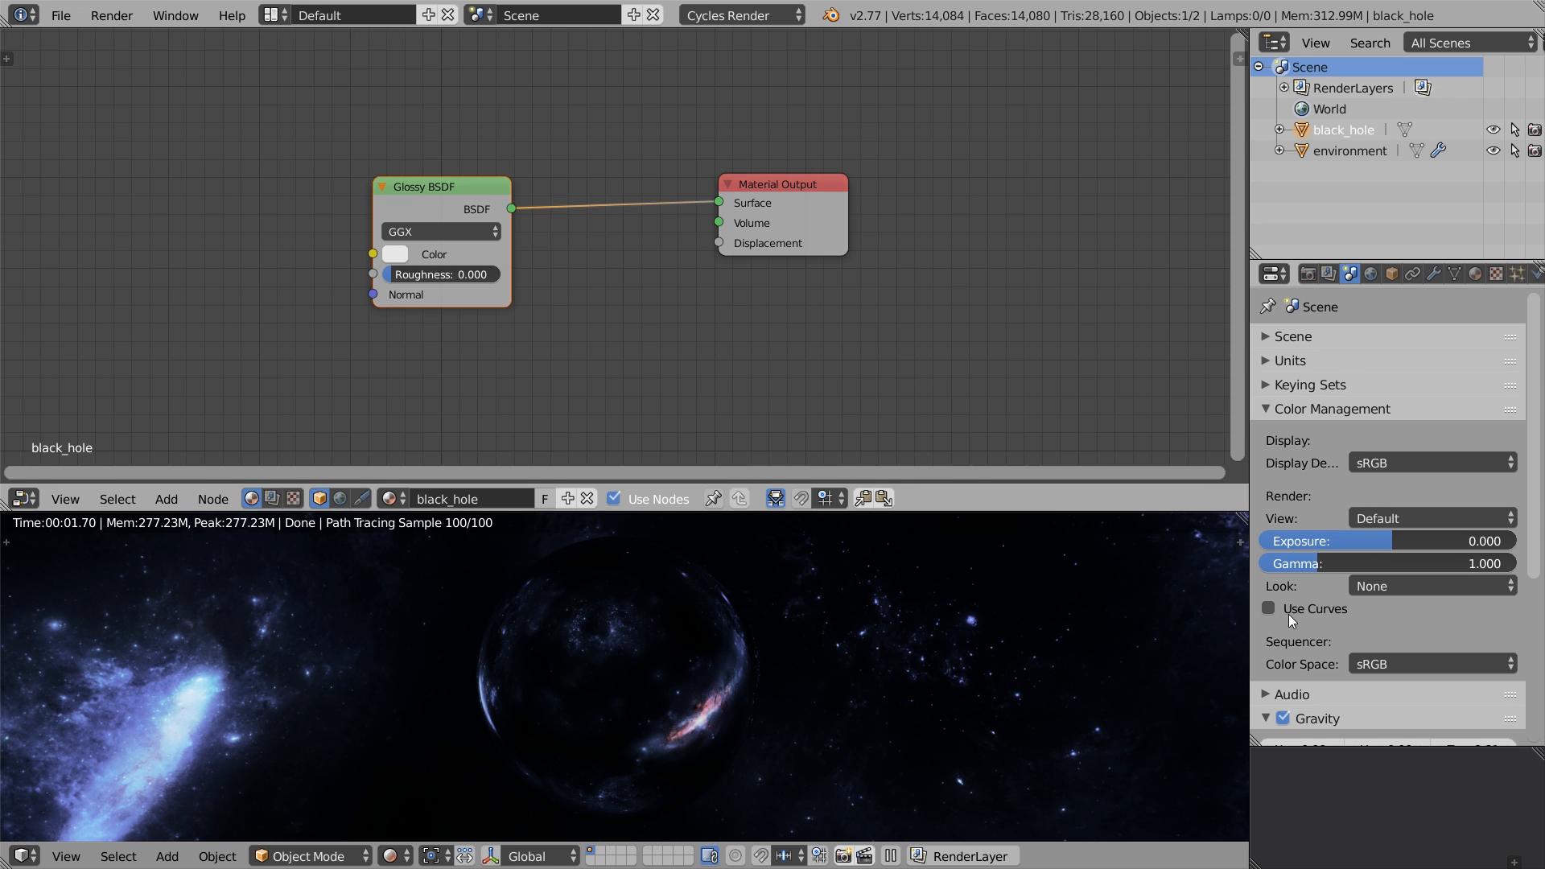
left_click(1269, 608)
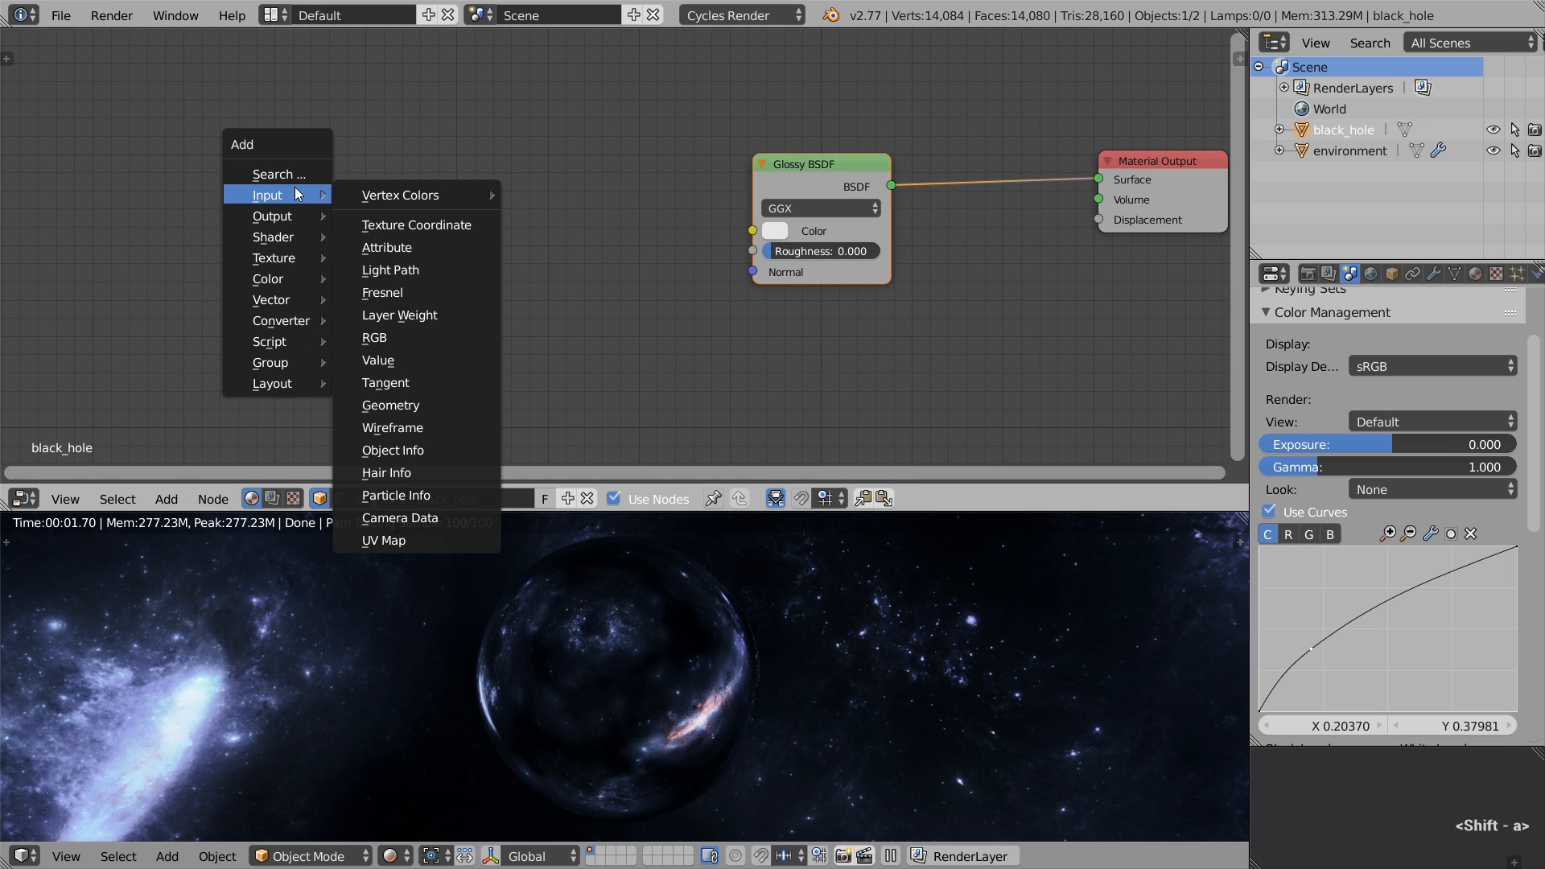
- Mix Geometry Normal and Layer Weight Facing (blend 0.12) at factor 0.16 into the Glossy normal
left_click(390, 404)
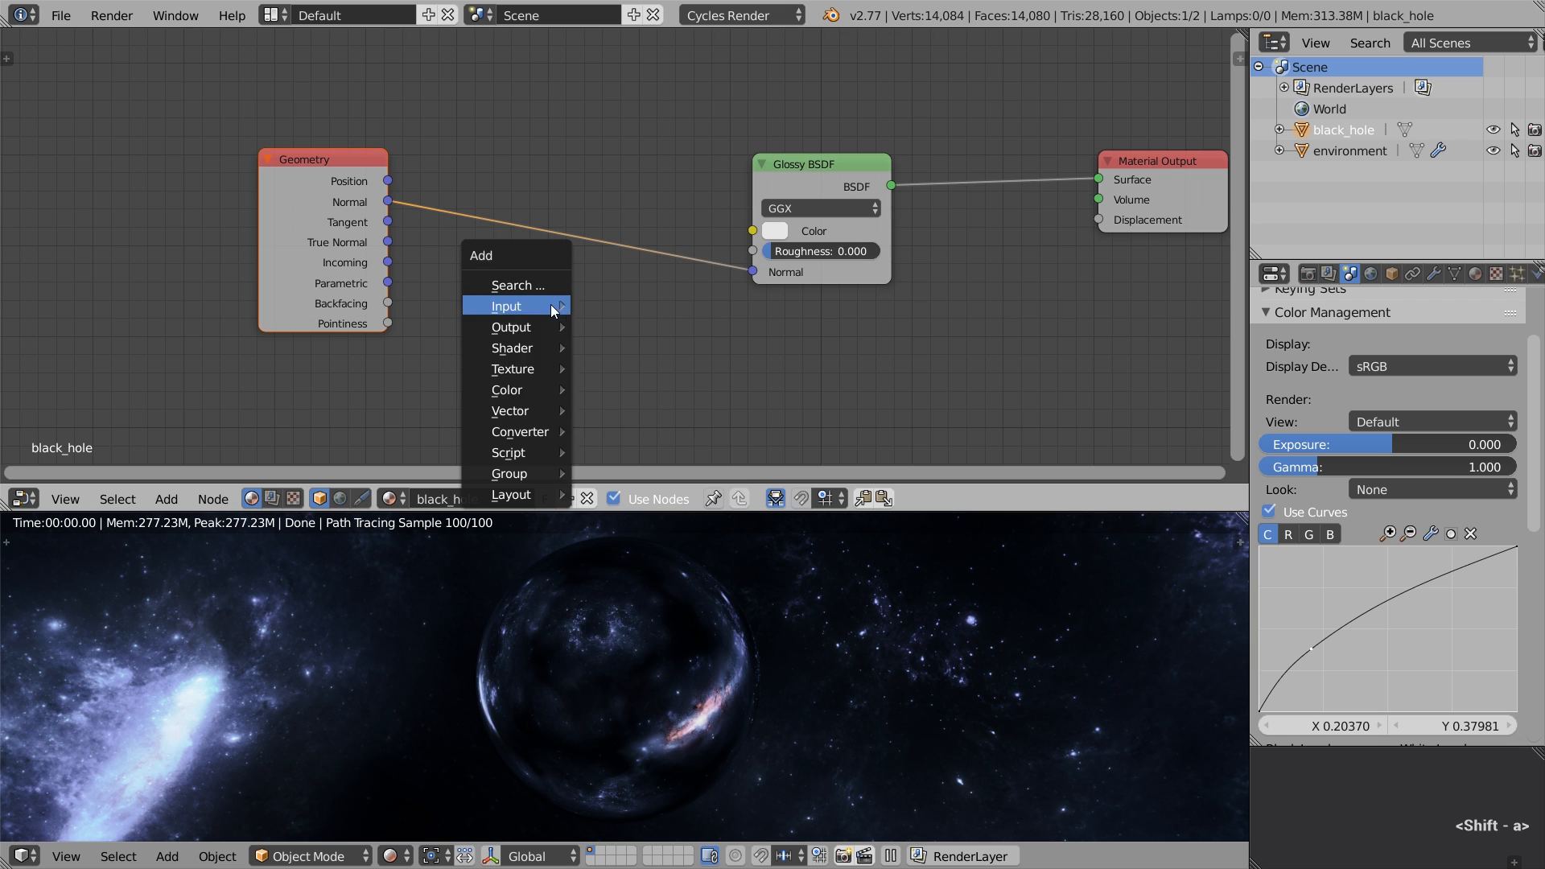
mouse_move(508, 390)
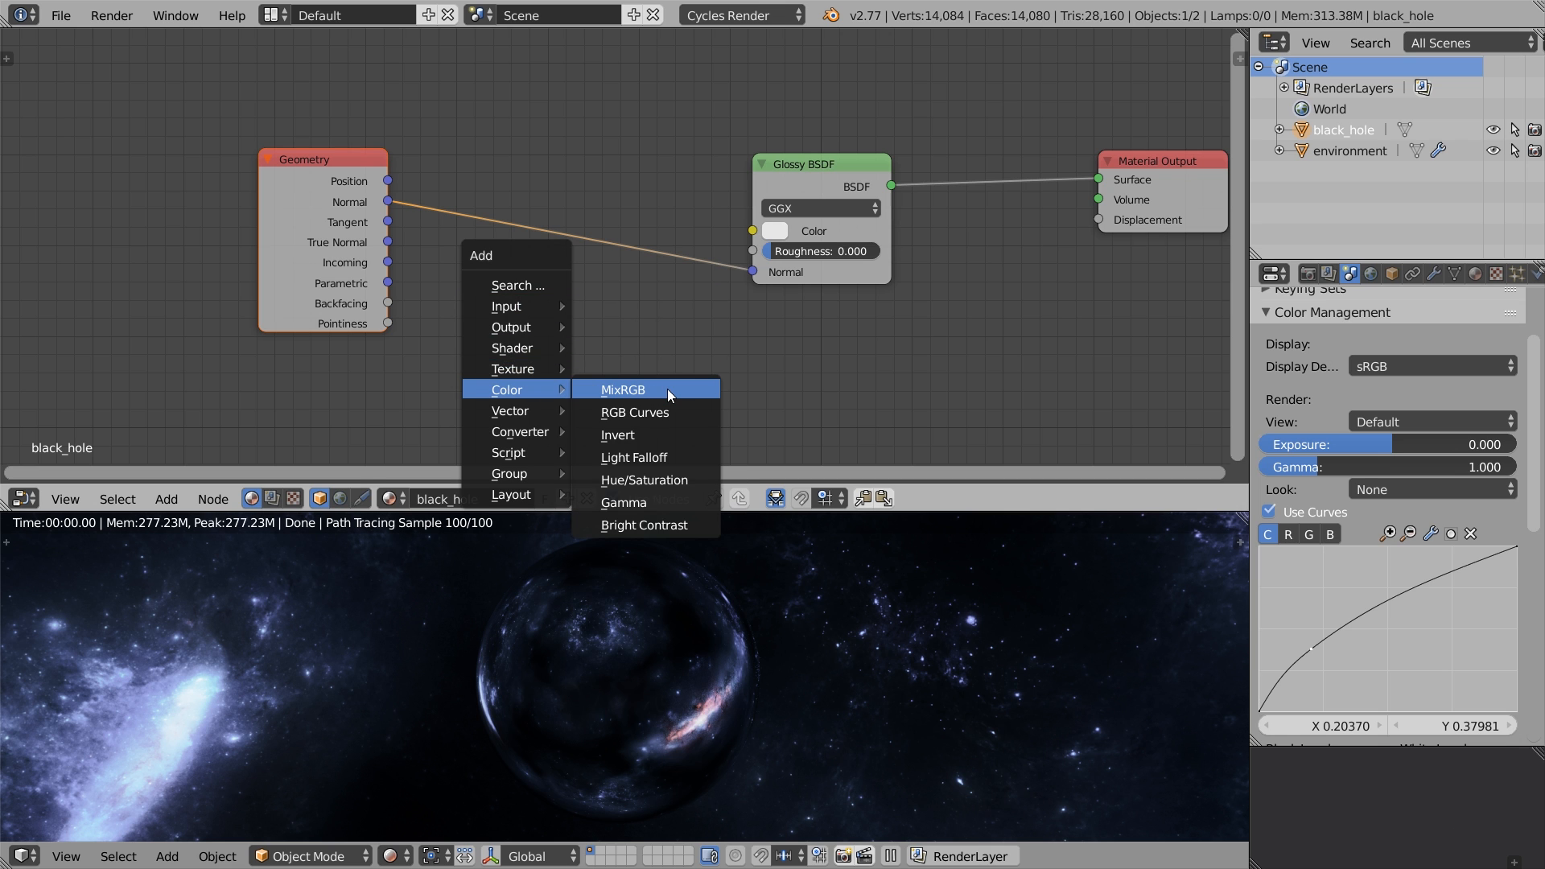
left_click(623, 389)
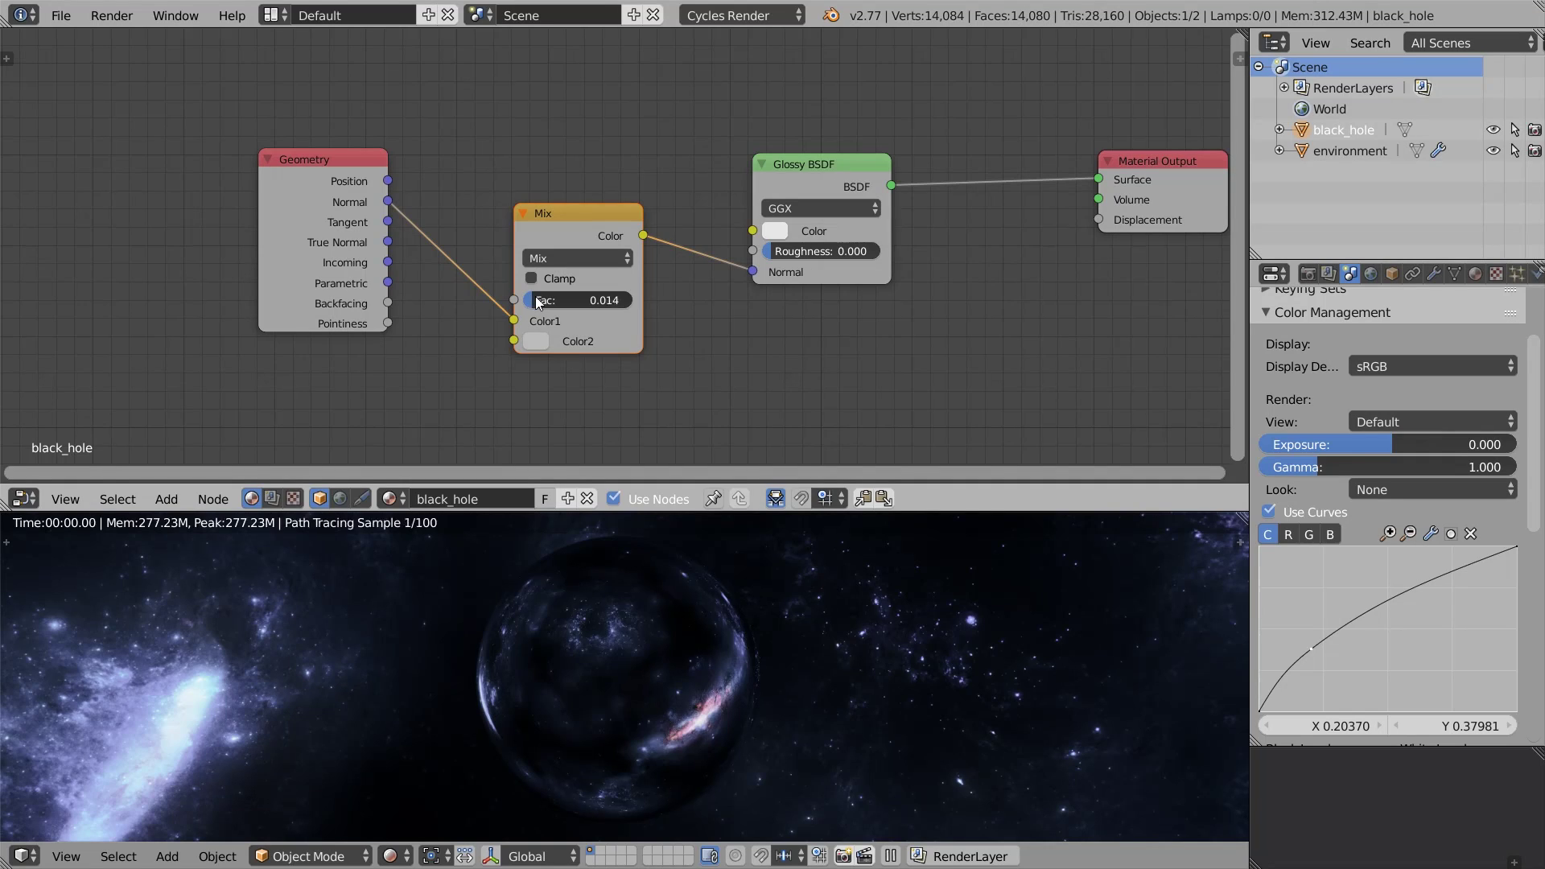
left_click_drag(537, 299, 566, 300)
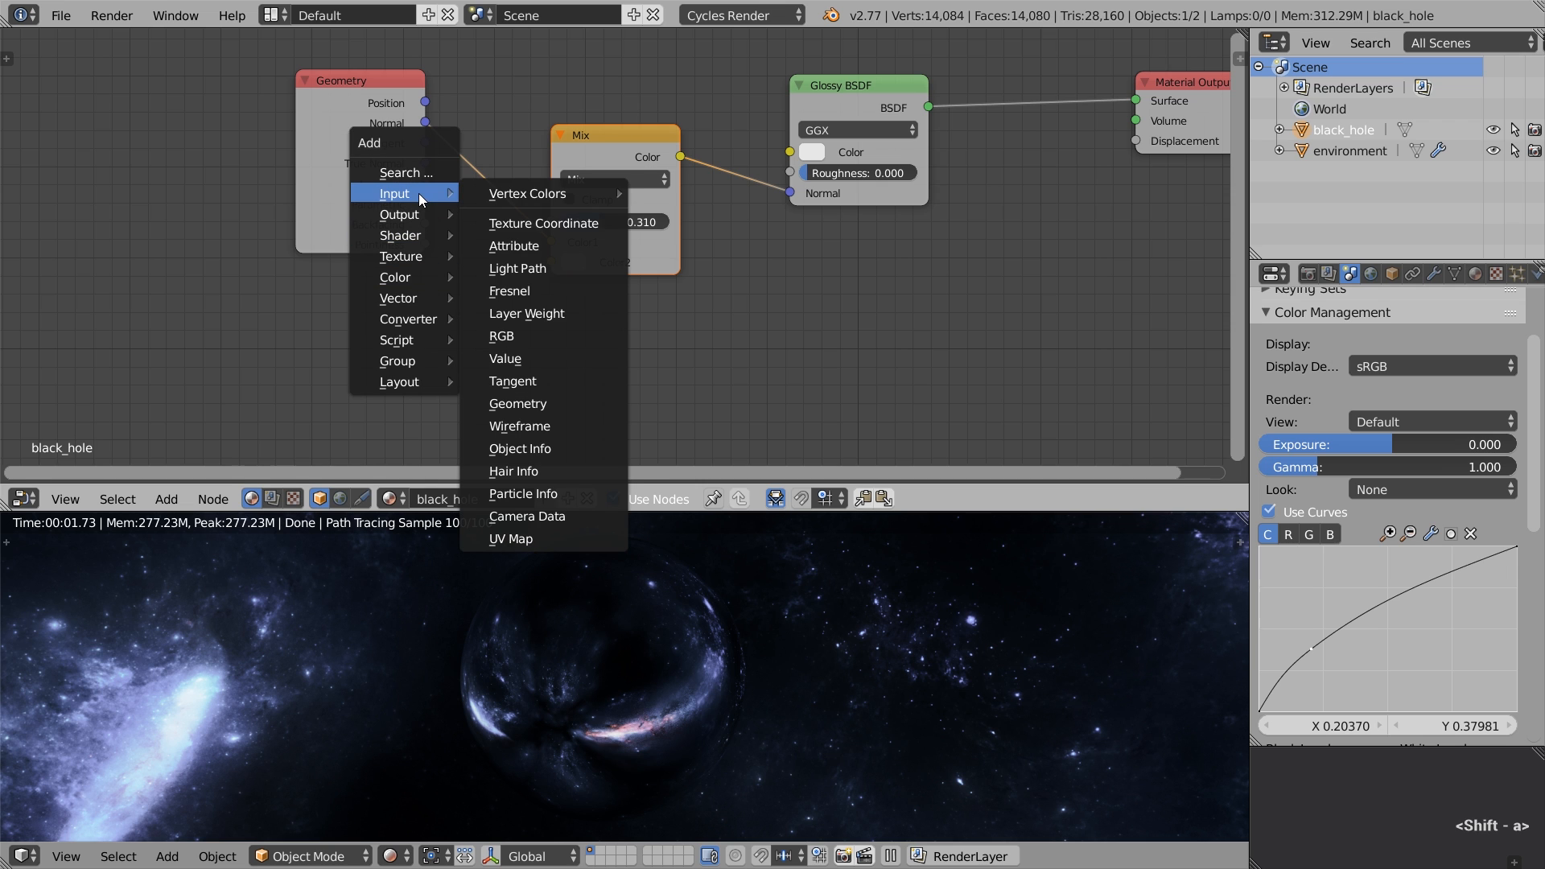
left_click(526, 313)
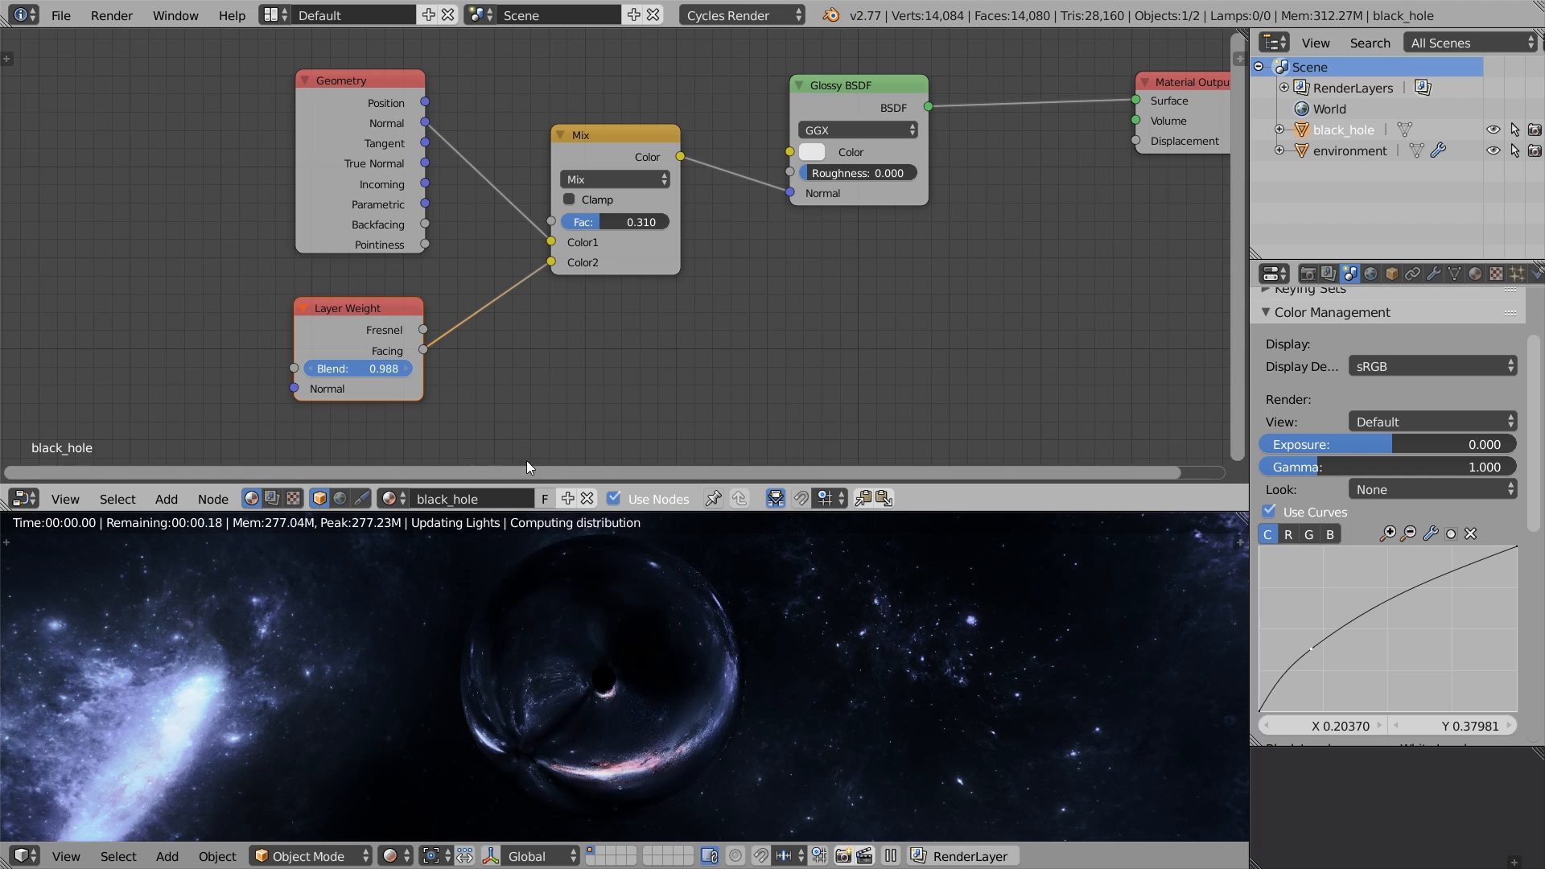
left_click_drag(385, 368, 355, 367)
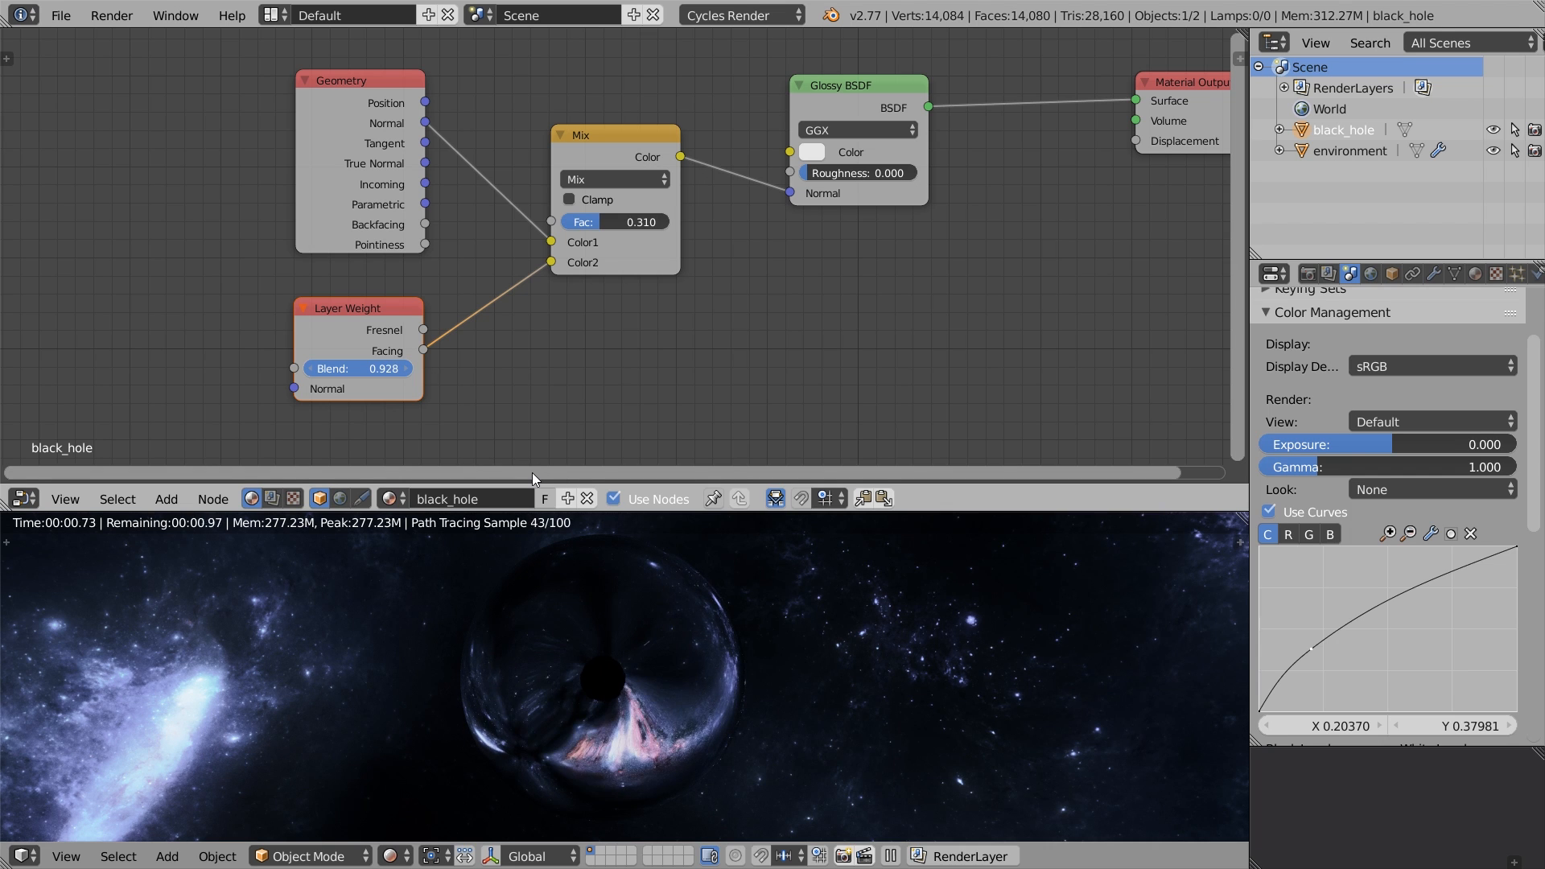
left_click_drag(358, 367, 368, 368)
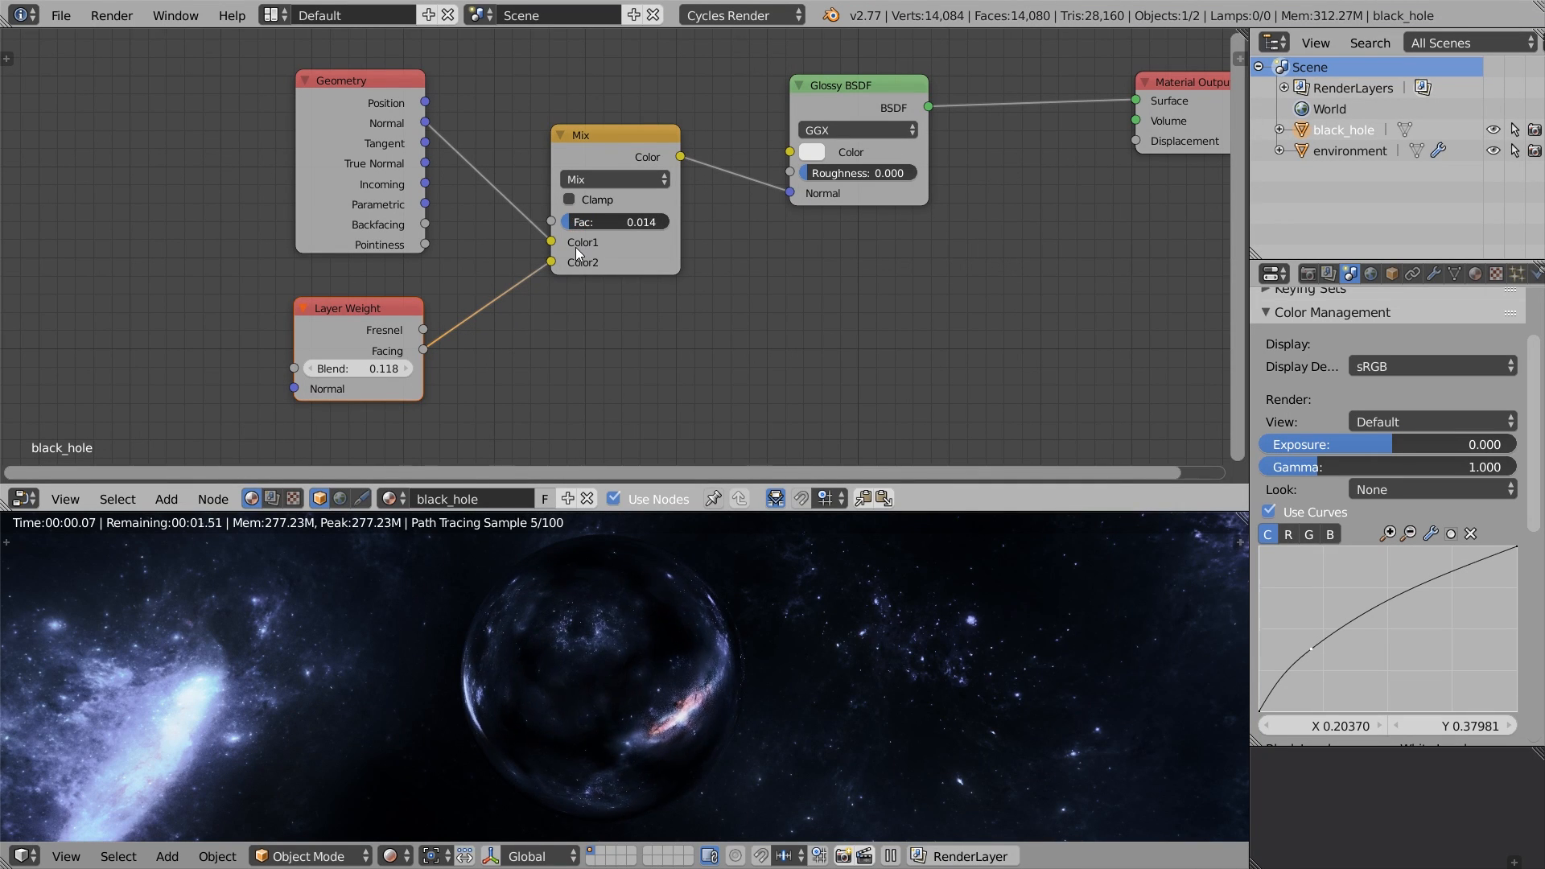
left_click_drag(581, 220, 616, 221)
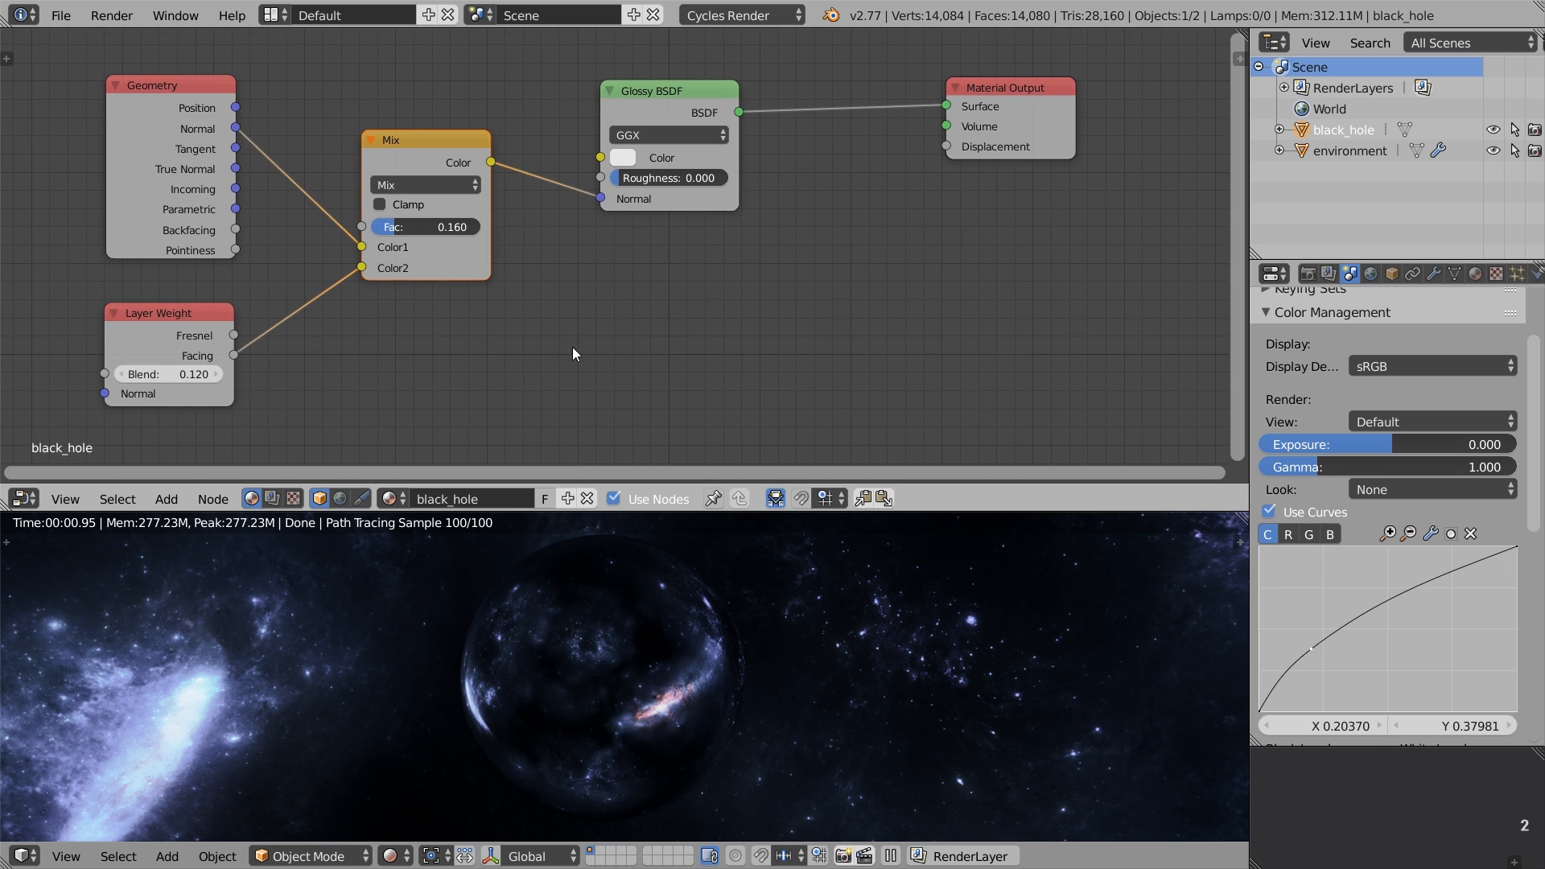
left_click(166, 499)
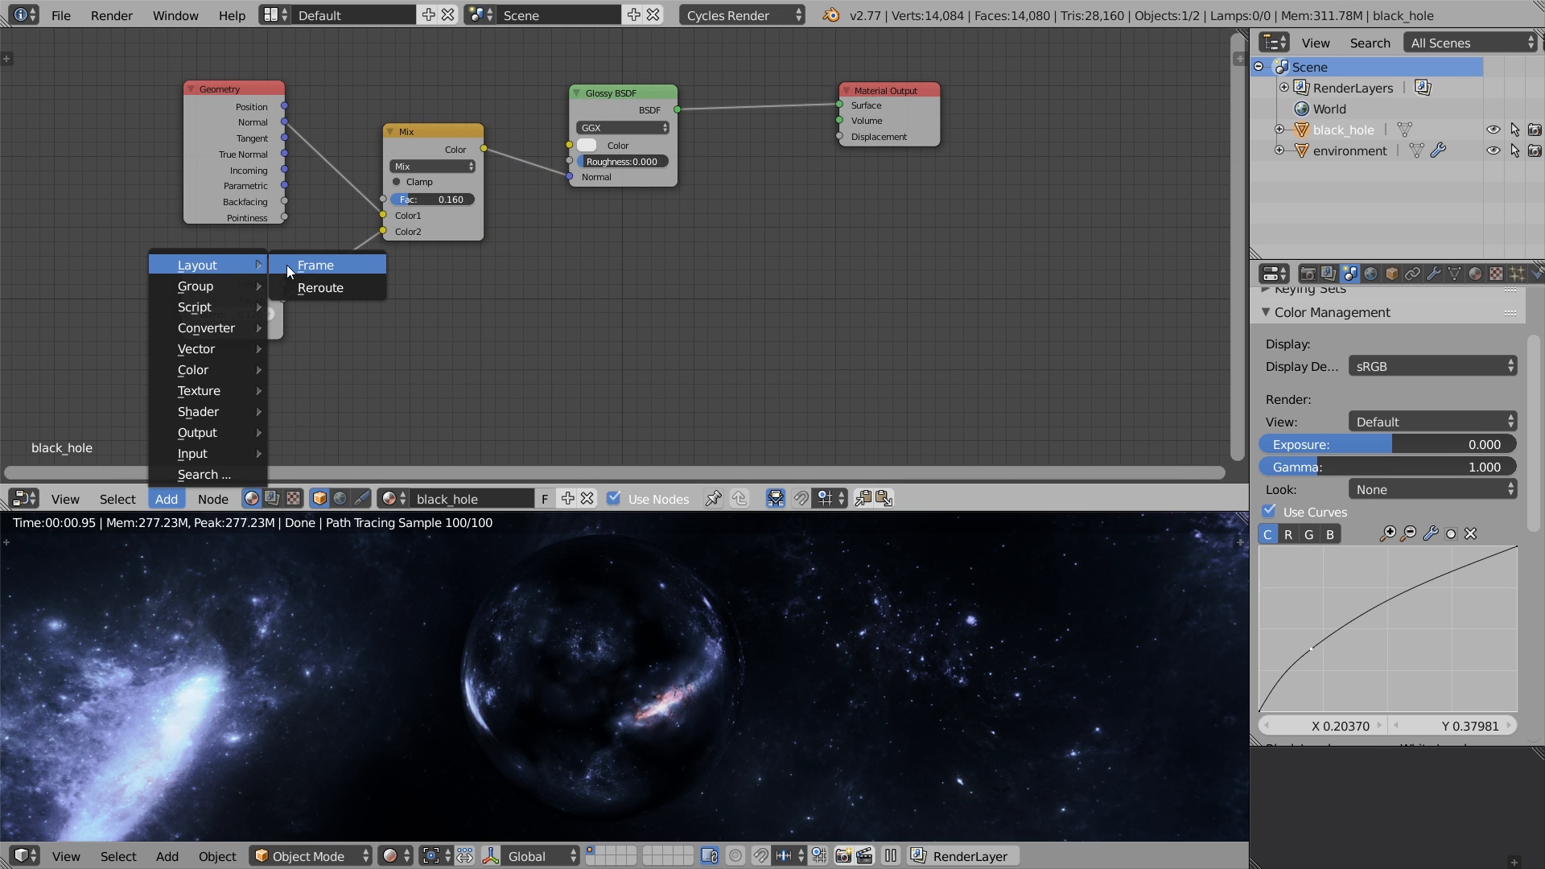
- Wrap the reflection nodes in a frame labelled REFLECTION with label size 60
left_click(316, 264)
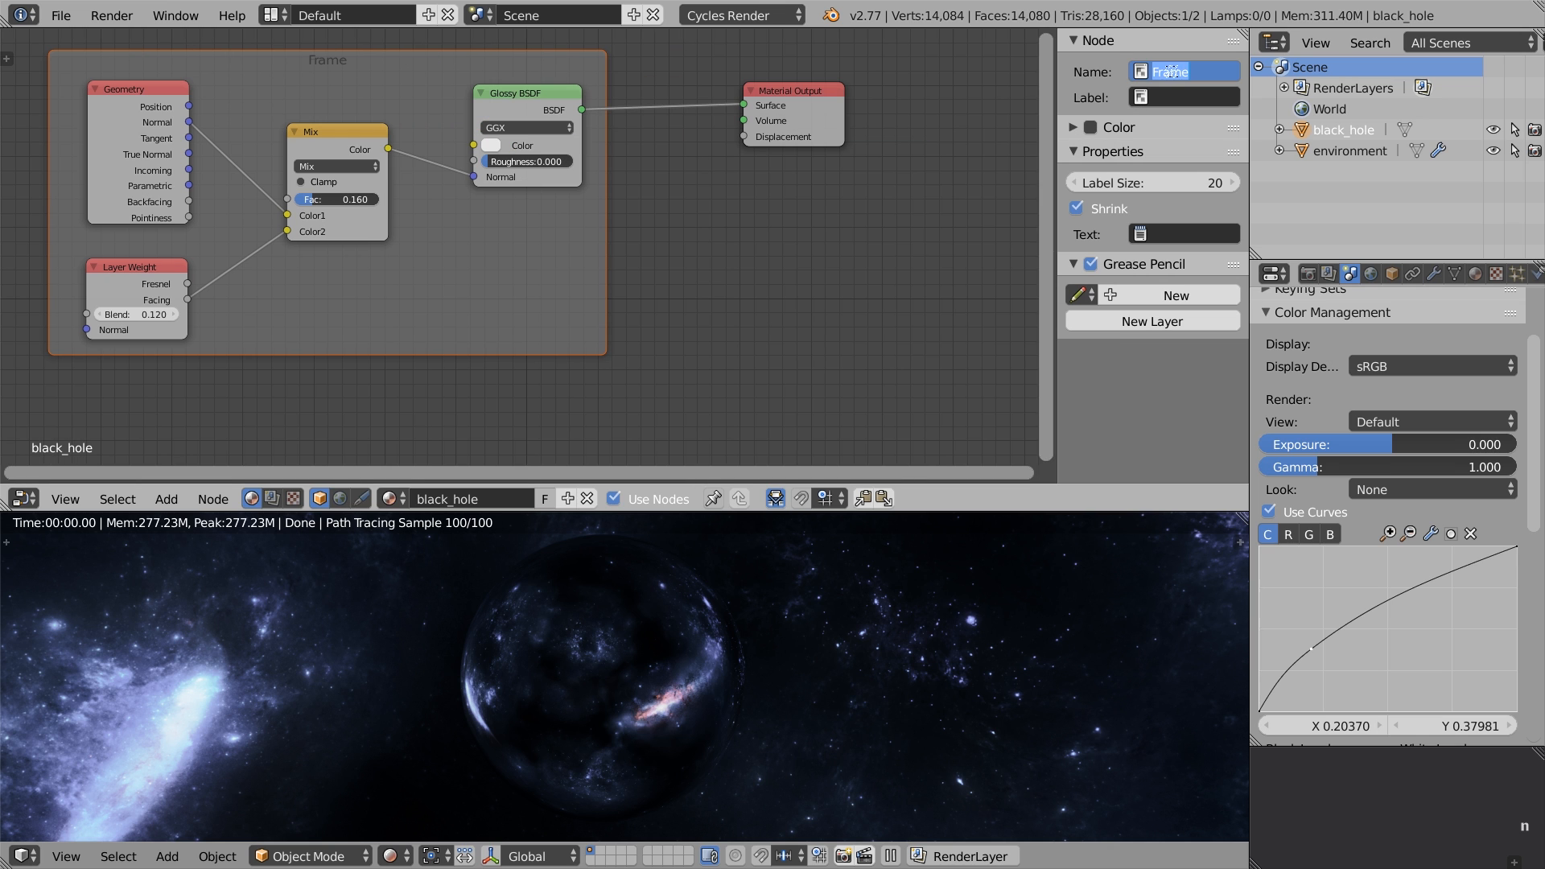
type("REFLECTION")
left_click(1154, 182)
type("60")
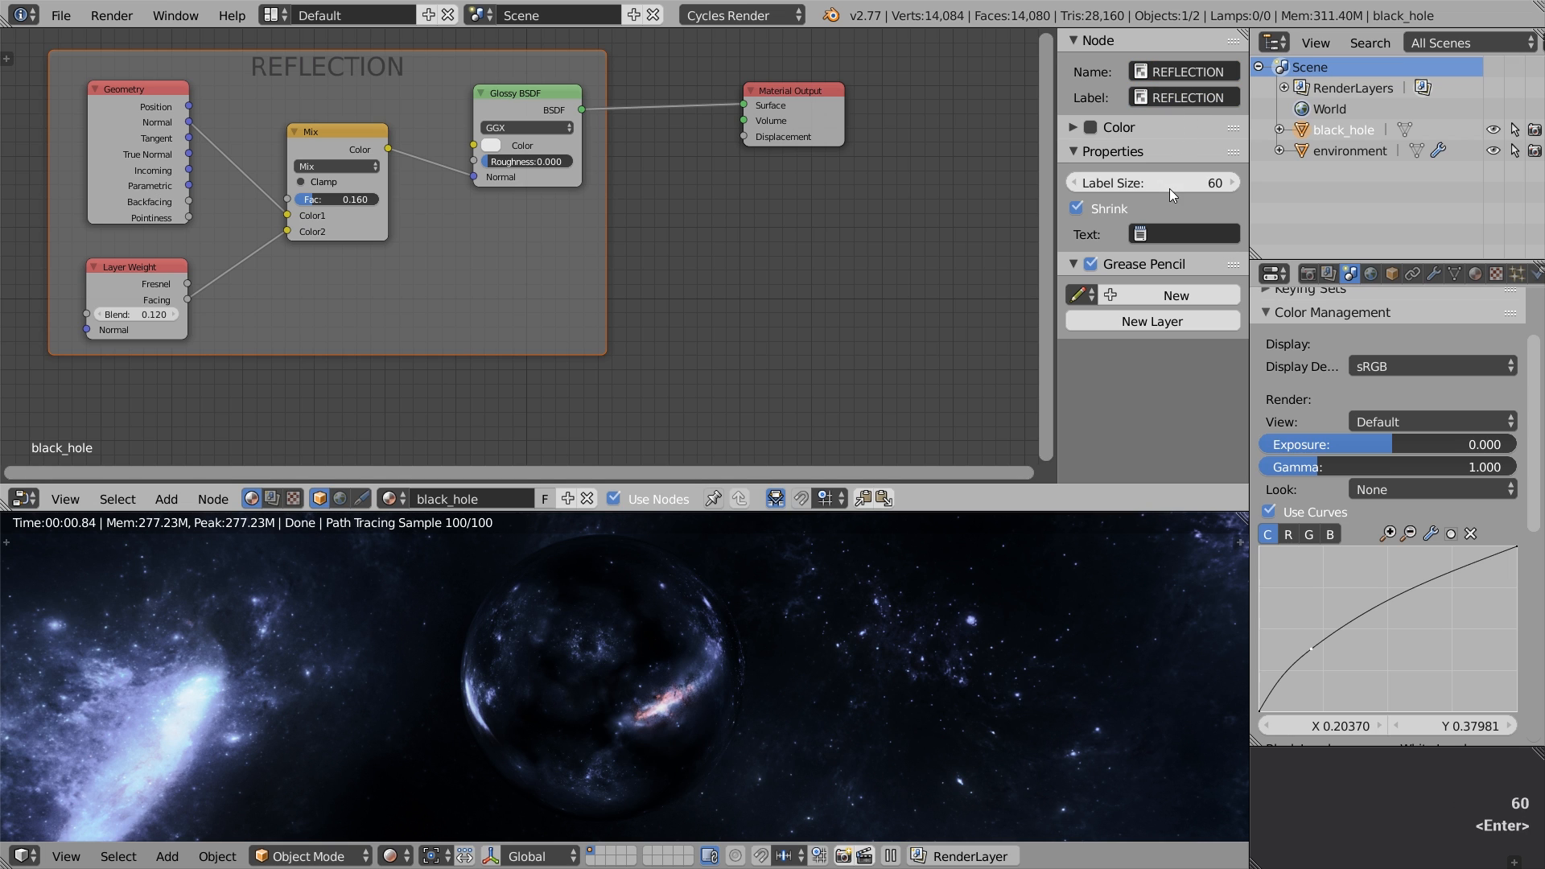
left_click(1089, 127)
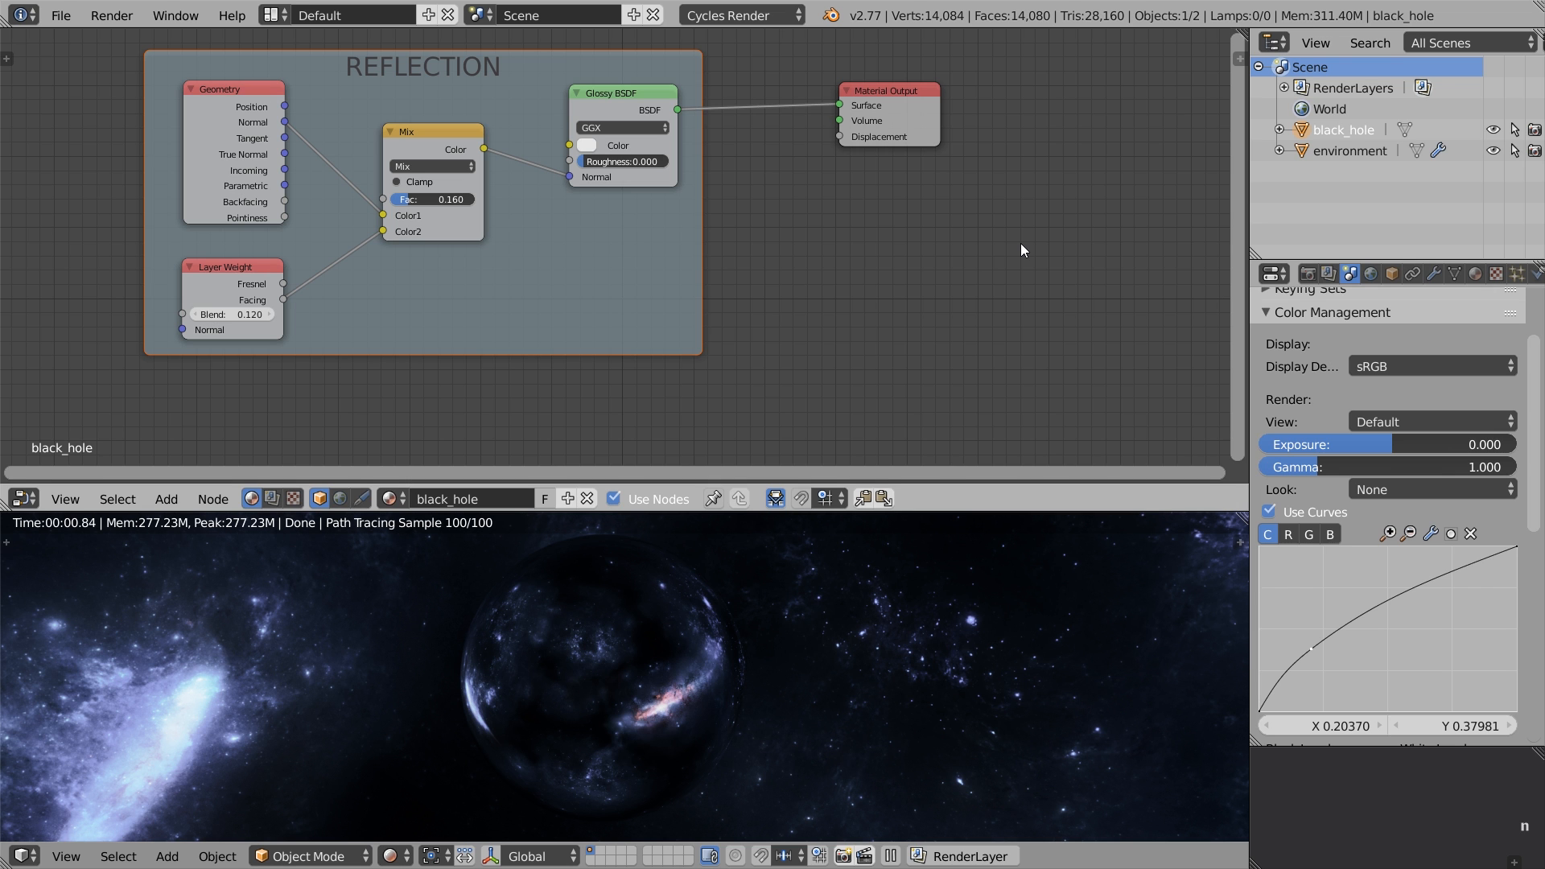
mouse_move(826, 231)
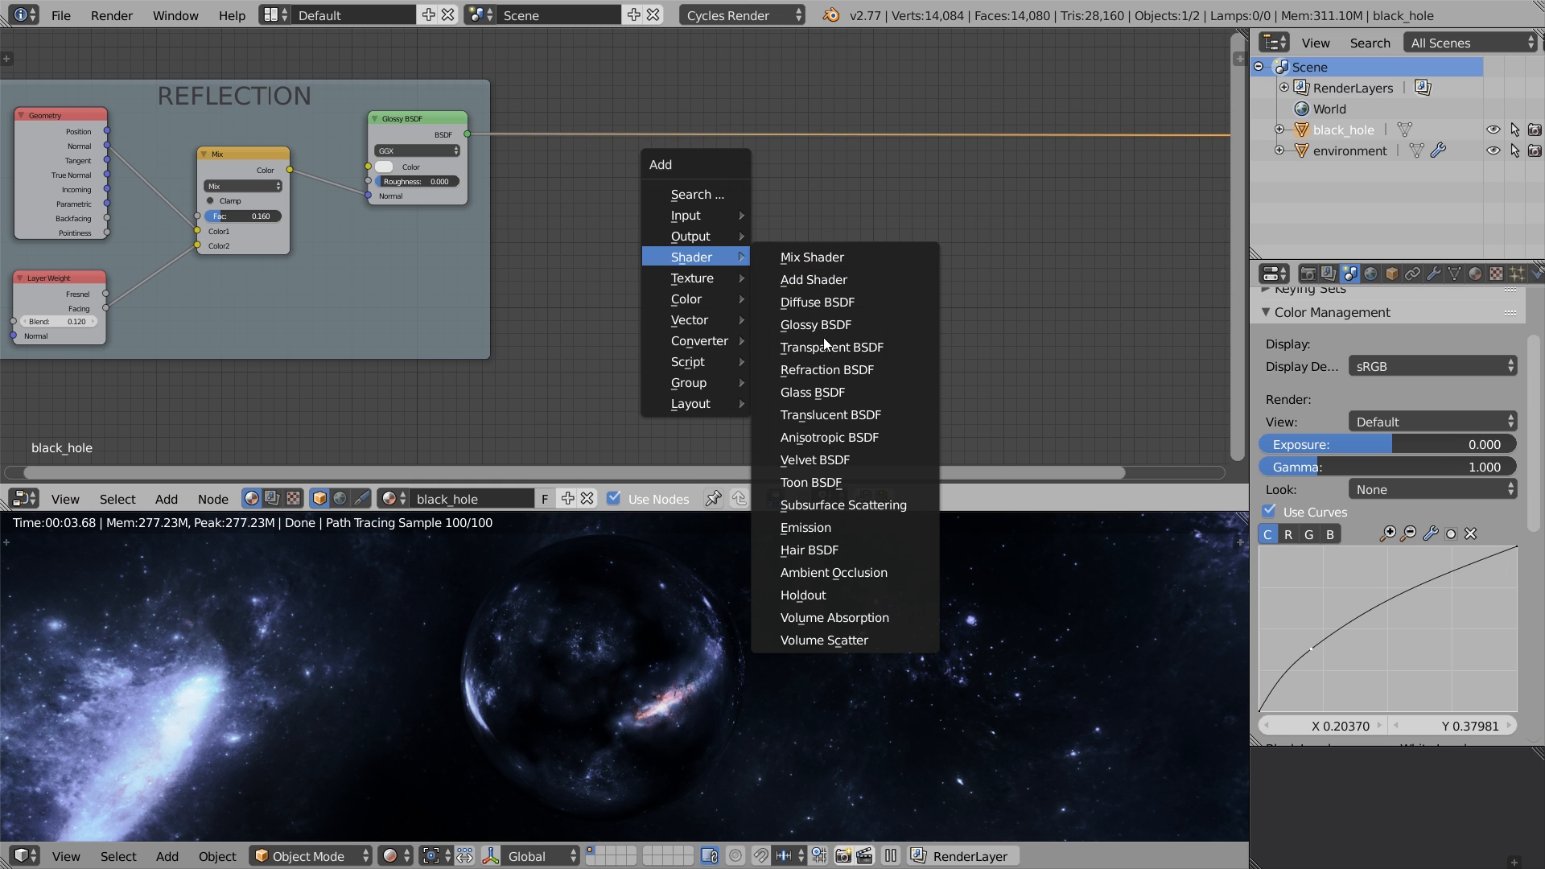
- Add a Refraction BSDF and raise its IOR to 1.250
left_click(826, 370)
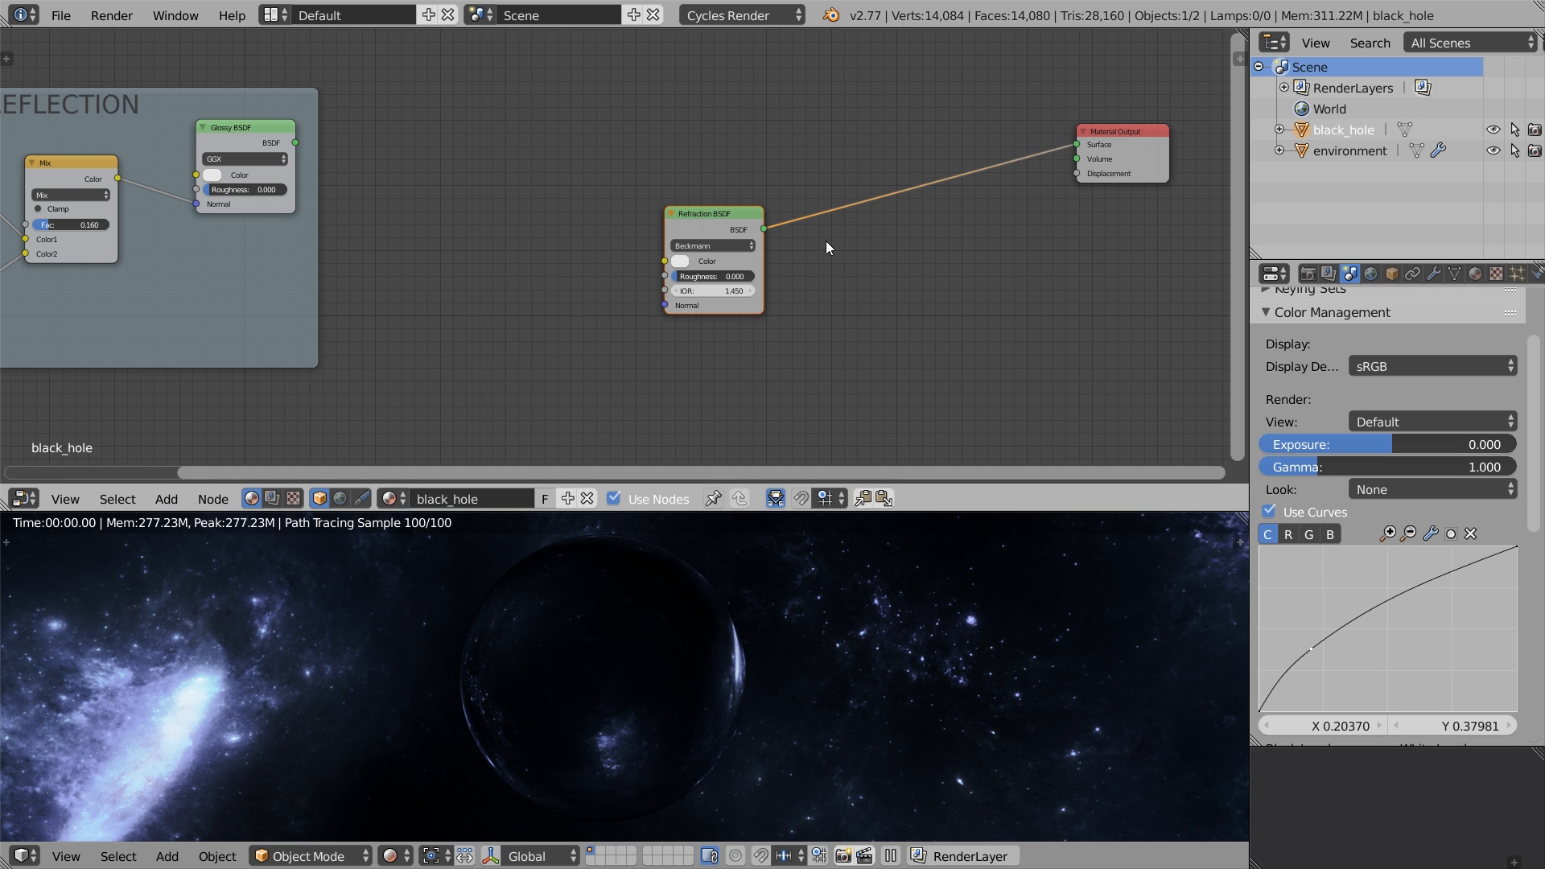
mouse_move(379, 662)
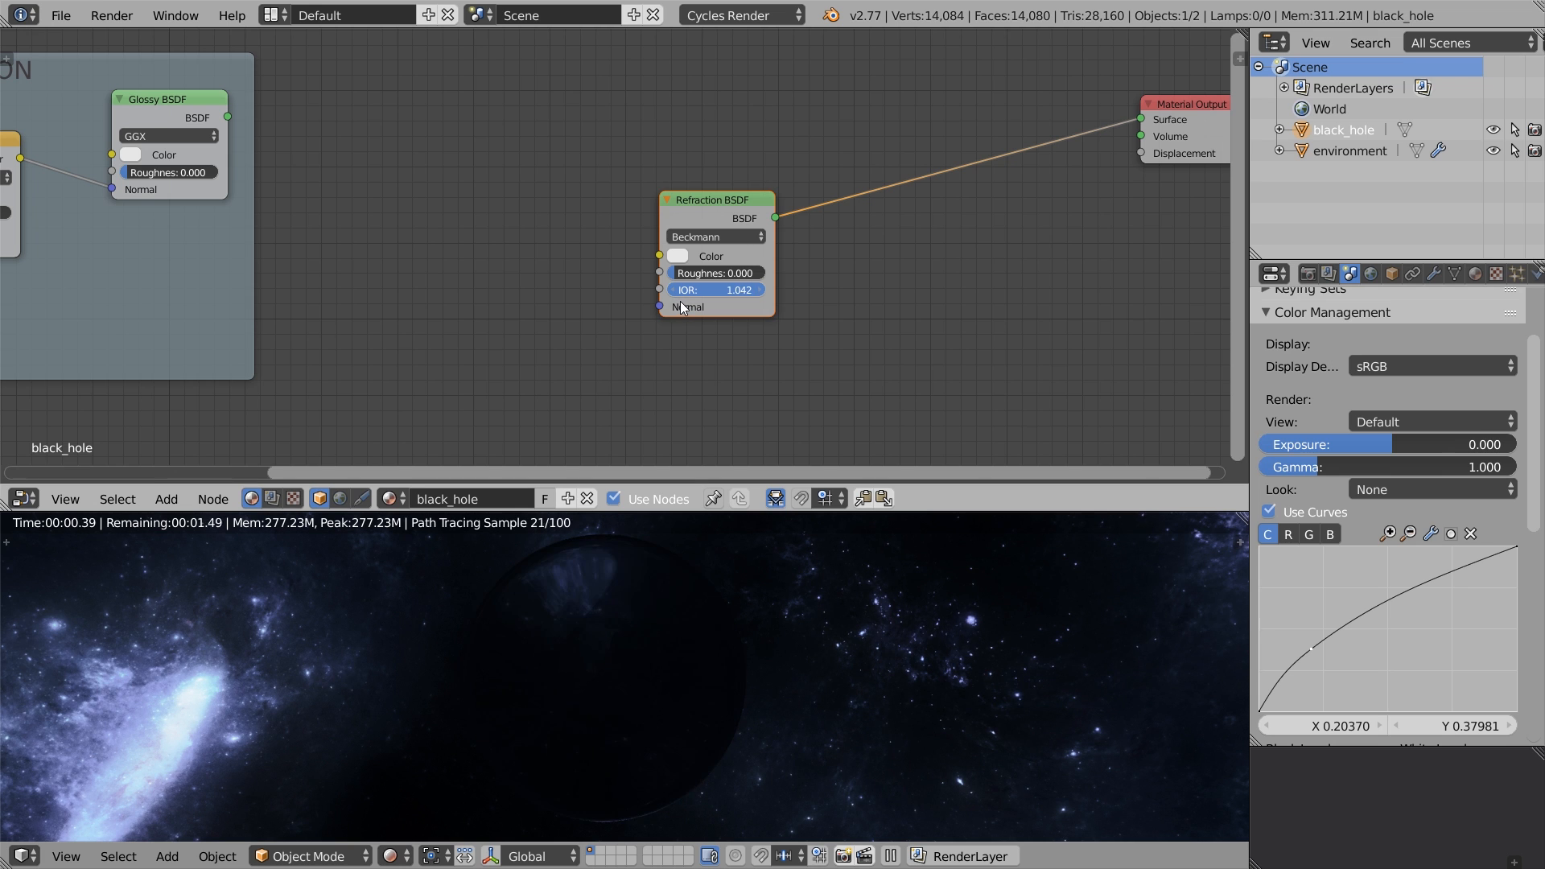
left_click_drag(729, 289, 690, 289)
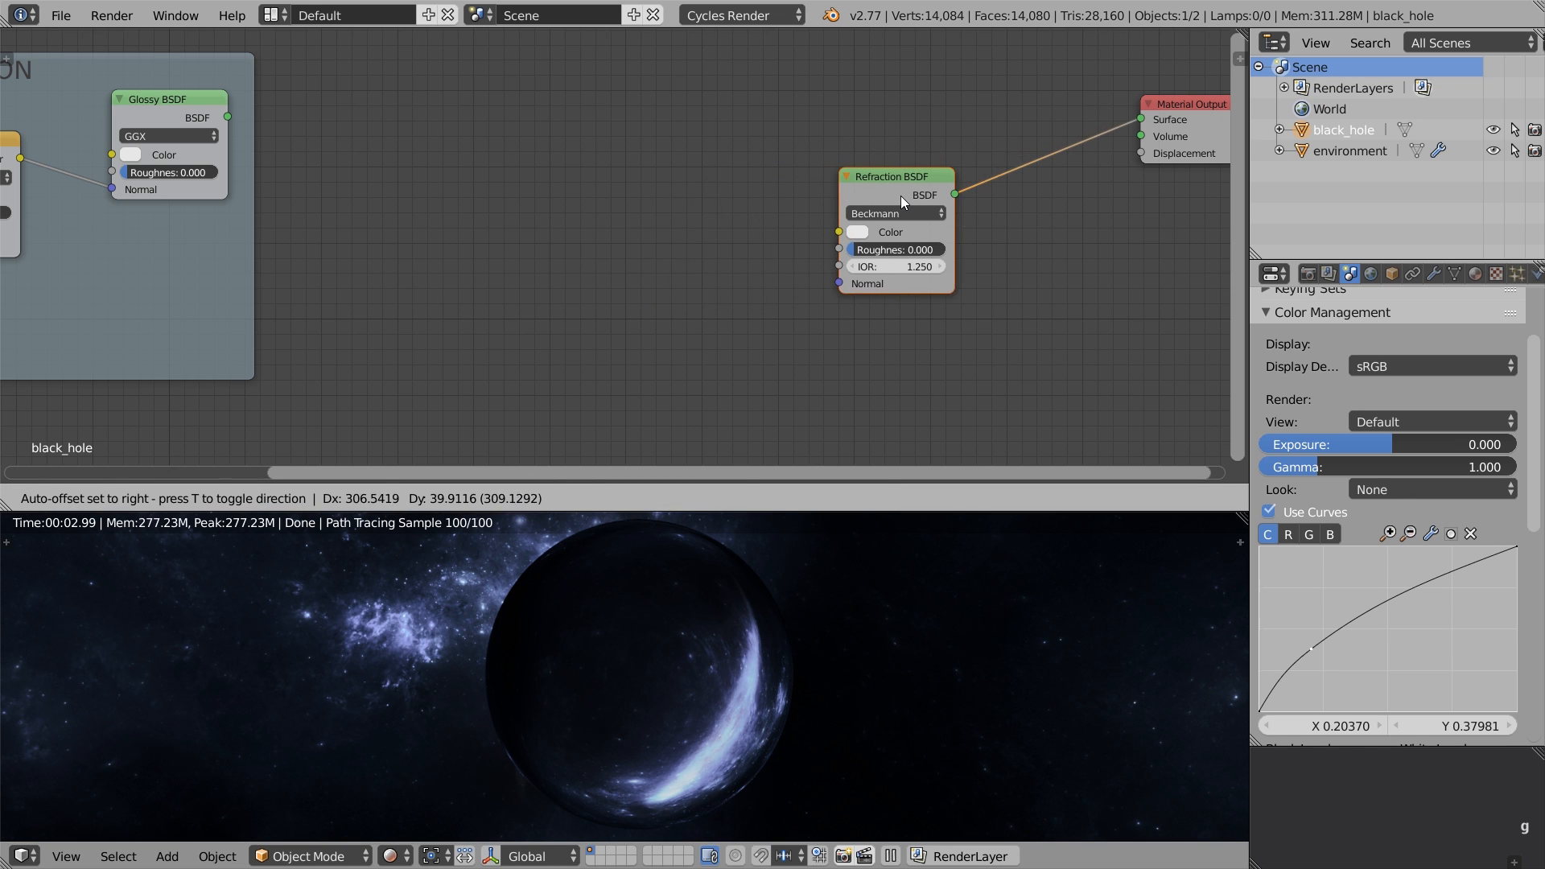
key("shift+a")
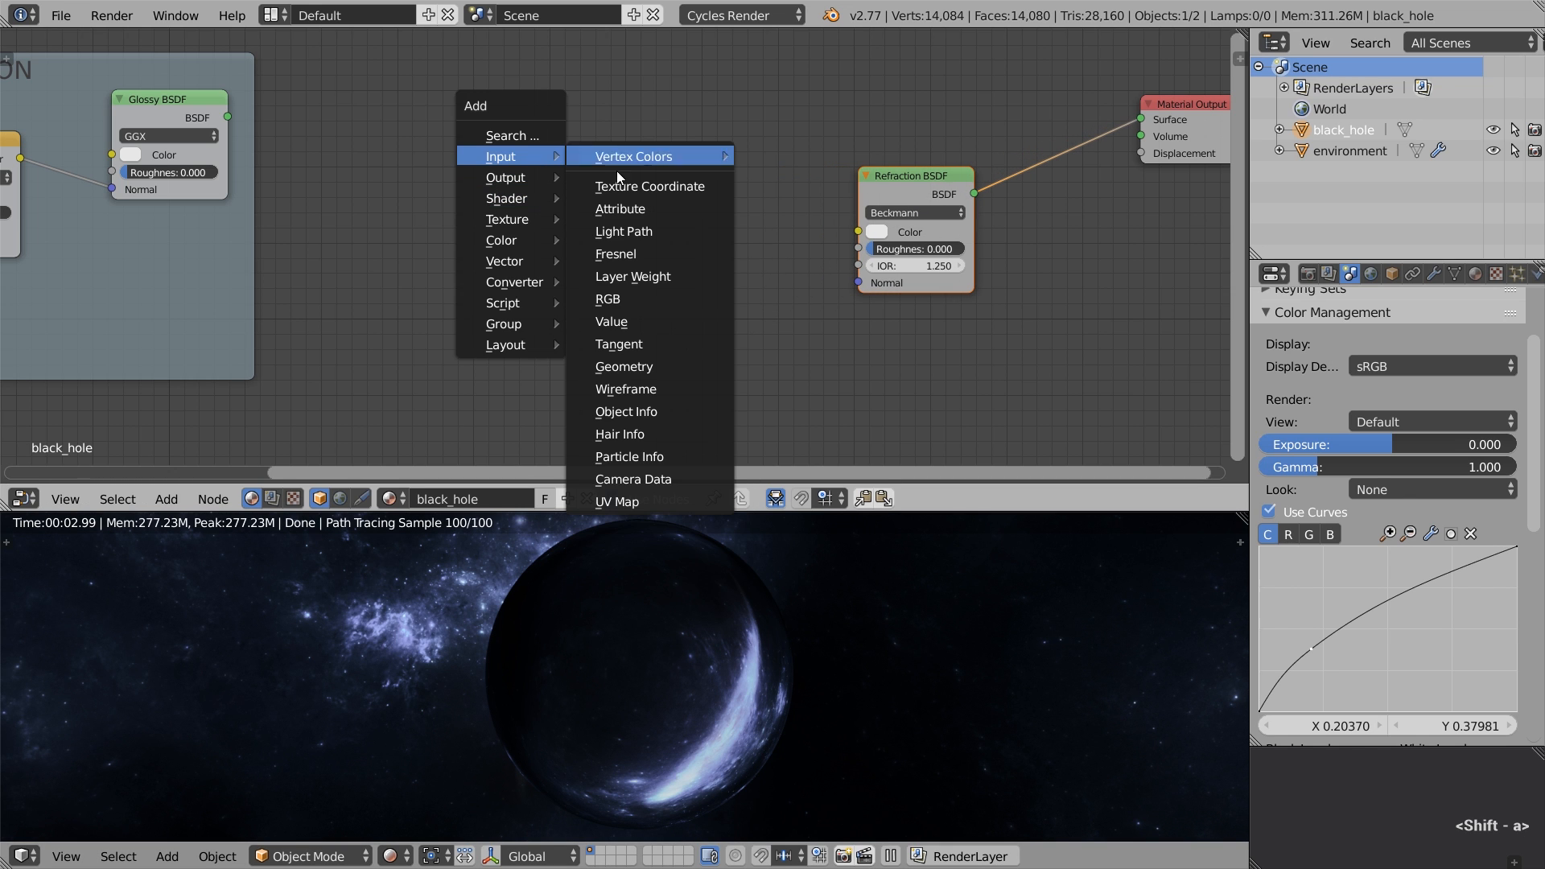
- Drive the Refraction colour with Layer Weight Facing through a ColorRamp, moving the black stop right
left_click(631, 276)
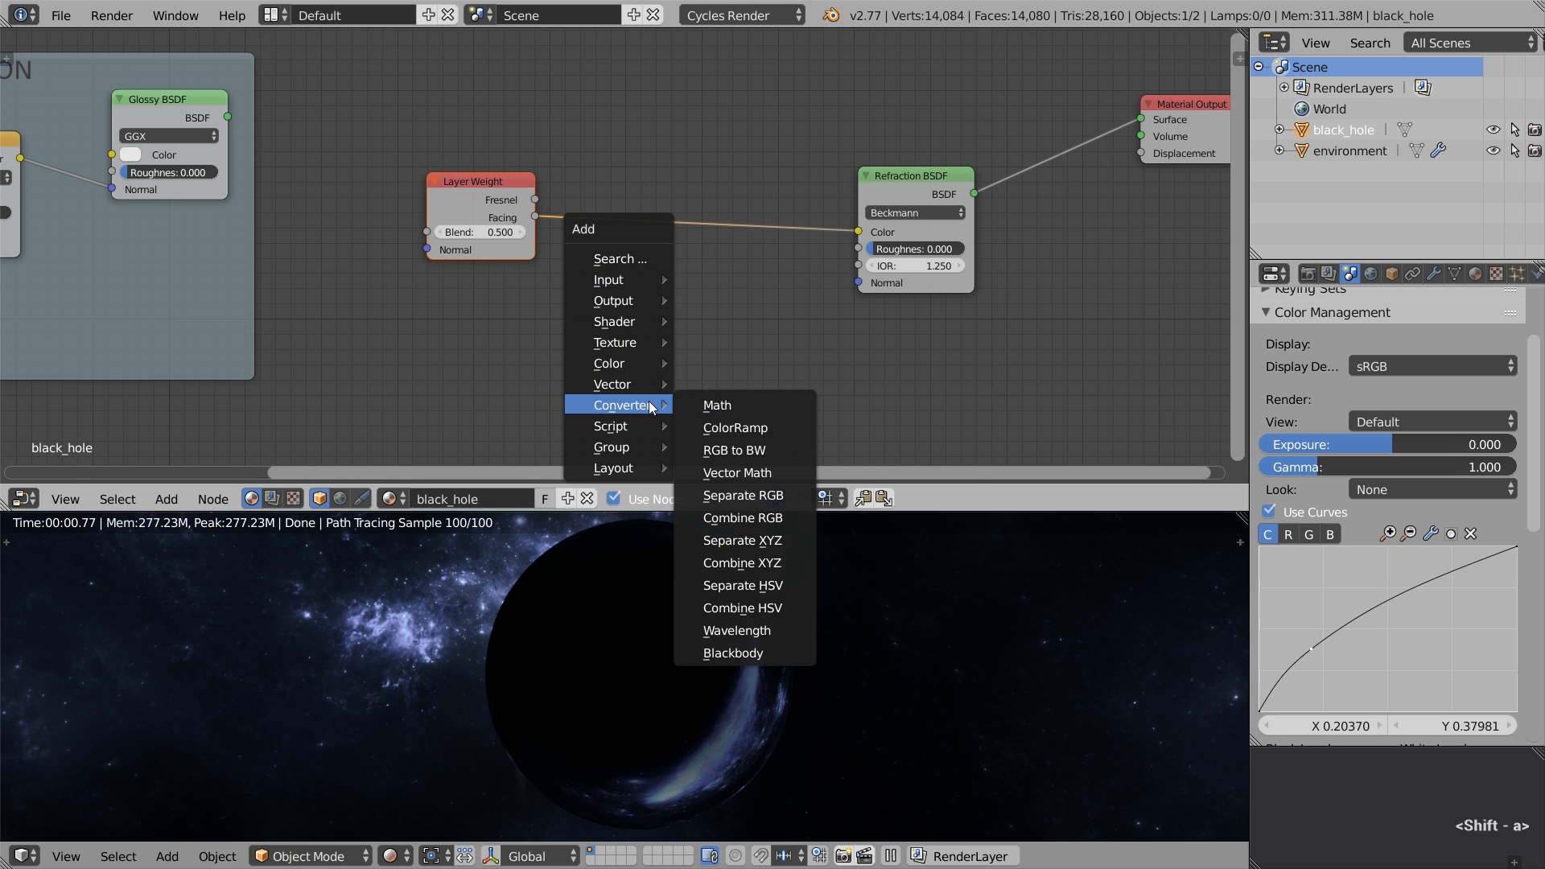
left_click(734, 427)
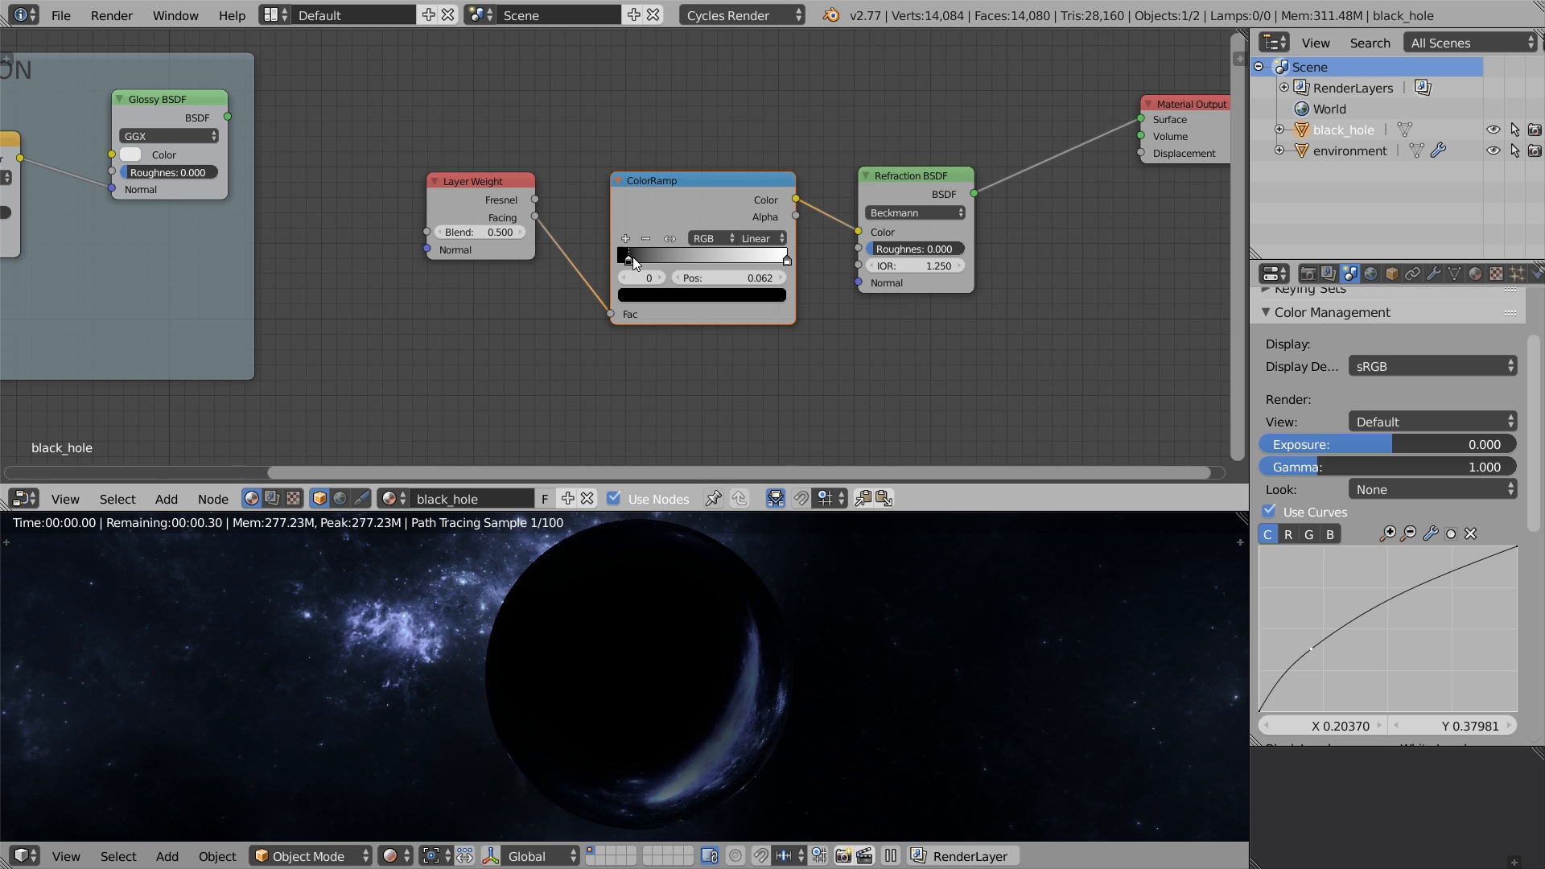
left_click_drag(627, 258, 618, 257)
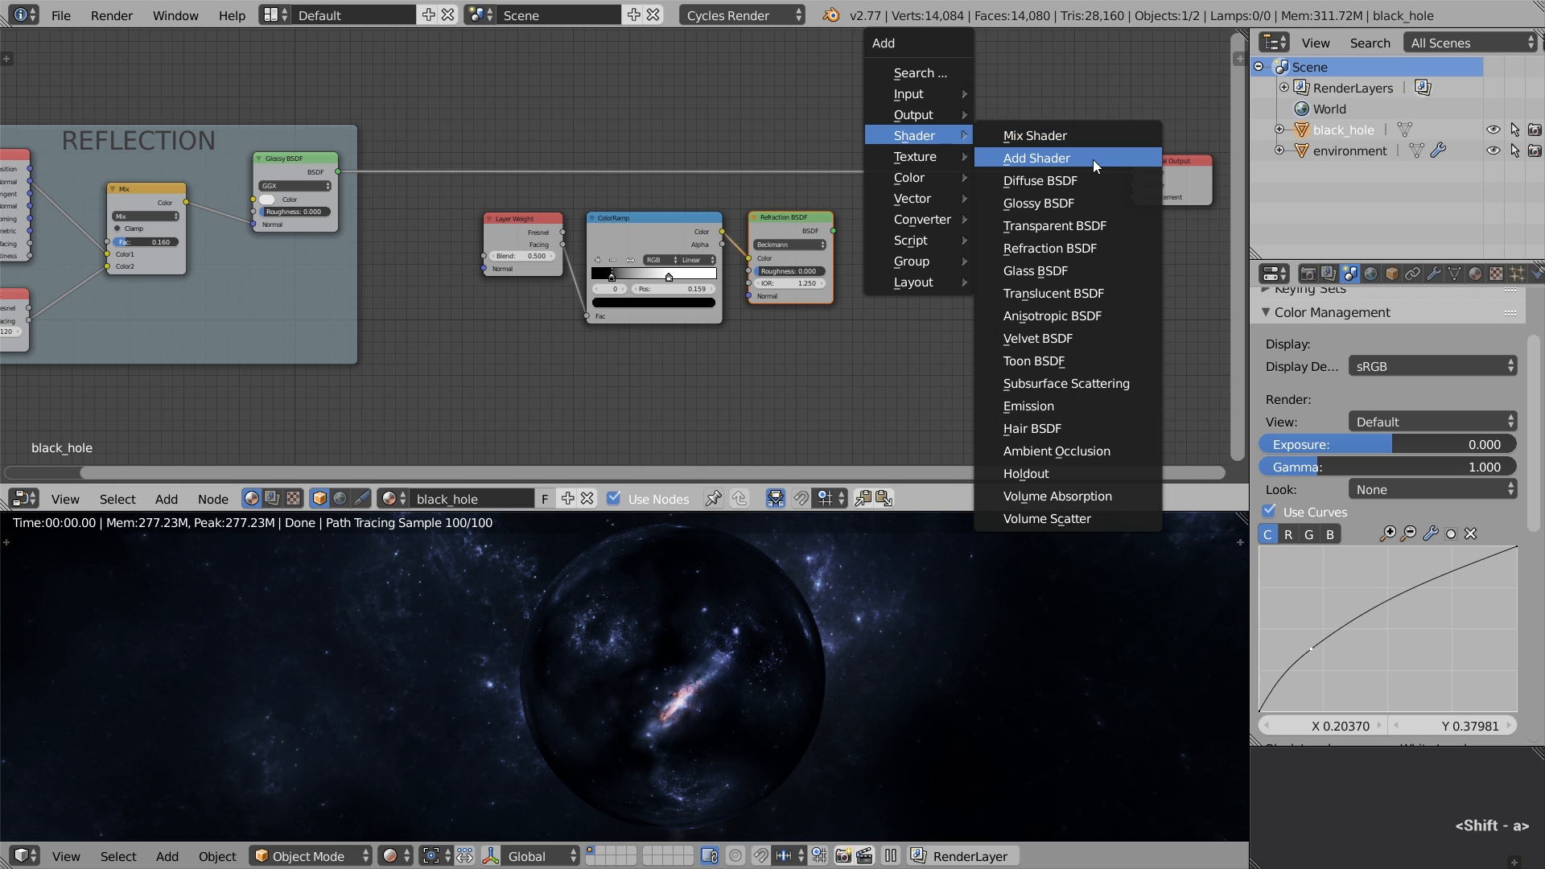
- Combine the Glossy and Refraction BSDFs with an Add Shader feeding the Material Output surface
left_click(1036, 158)
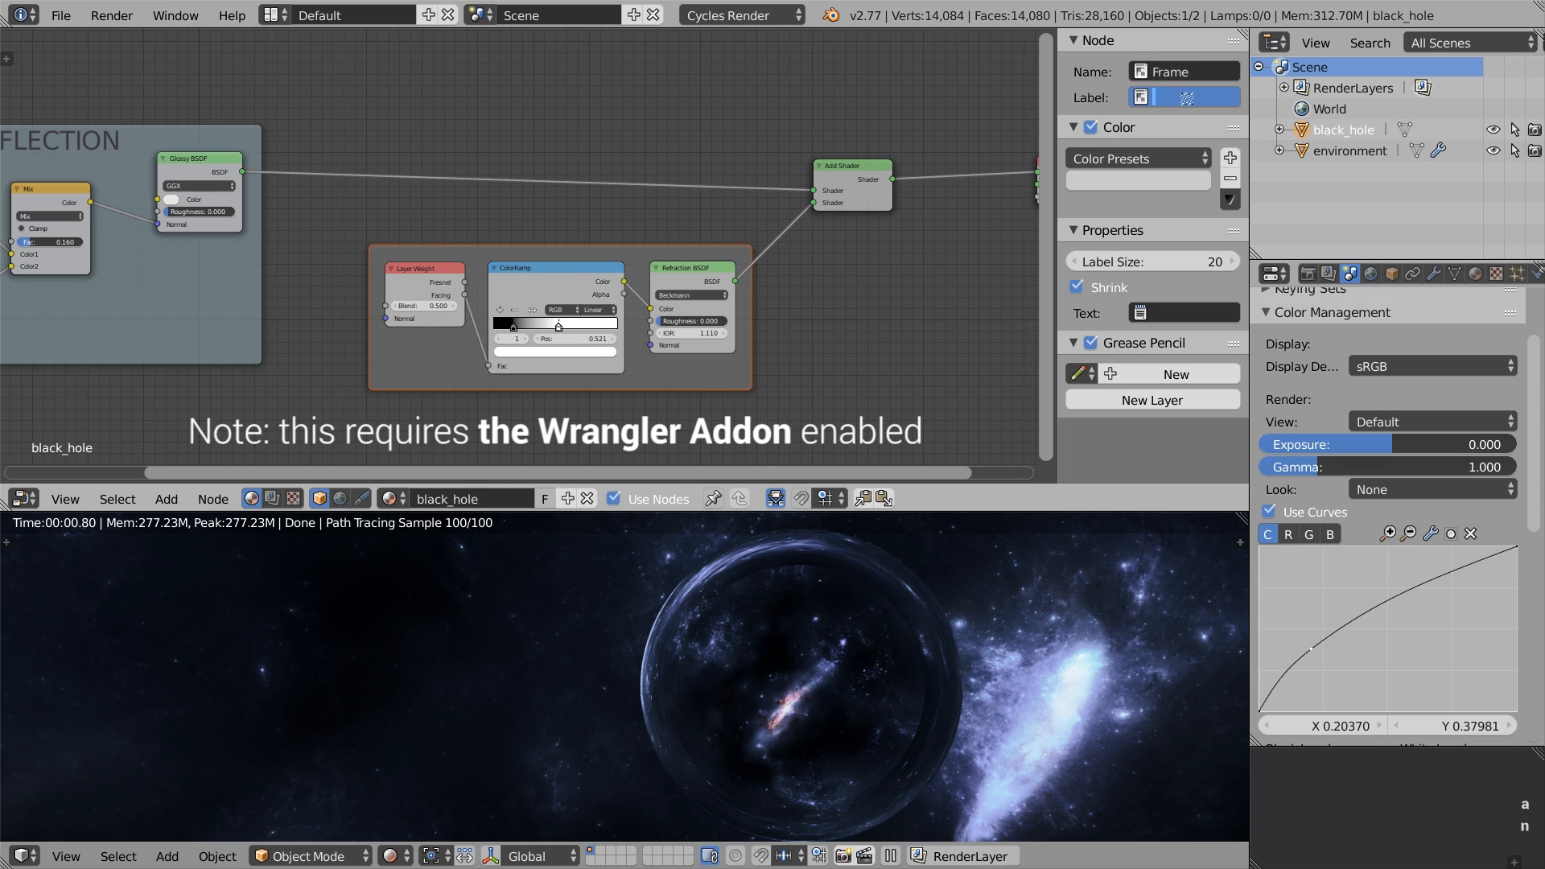
- Label the frame around the refraction nodes REFRACTION
type("REFRACTION")
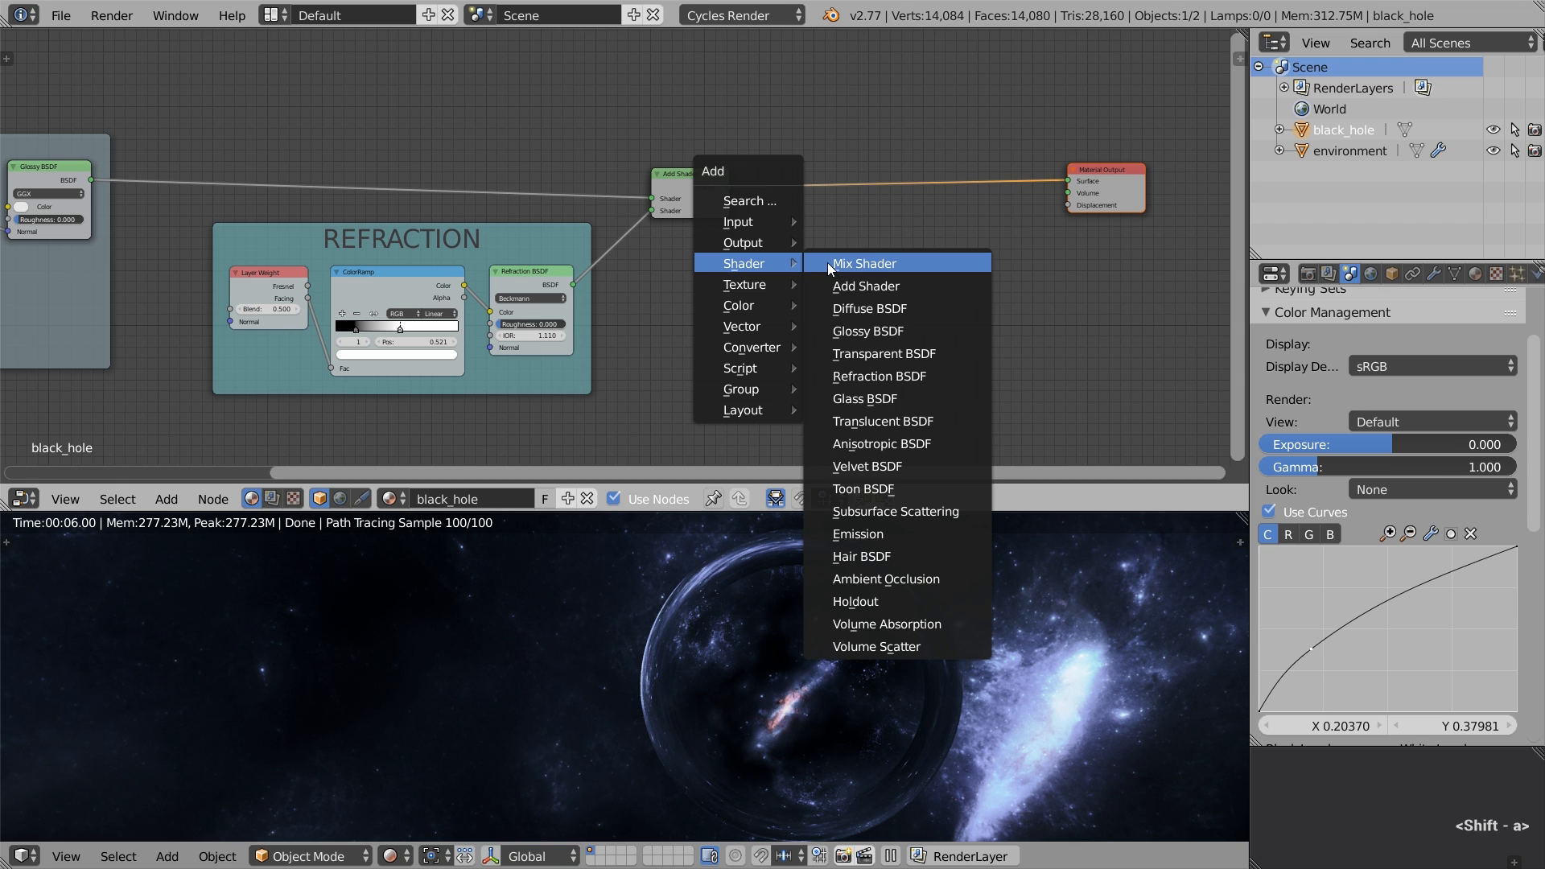
- Insert a Mix Shader before the output, link a new Glass BSDF, and set Fac to 1.000
left_click(862, 263)
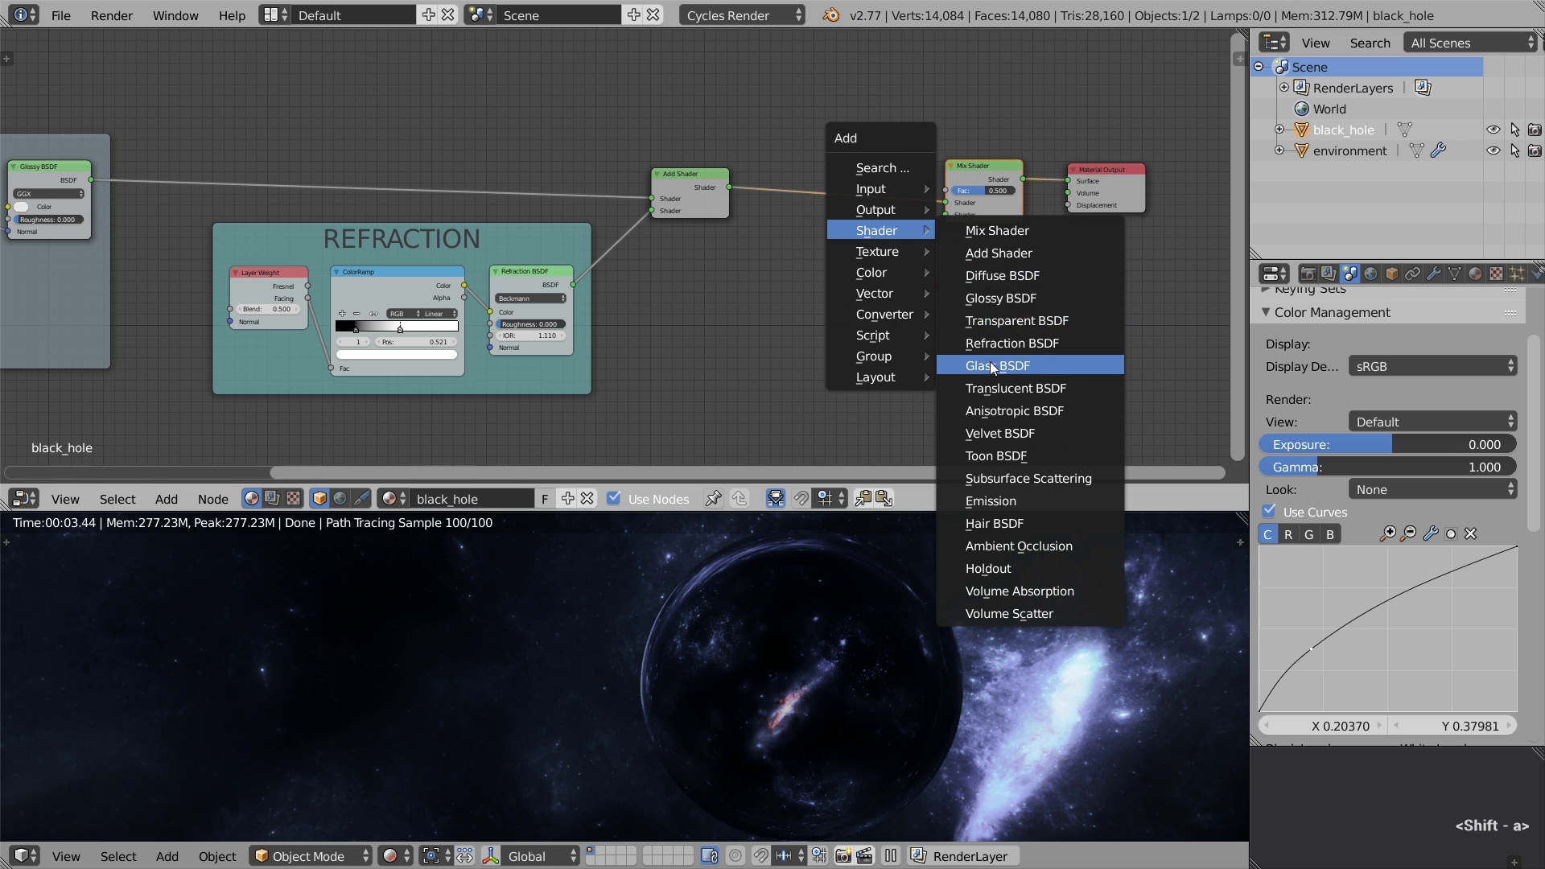
left_click(996, 364)
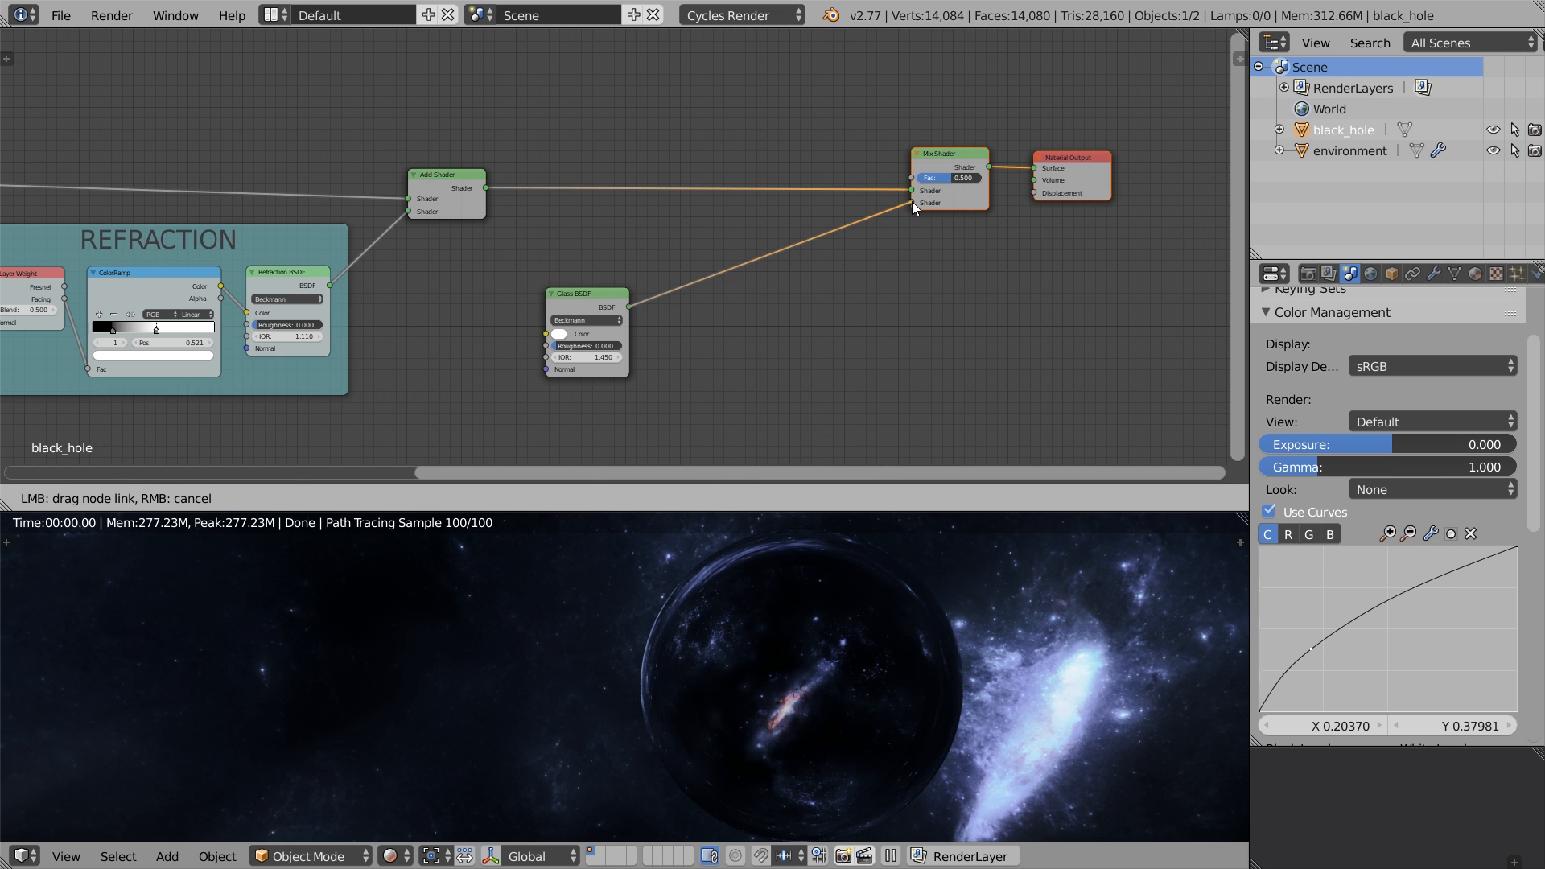
left_click(916, 189)
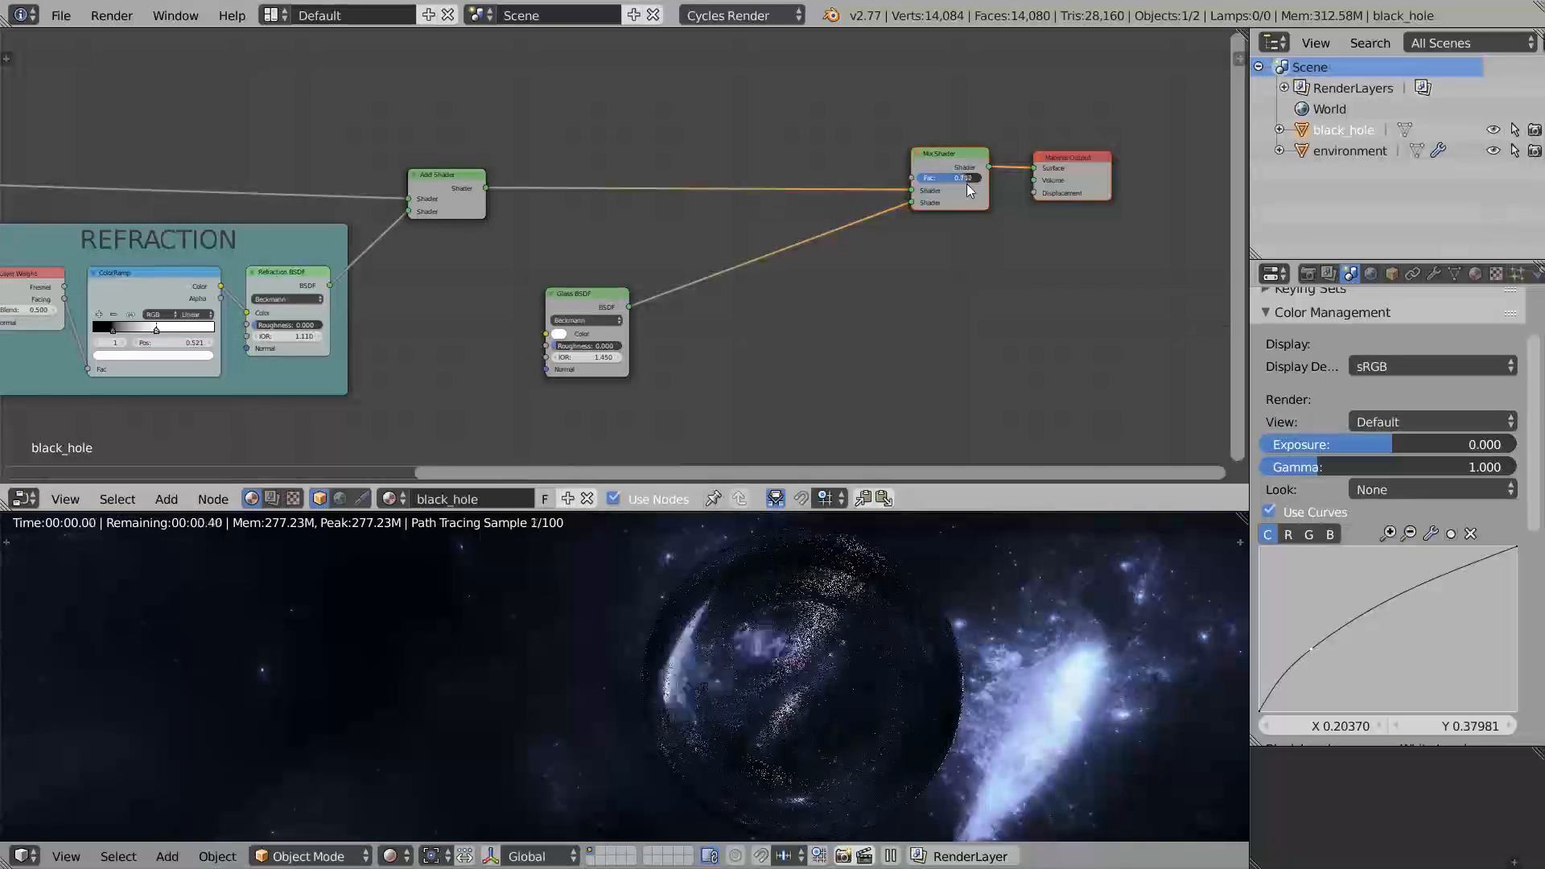
left_click(948, 178)
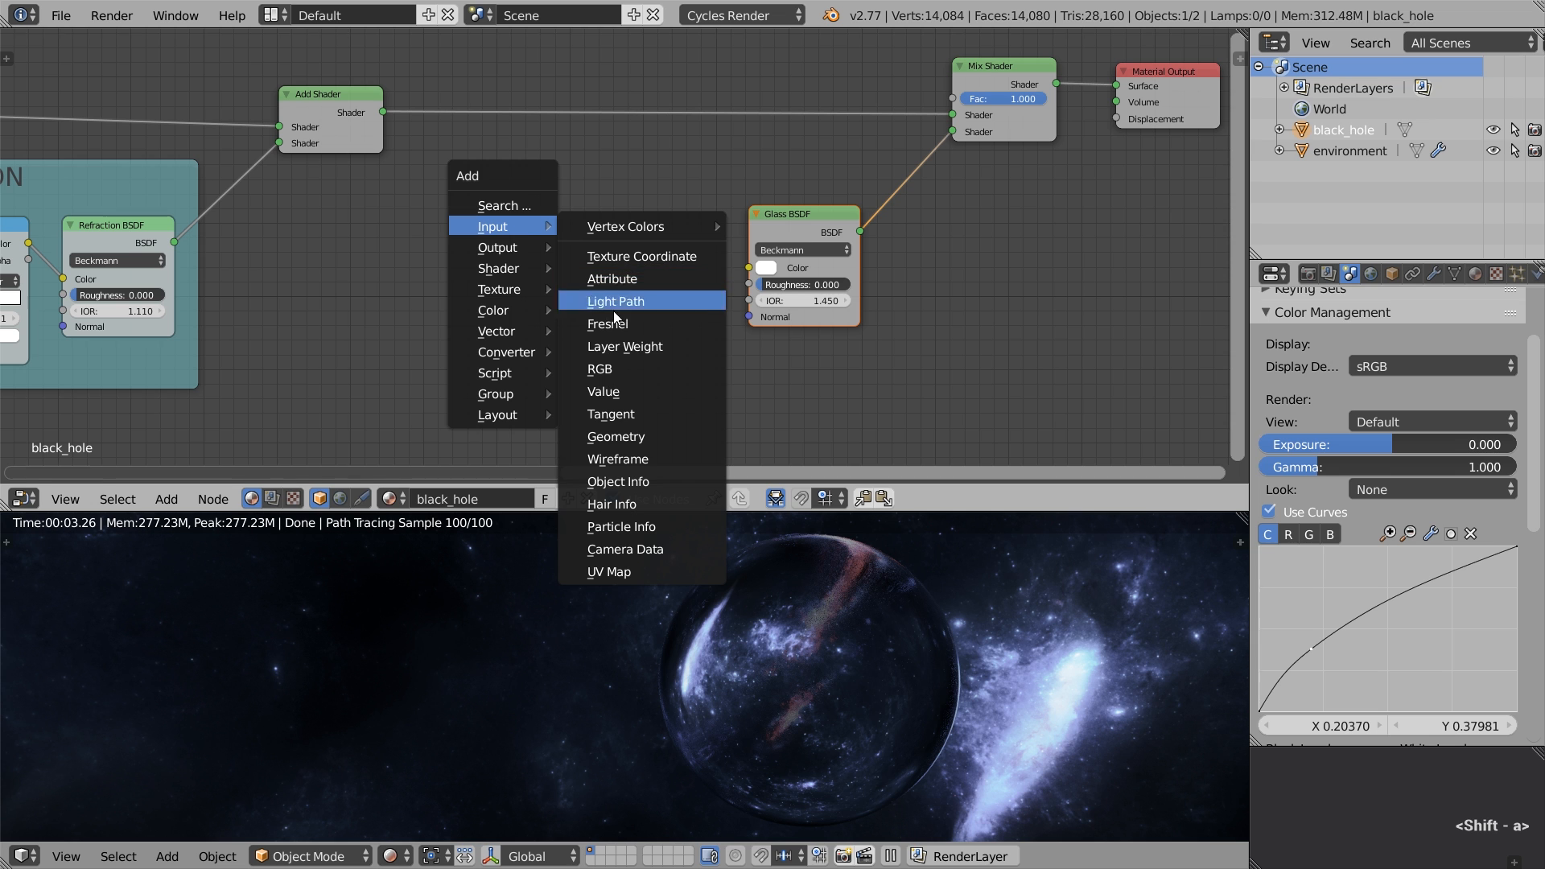
- Add a Layer Weight with blend 0.920 whose Facing drives the Glass BSDF IOR
left_click(624, 347)
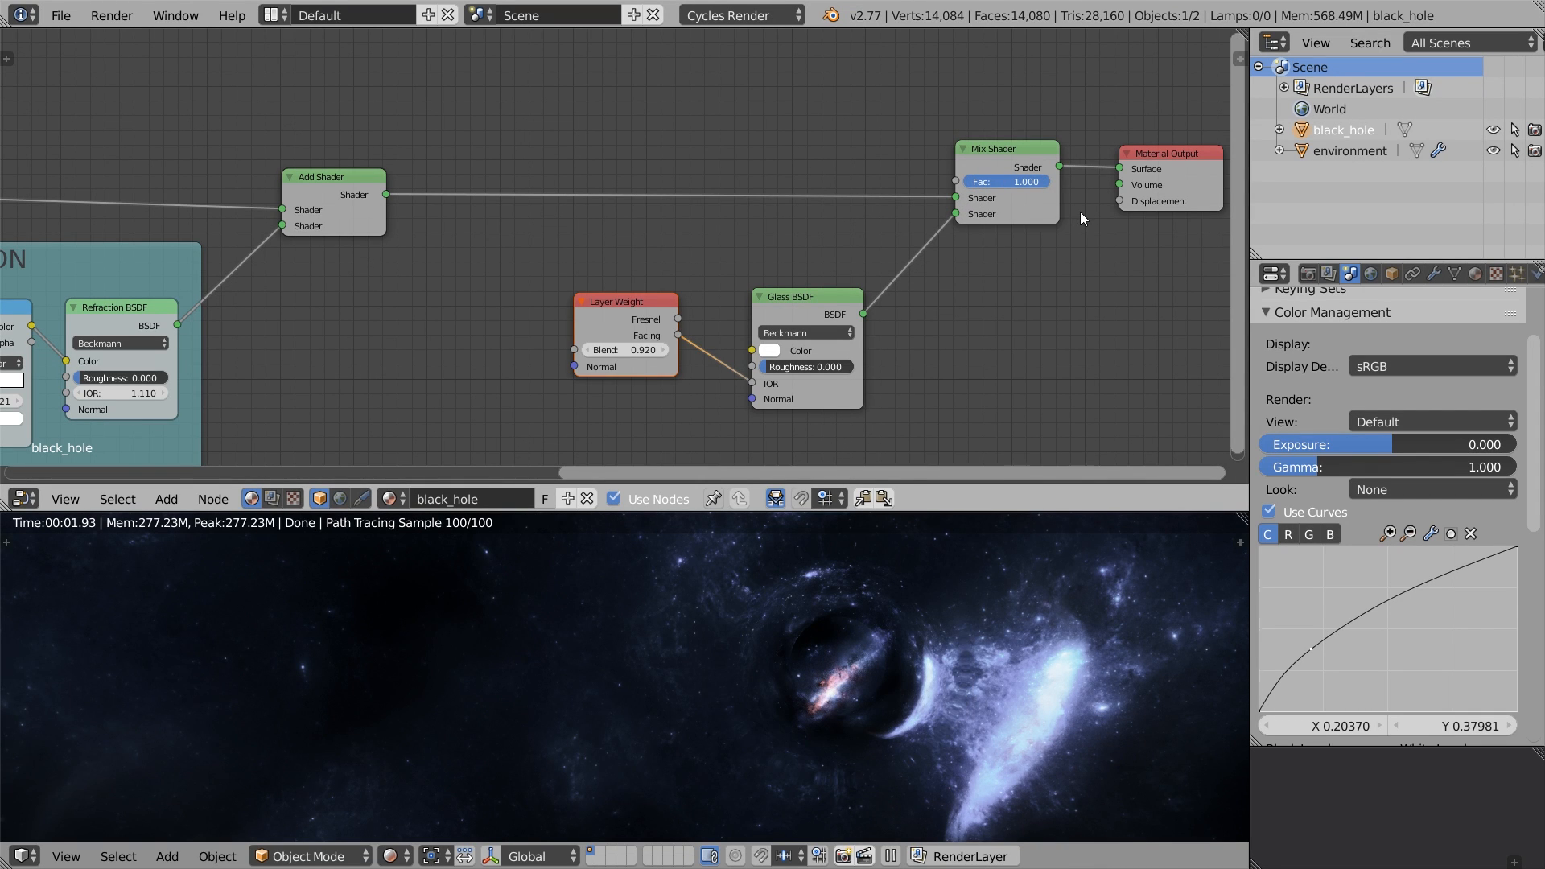
scroll("down", 3)
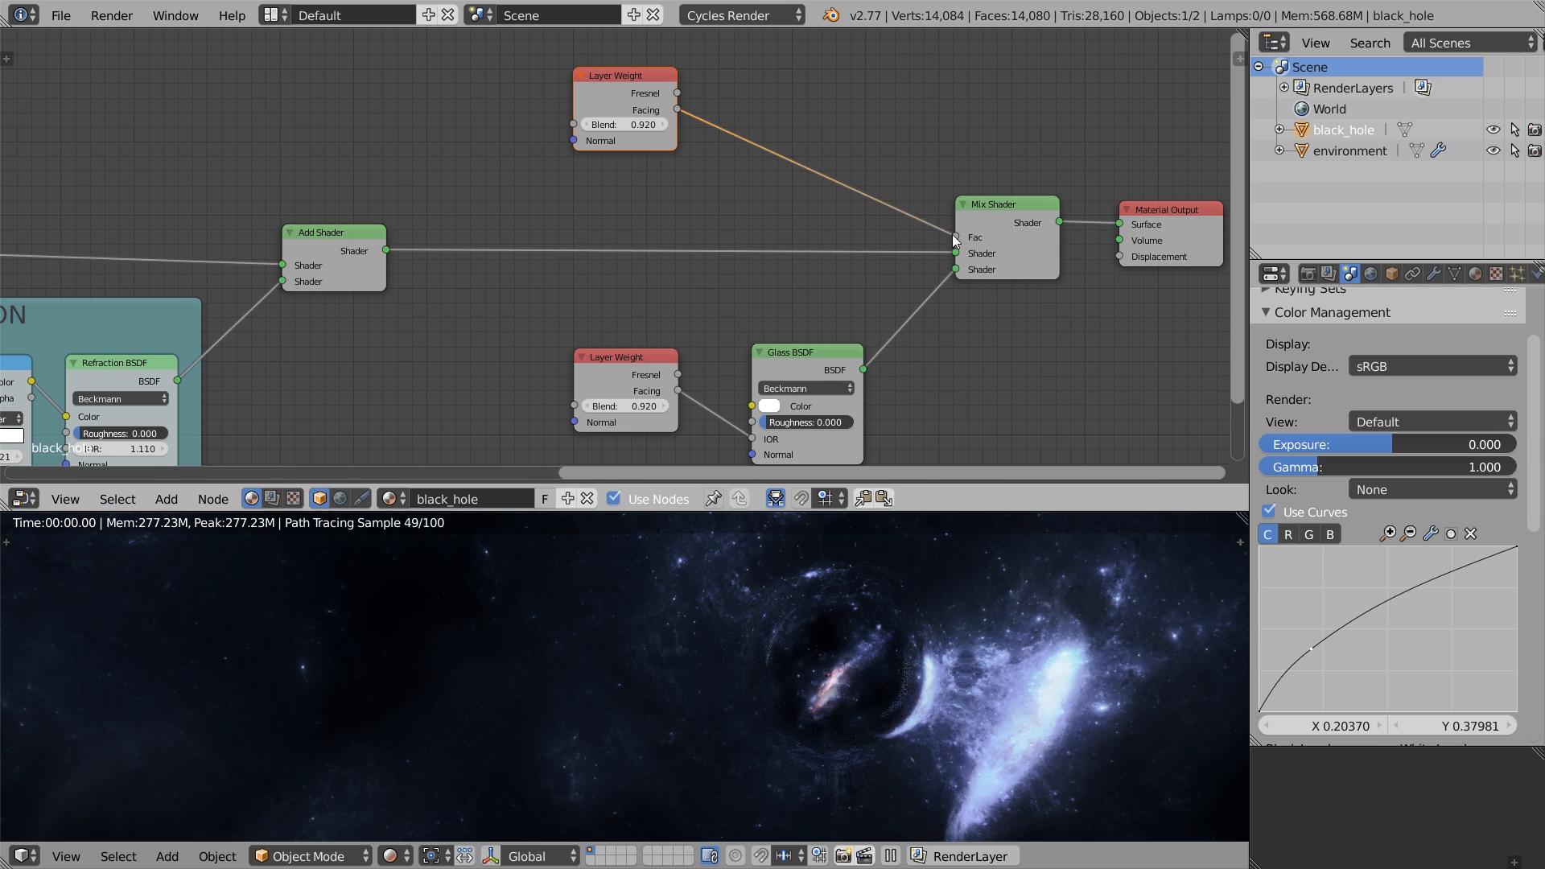
- Link a duplicated Layer Weight through a ColorRamp into the Mix Shader factor
left_click_drag(622, 75, 618, 73)
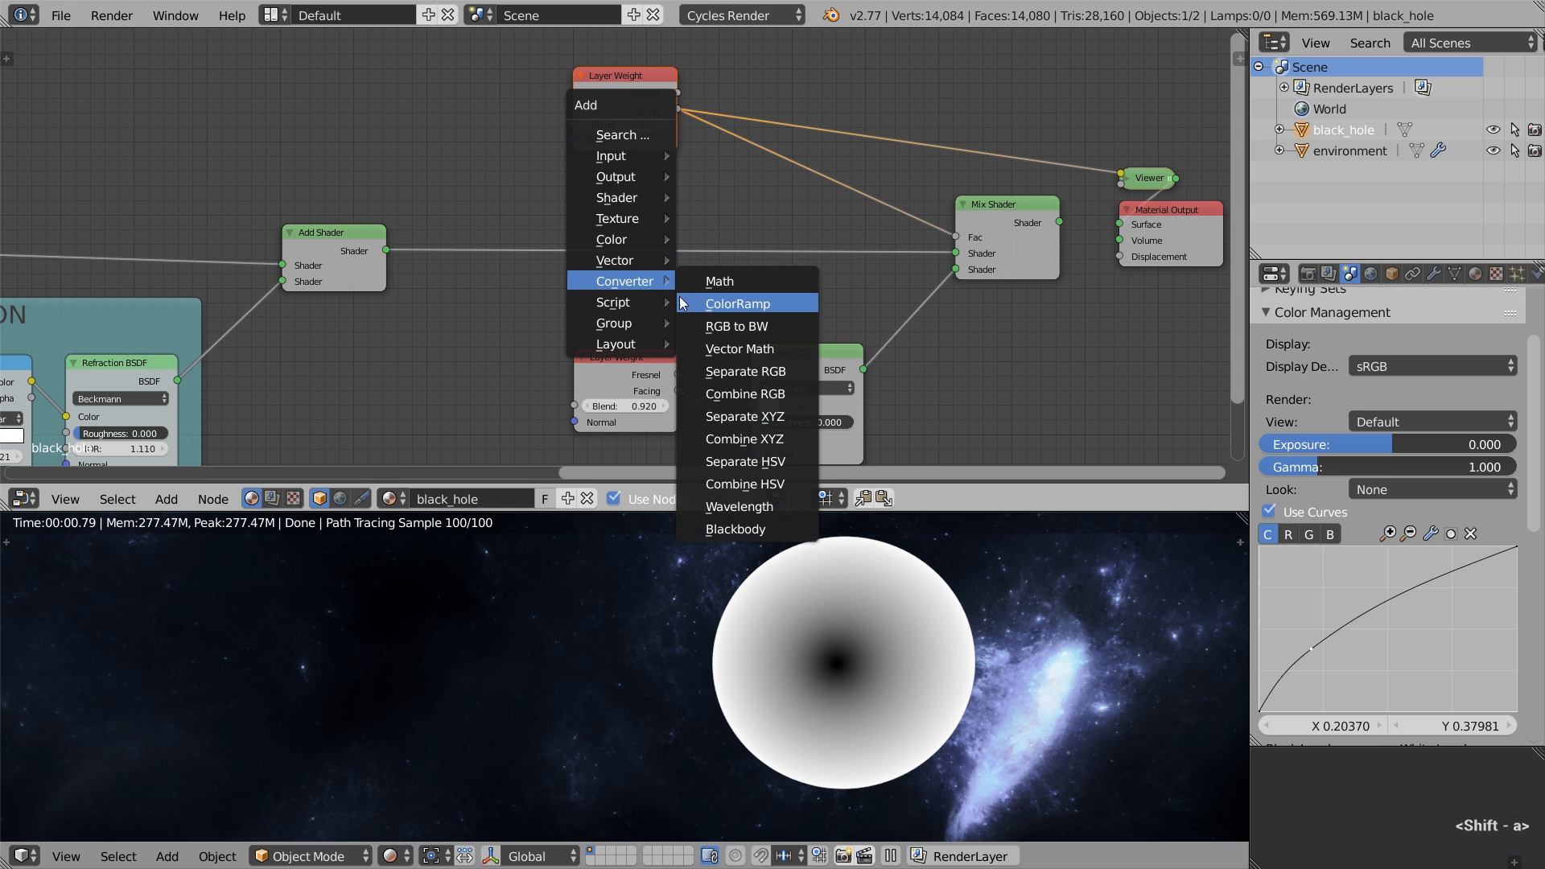
left_click(737, 303)
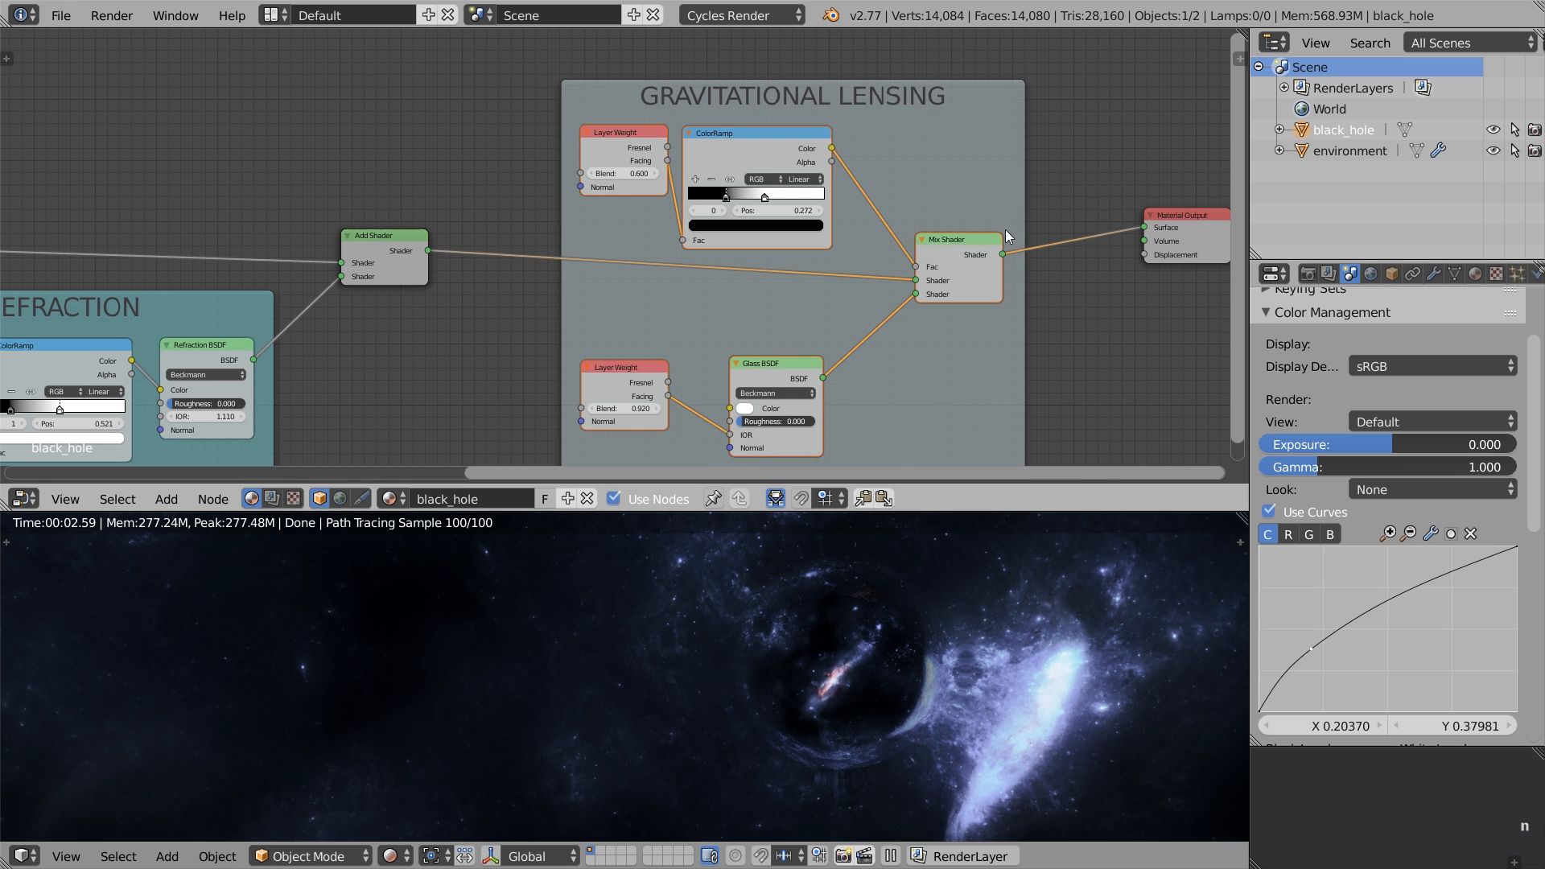
- Scroll the node editor to bring the lensing nodes into view
scroll("down", 3)
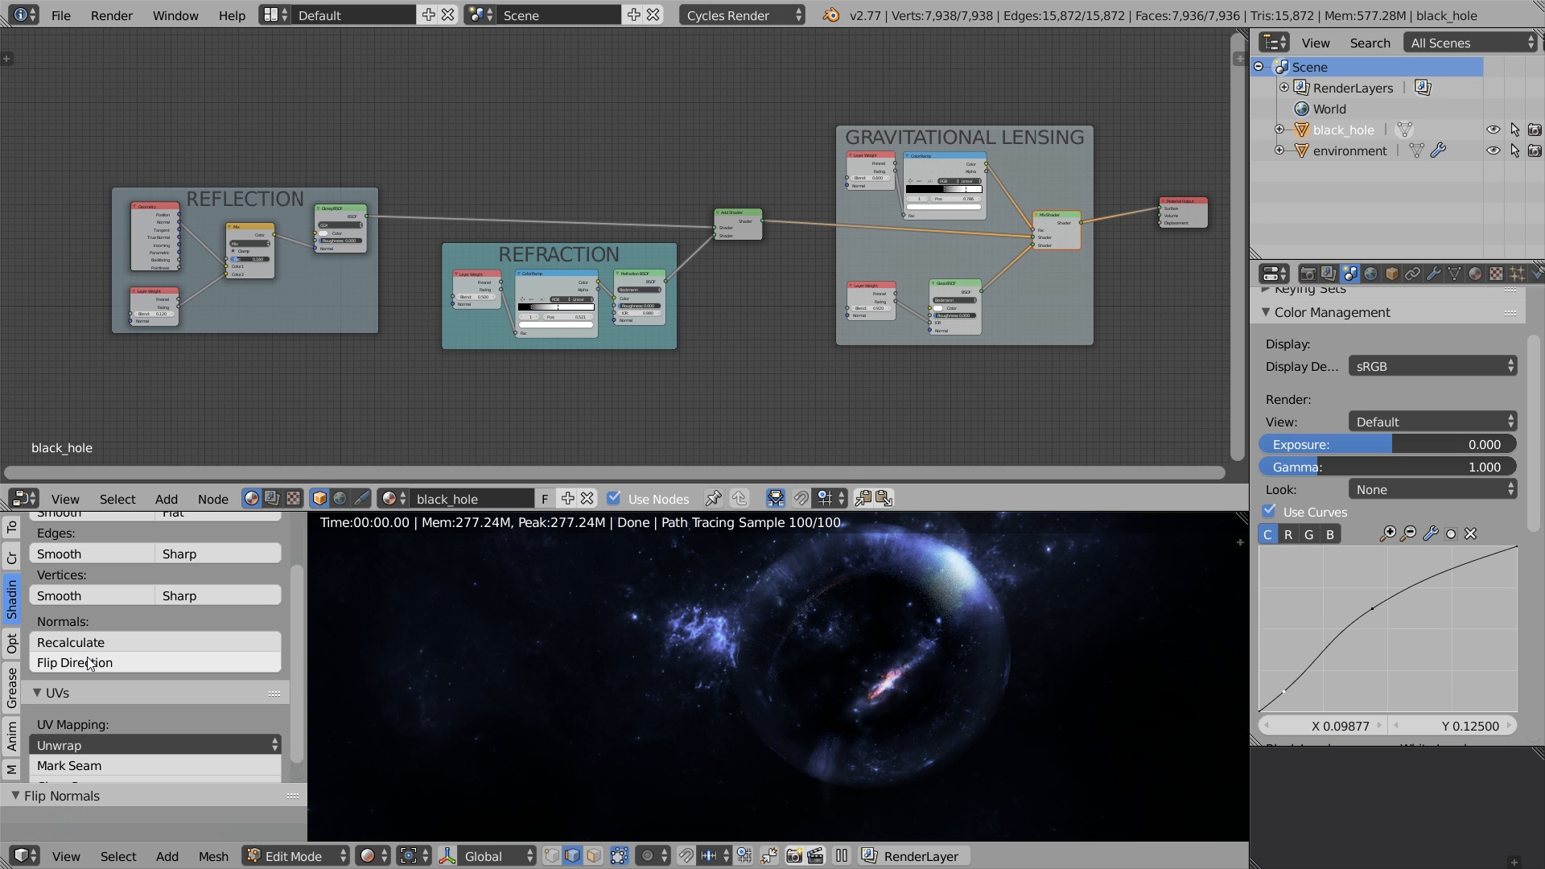
mouse_move(800, 616)
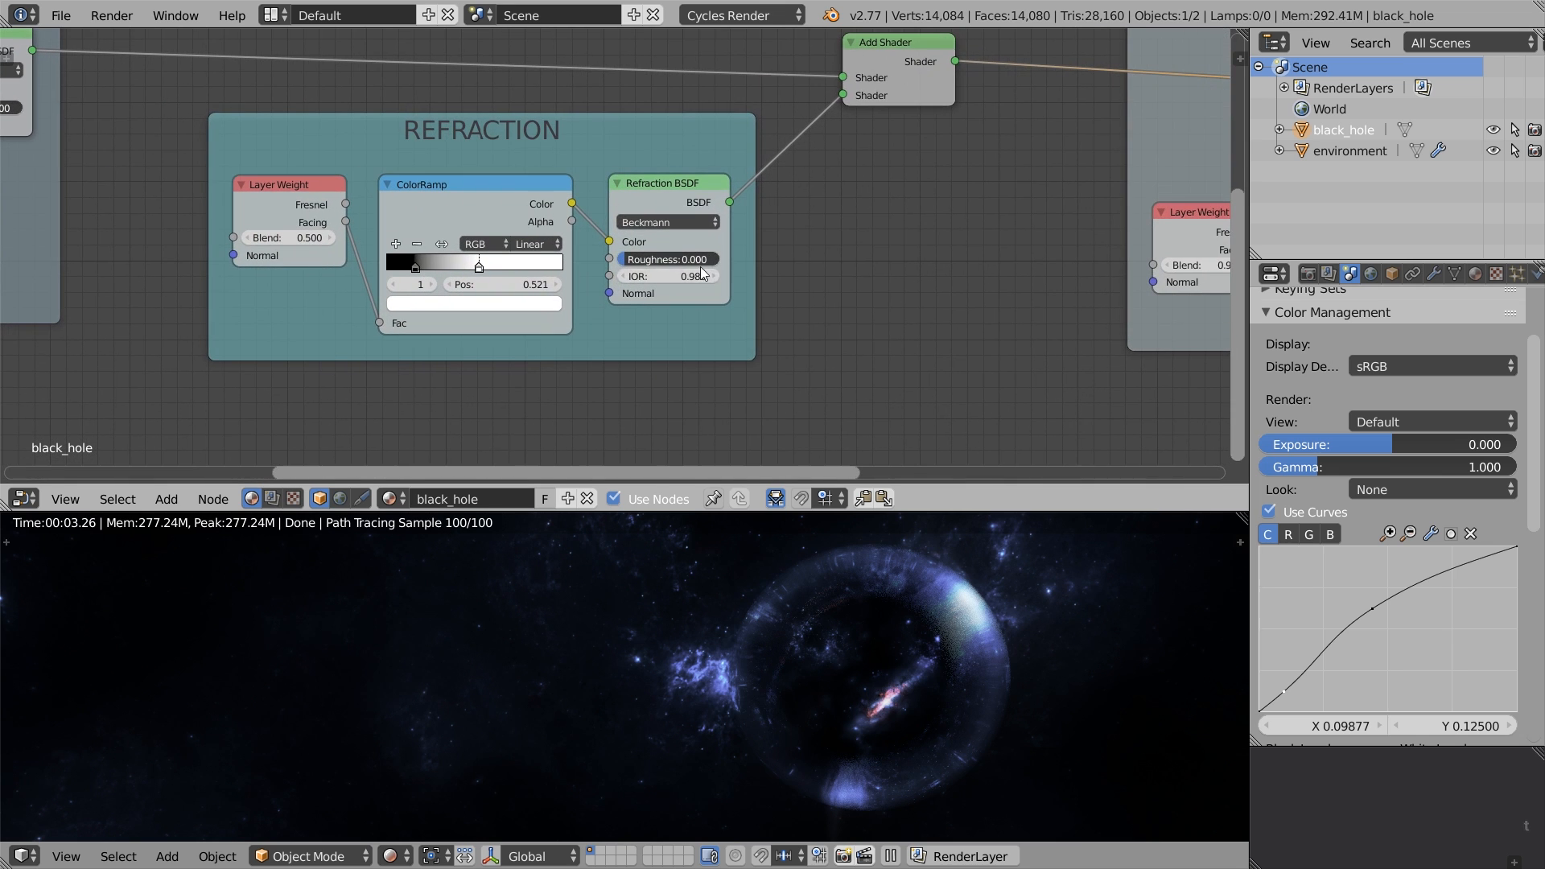
- Drag the Refraction BSDF IOR below 1, settling at 0.850
left_click(671, 276)
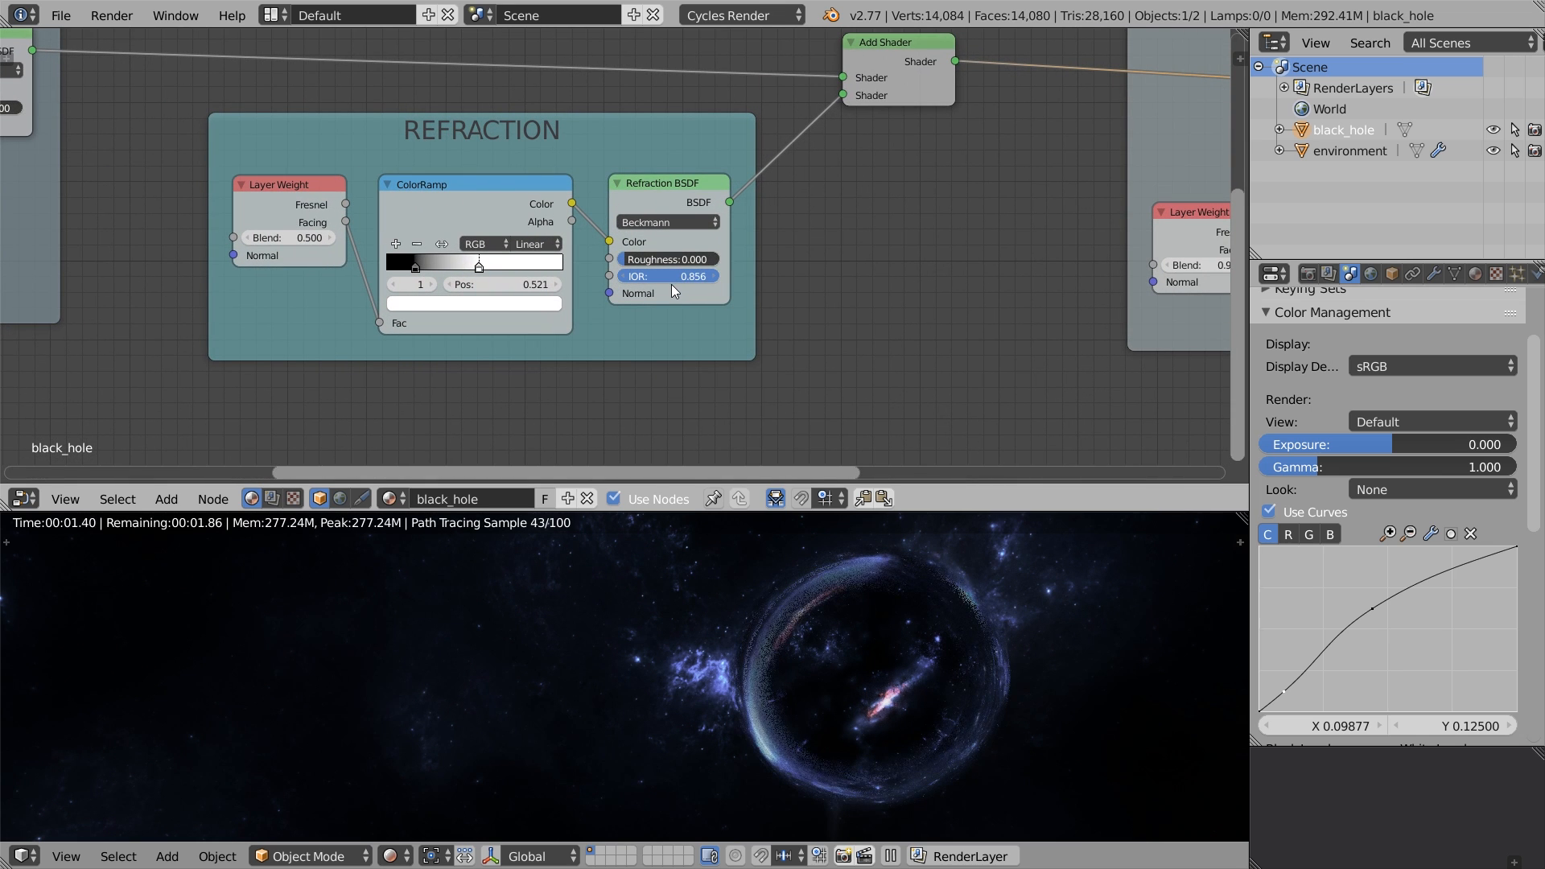
left_click_drag(667, 276, 689, 276)
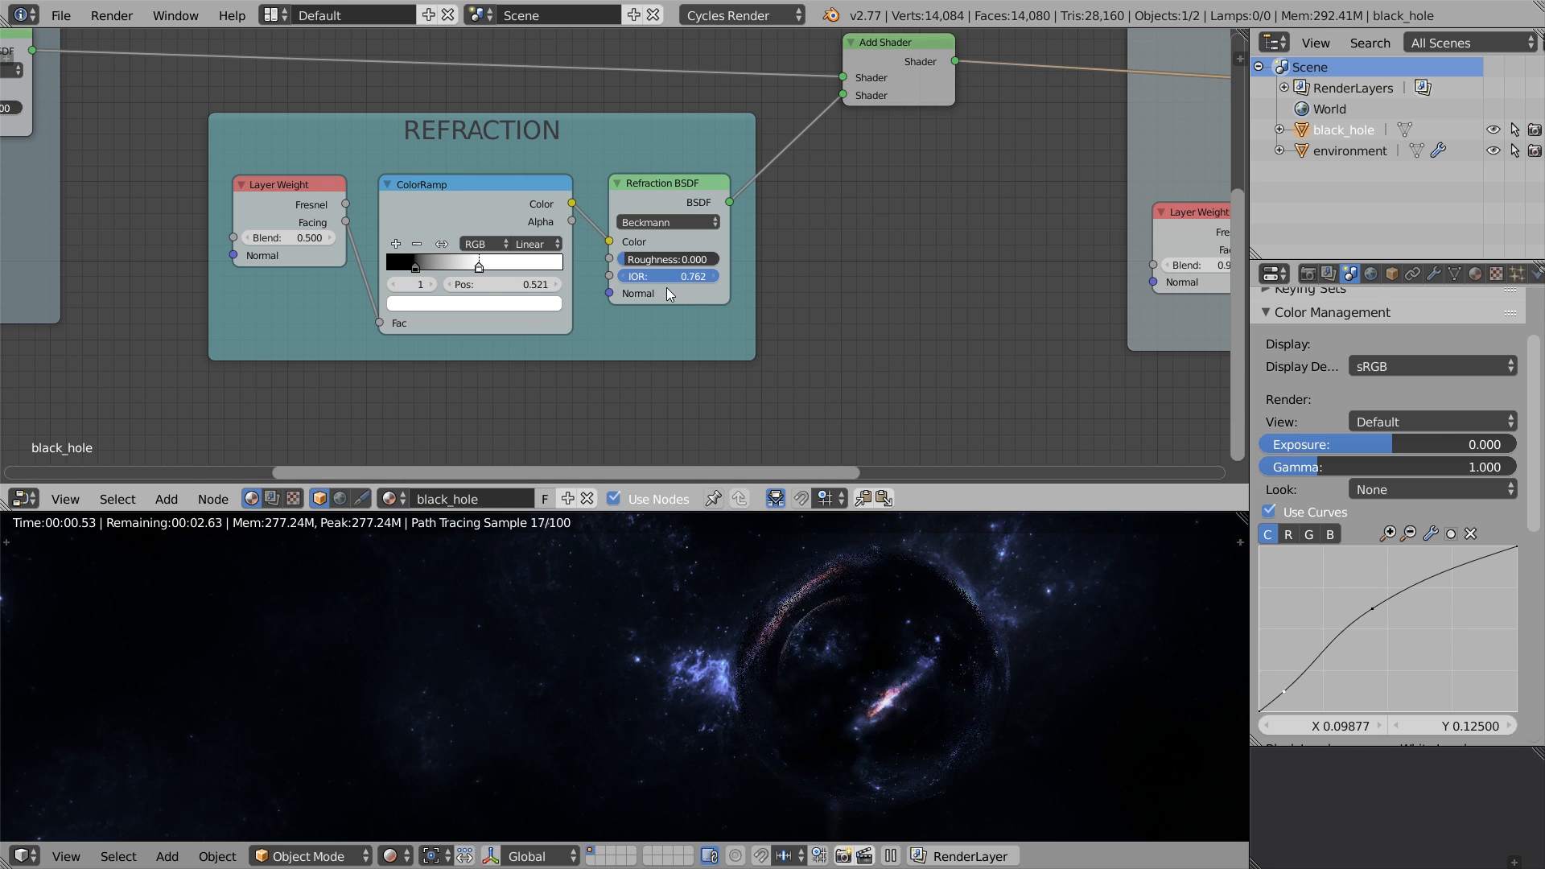
left_click_drag(665, 276, 680, 276)
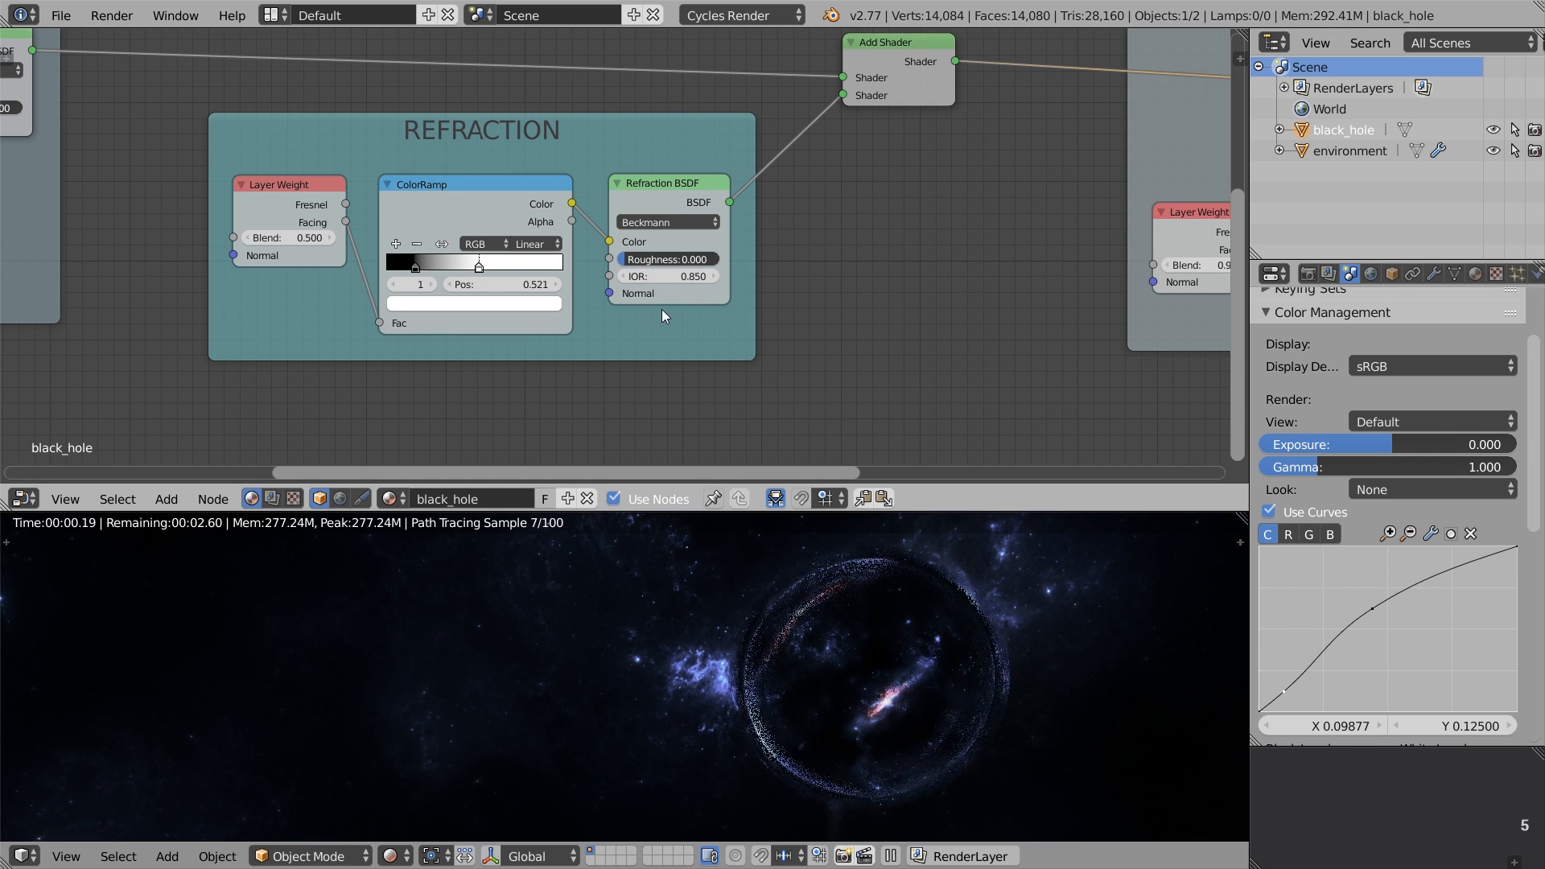